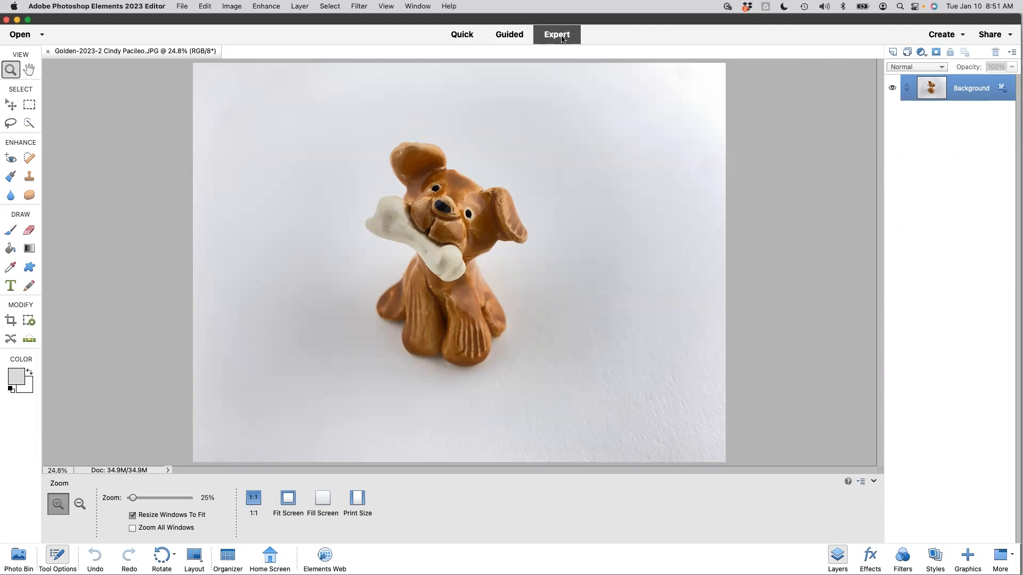
pyautogui.moveTo(574, 46)
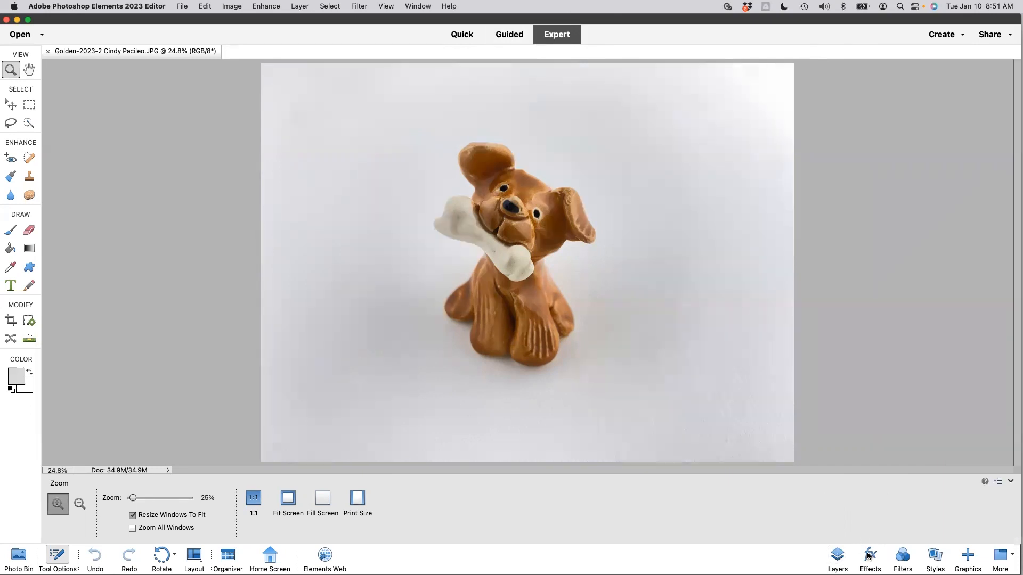
# Duplicate the Background layer as 'Background copy' and hide the original Background layer.
pyautogui.click(837, 557)
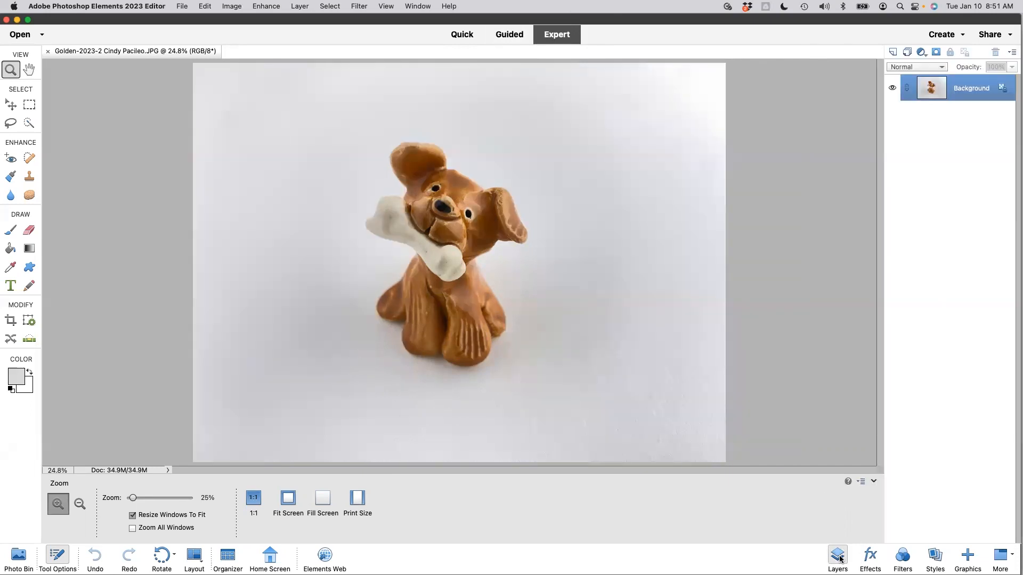
pyautogui.moveTo(875, 224)
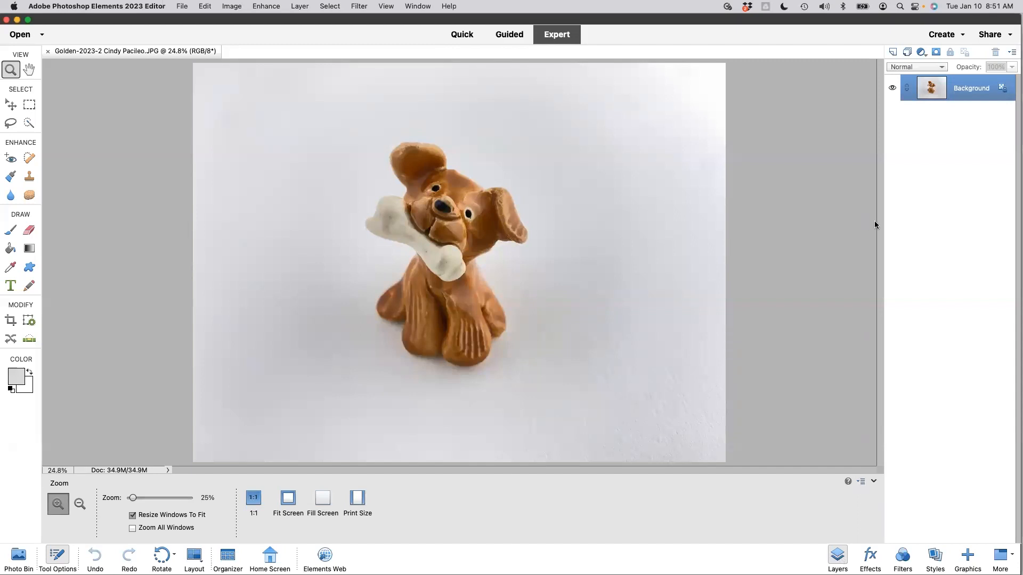
pyautogui.rightClick(971, 89)
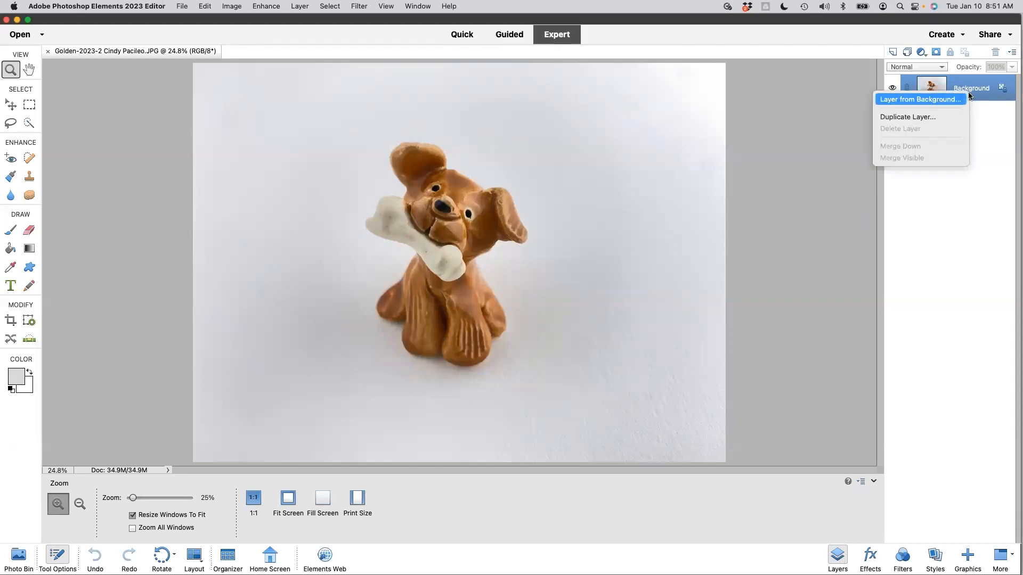
pyautogui.moveTo(919, 116)
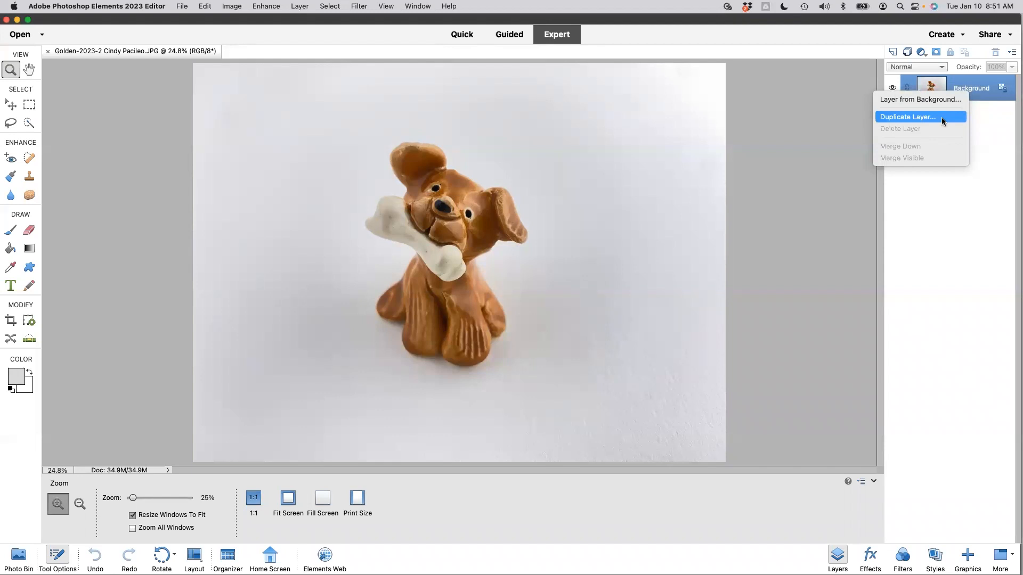
pyautogui.click(907, 117)
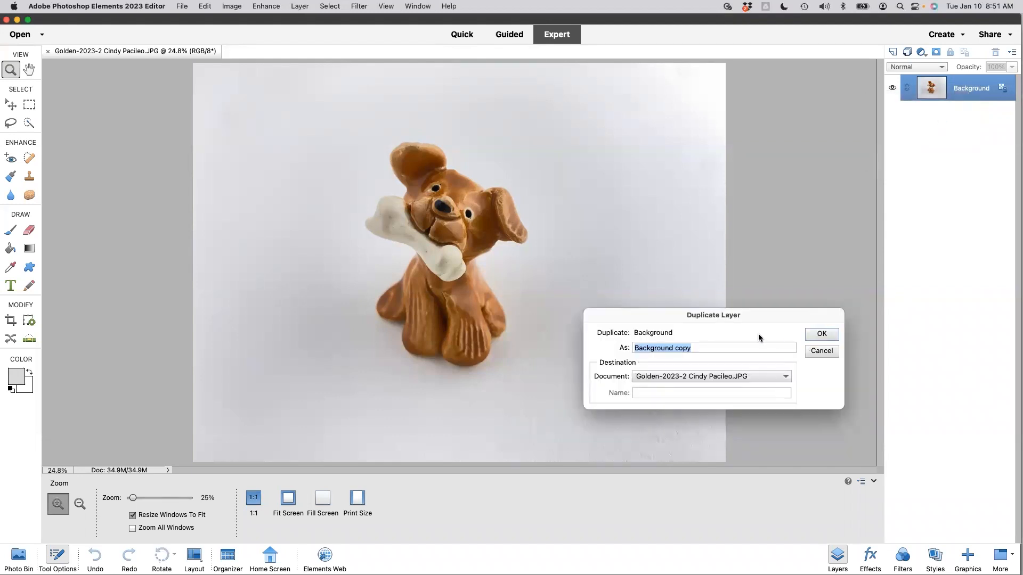
pyautogui.moveTo(674, 394)
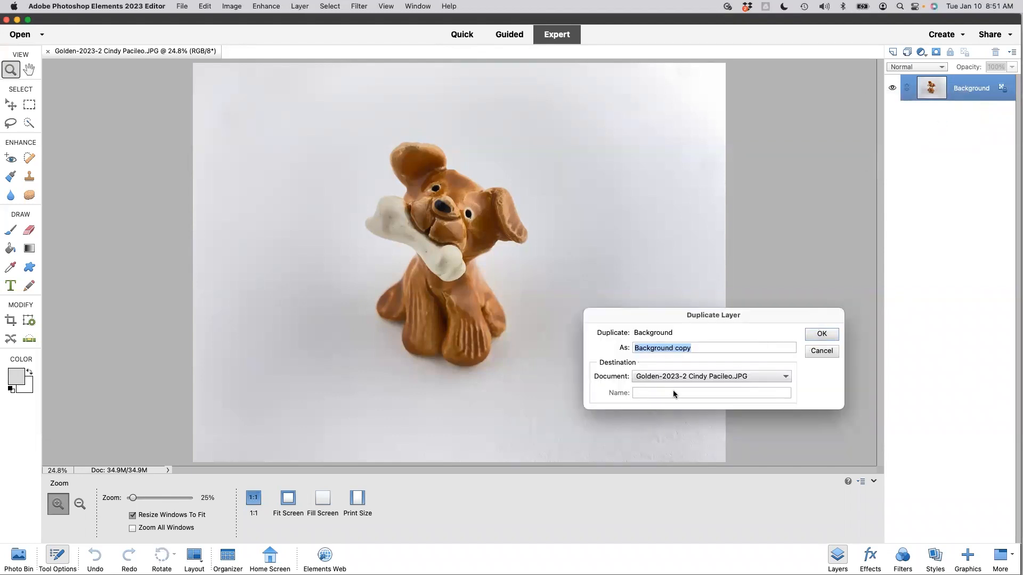
pyautogui.moveTo(766, 346)
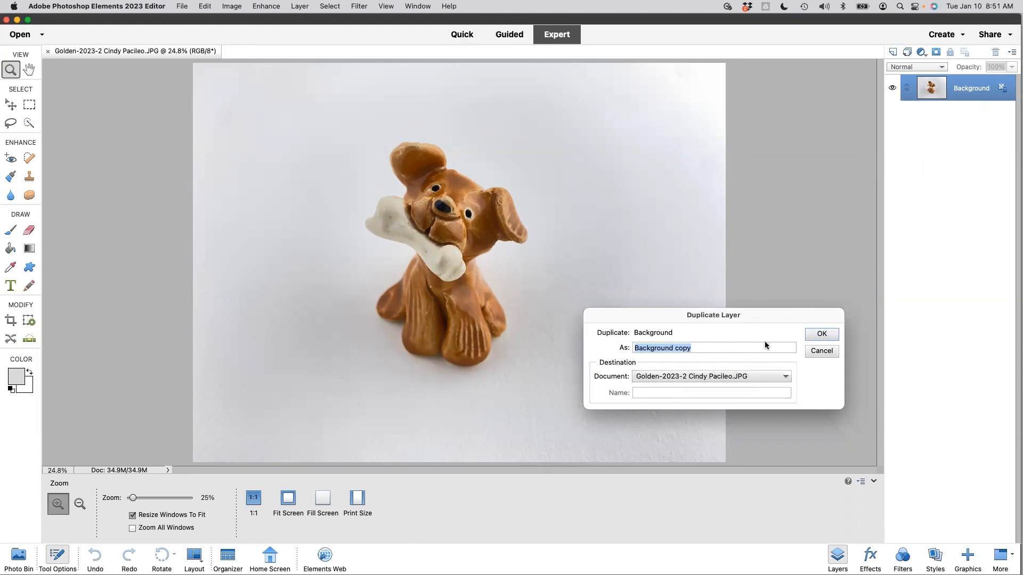
pyautogui.click(822, 334)
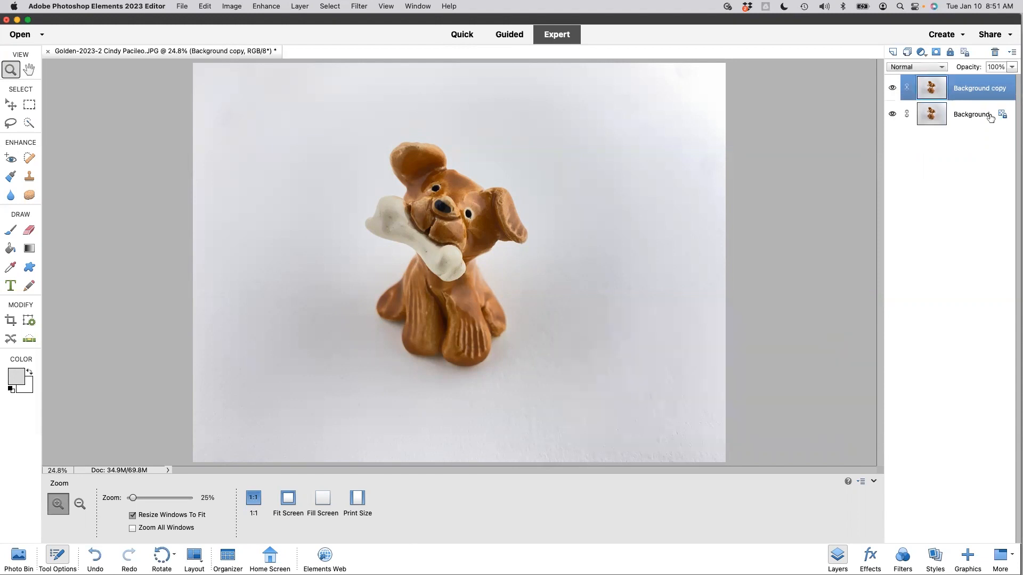
pyautogui.click(892, 114)
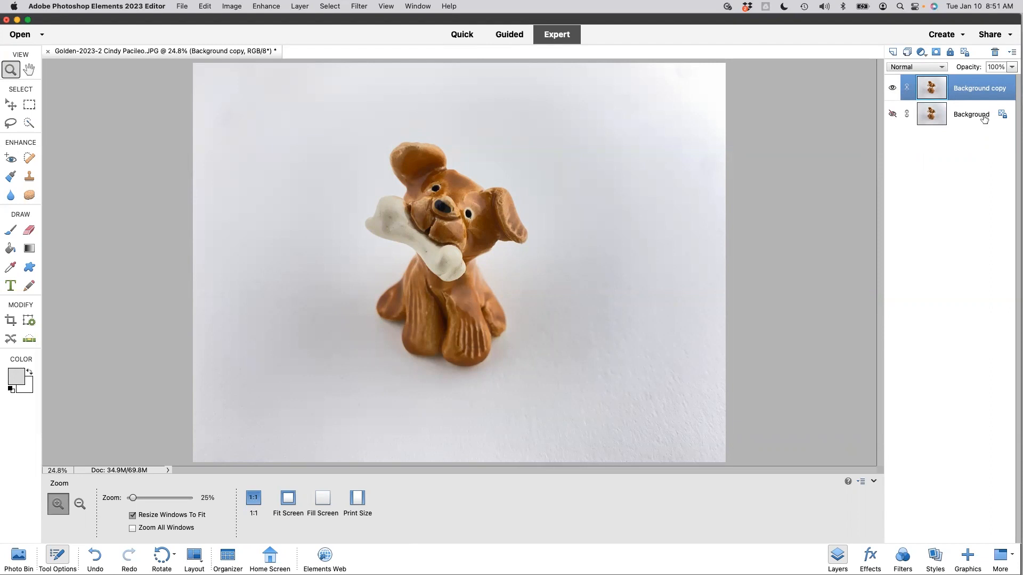
pyautogui.moveTo(983, 116)
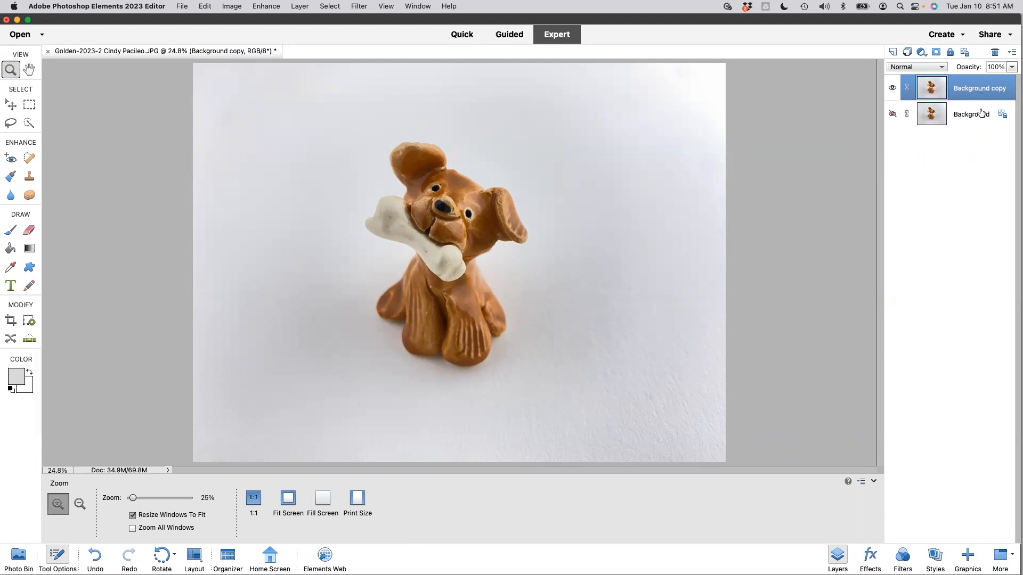
pyautogui.moveTo(1016, 119)
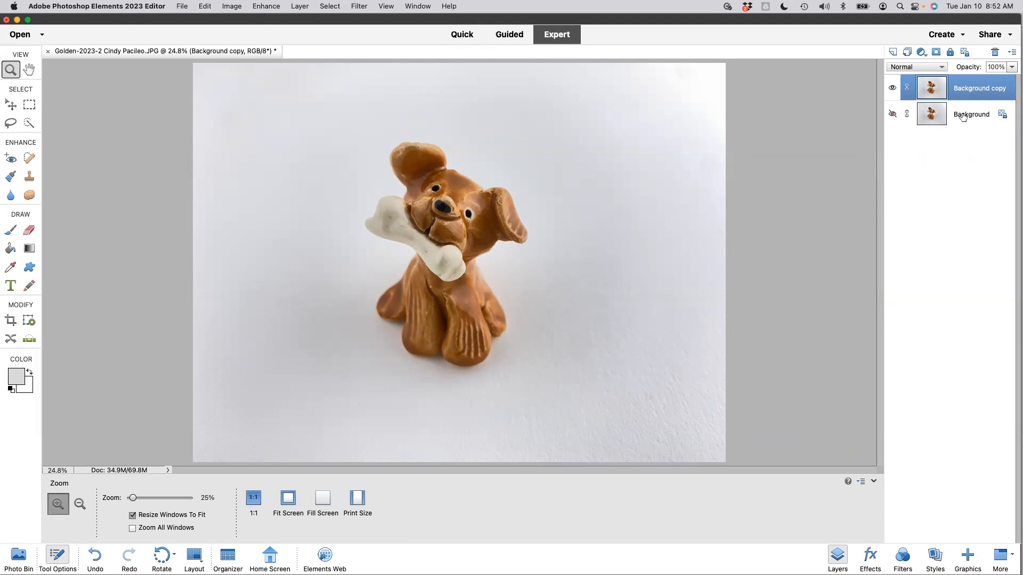
pyautogui.moveTo(707, 291)
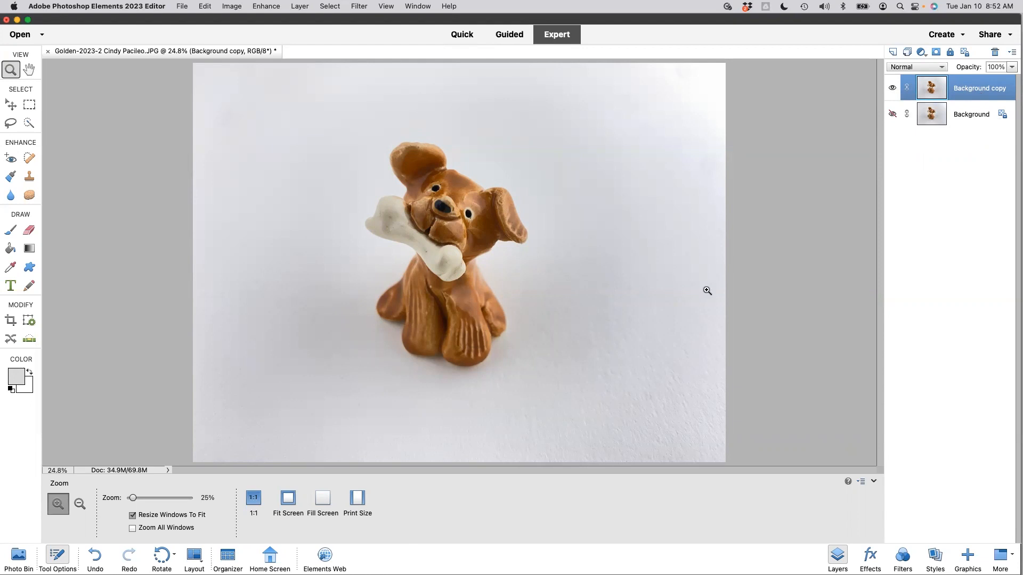
pyautogui.moveTo(508, 320)
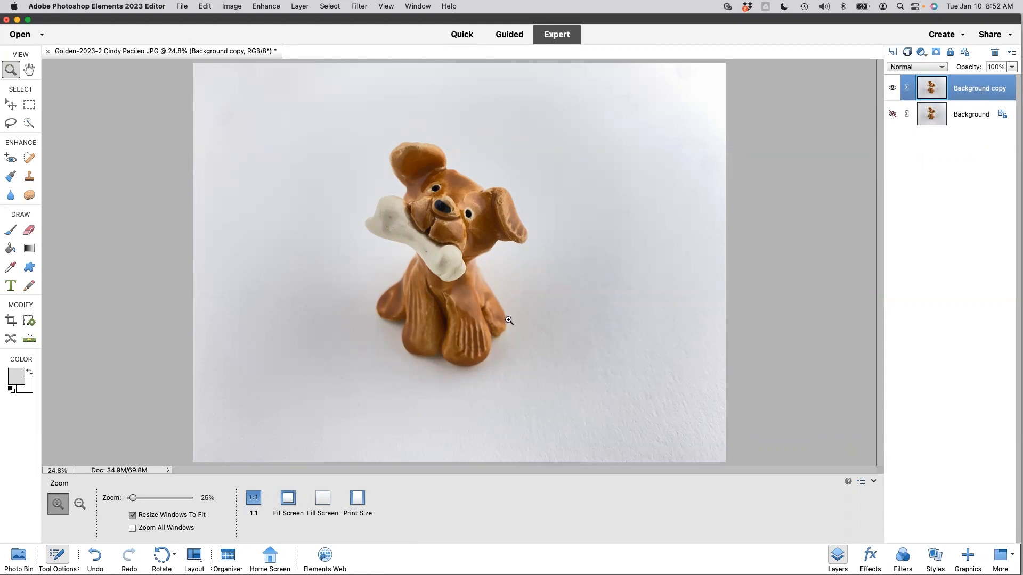
pyautogui.moveTo(264, 8)
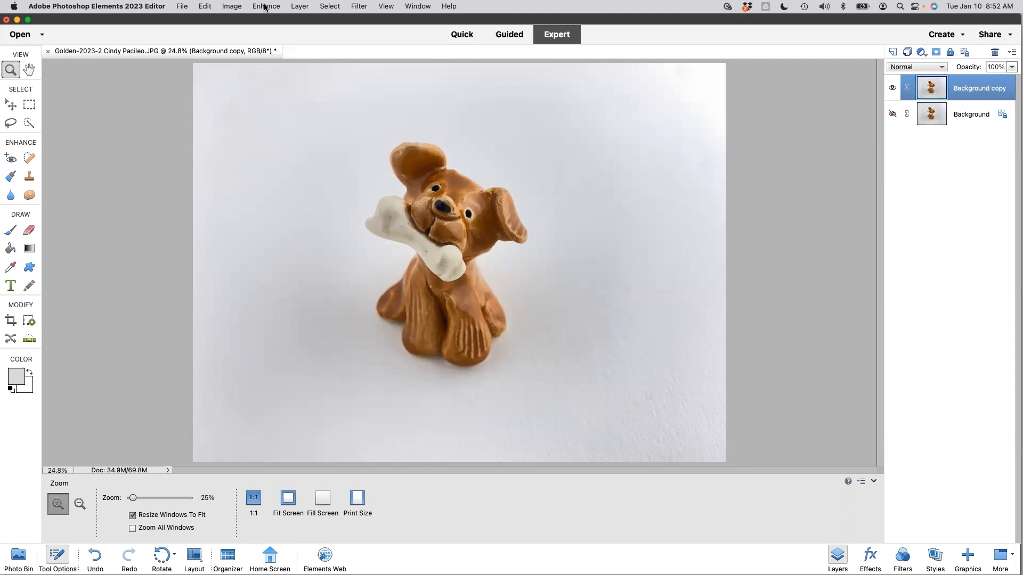
pyautogui.moveTo(270, 16)
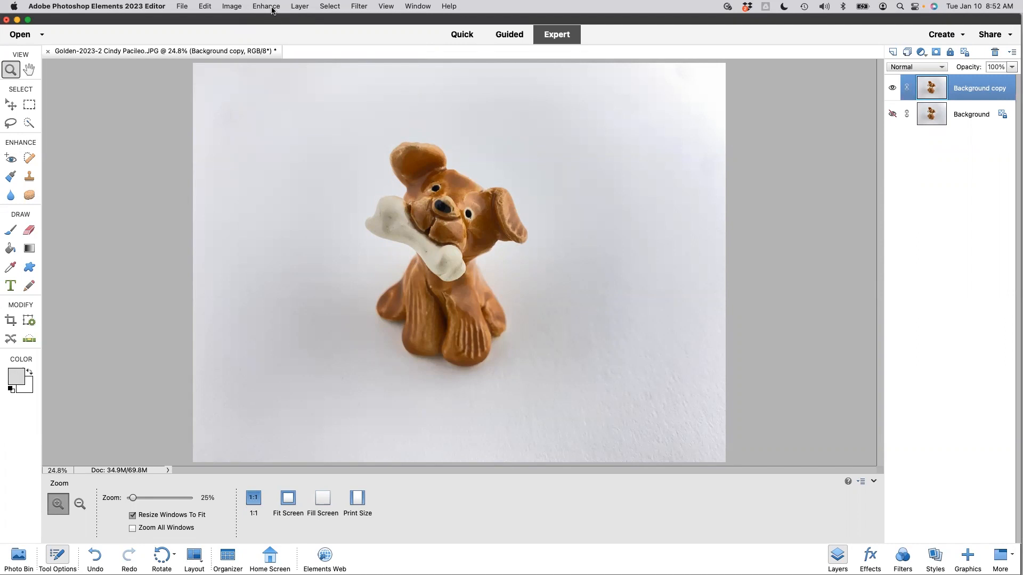
# Apply Brightness/Contrast with Brightness 50 to the Background copy layer via Enhance > Adjust Lighting.
pyautogui.click(266, 7)
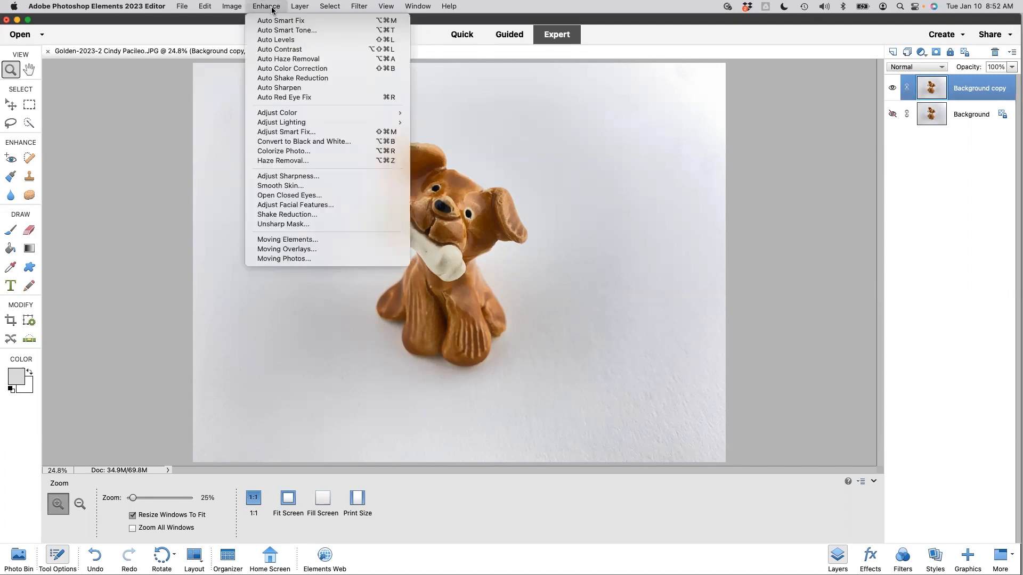
pyautogui.moveTo(281, 121)
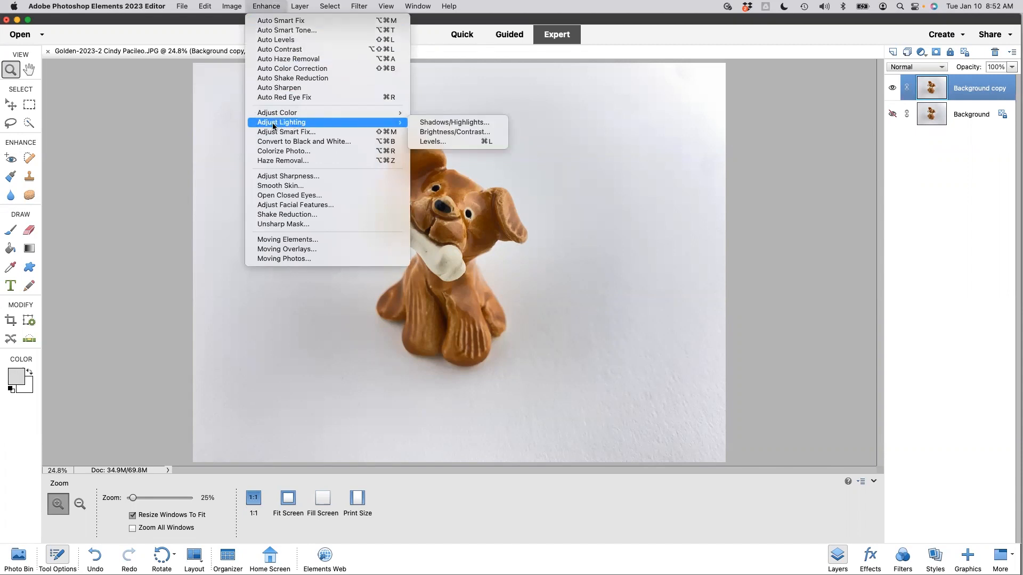
pyautogui.click(455, 132)
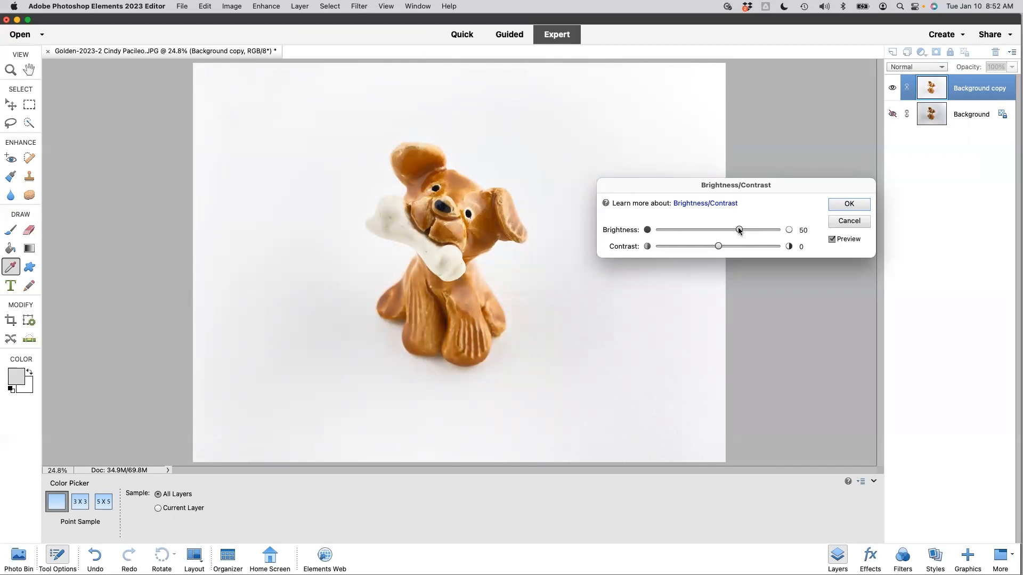
pyautogui.moveTo(818, 220)
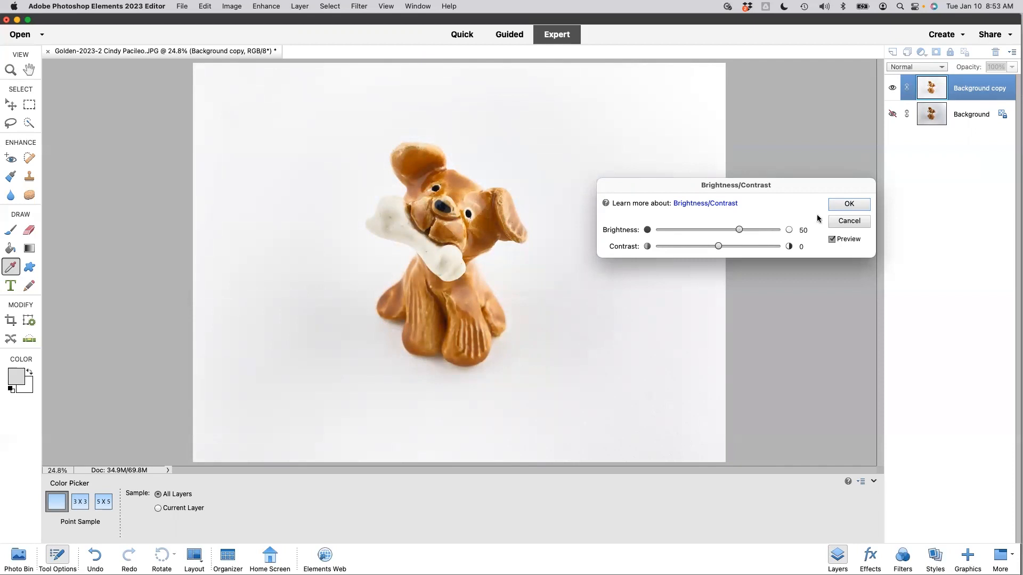
pyautogui.click(848, 203)
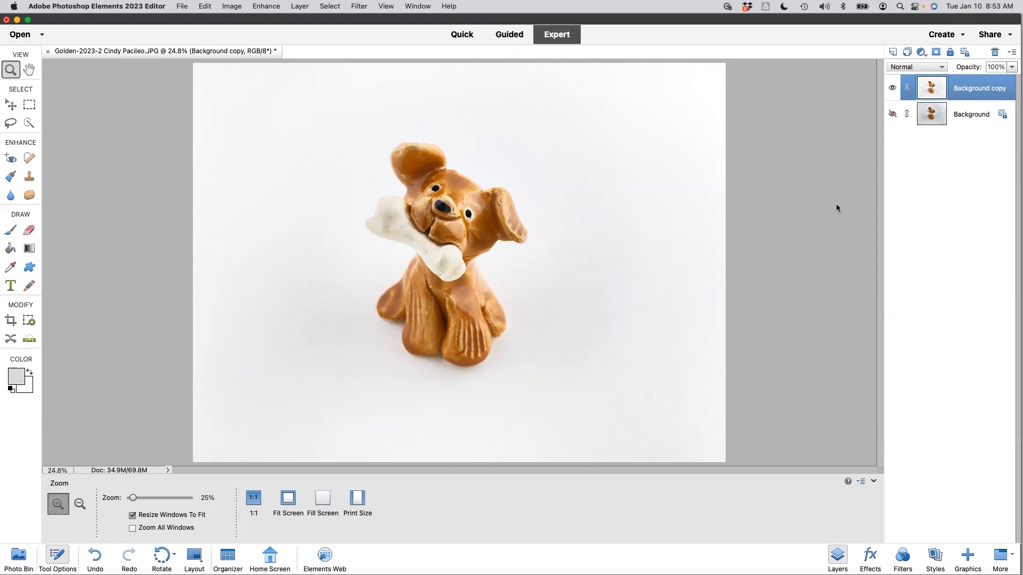
pyautogui.moveTo(496, 357)
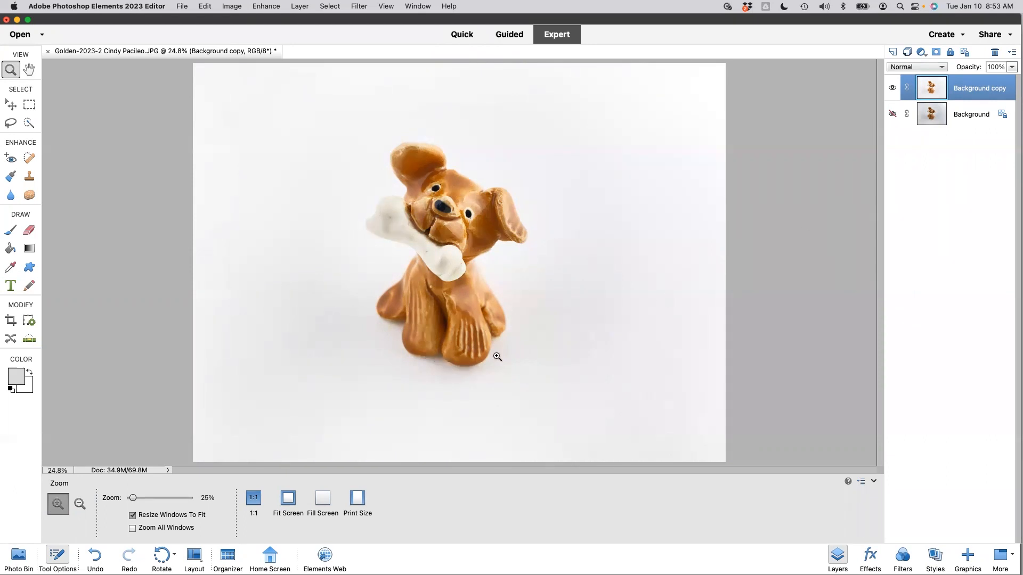
pyautogui.moveTo(573, 344)
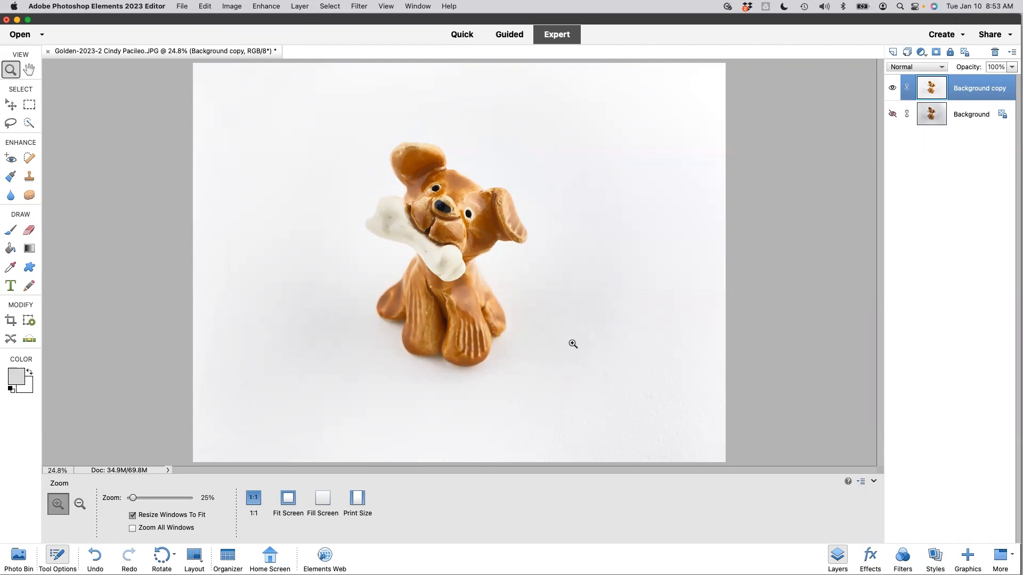
pyautogui.moveTo(568, 344)
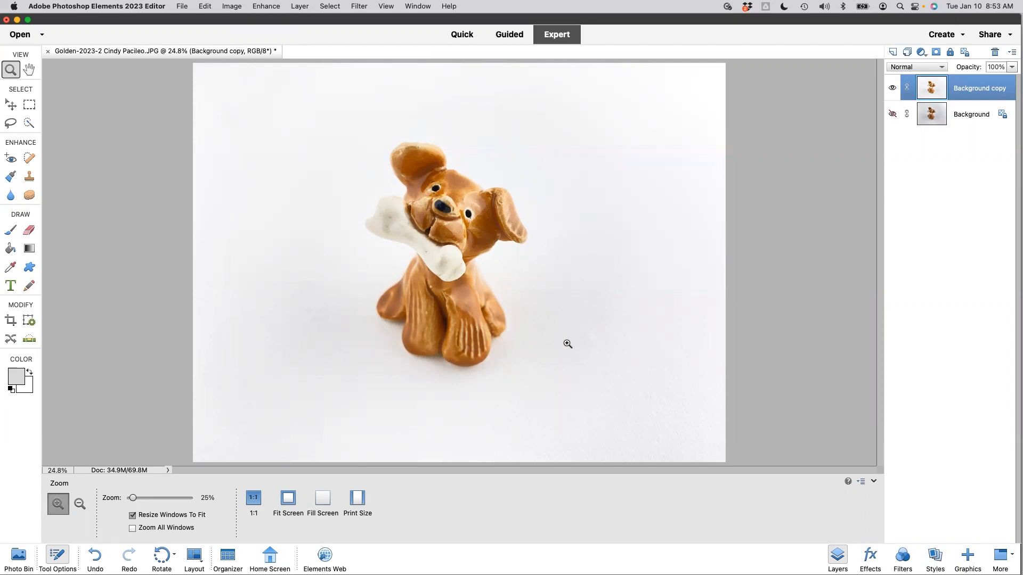
pyautogui.moveTo(561, 342)
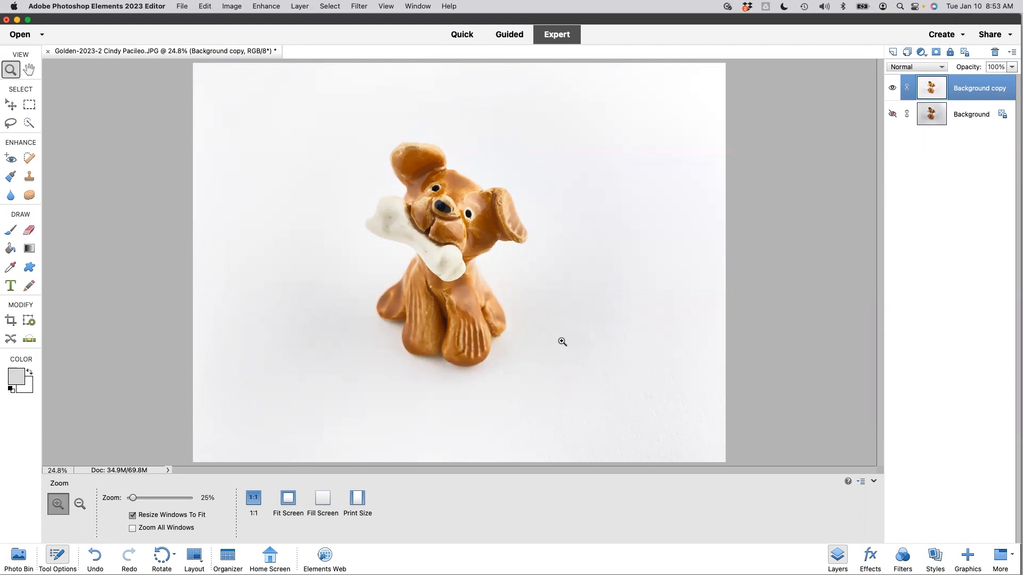
pyautogui.moveTo(670, 274)
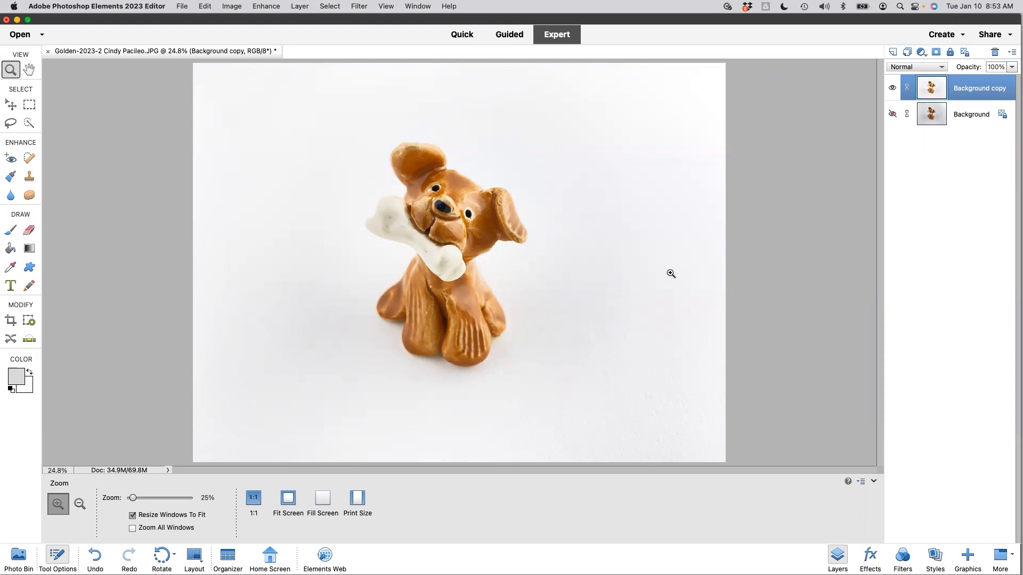
# Switch to the Quick Selection tool to start selecting the dog's ear and head.
pyautogui.click(30, 124)
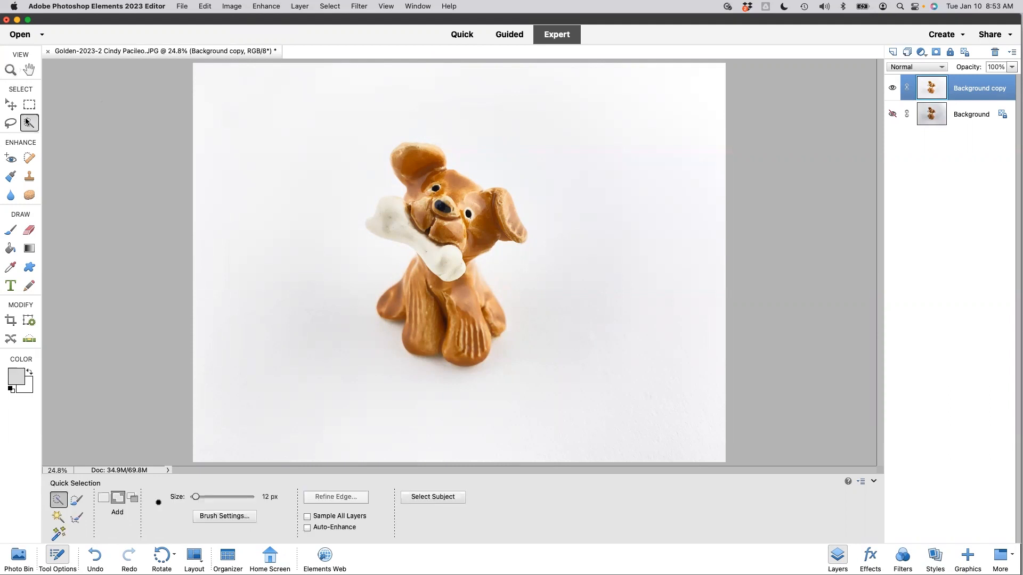
pyautogui.moveTo(28, 124)
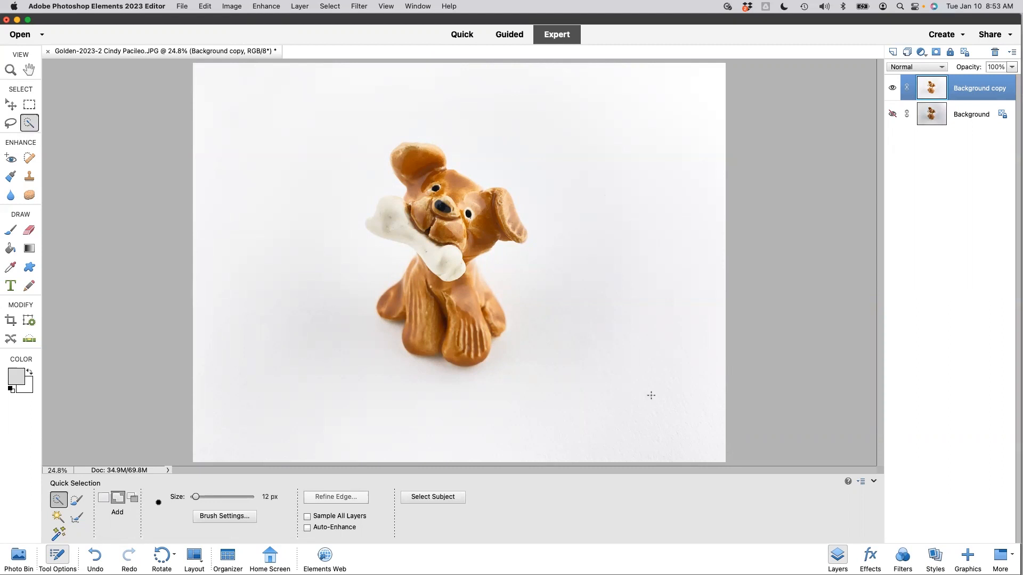
pyautogui.moveTo(179, 189)
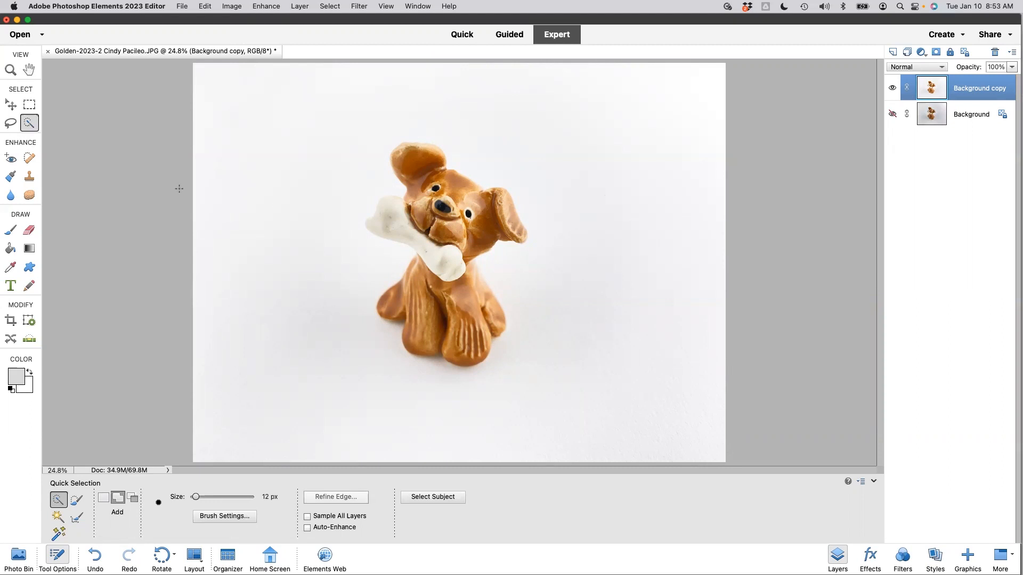
pyautogui.moveTo(417, 181)
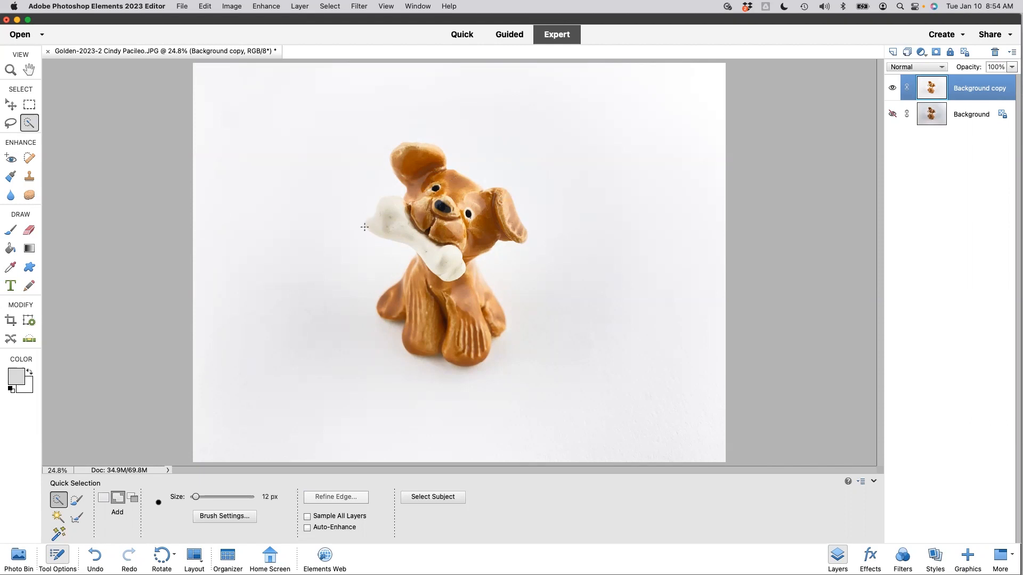
pyautogui.moveTo(382, 200)
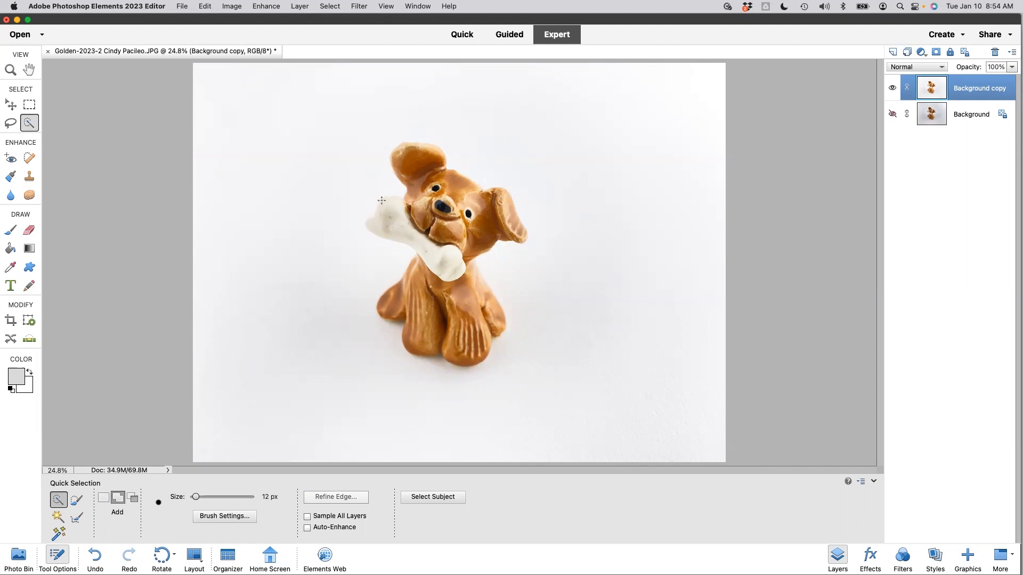
pyautogui.moveTo(349, 213)
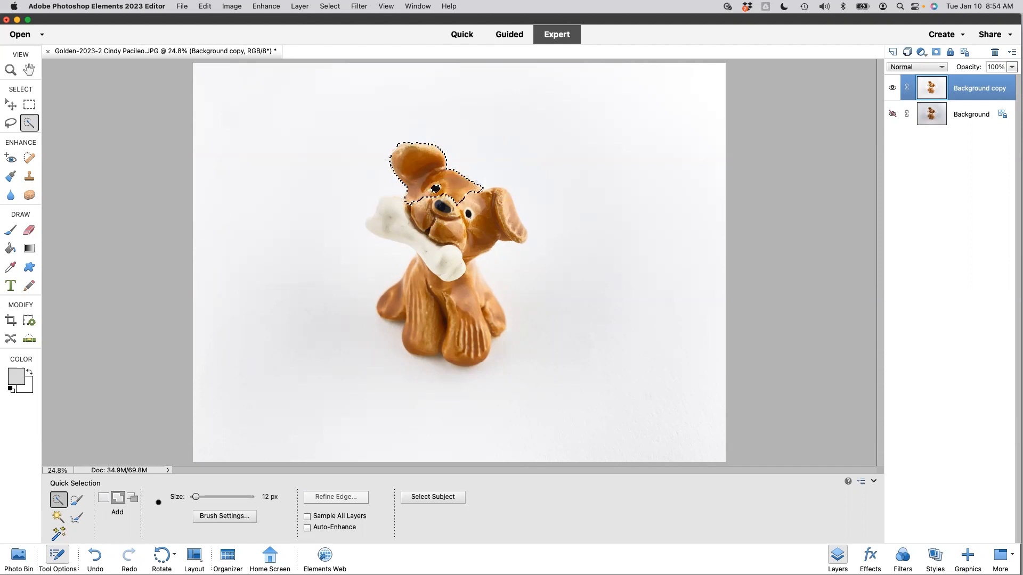
# Paint the selection over the rest of the dog so the whole figurine and bone are outlined.
pyautogui.moveTo(444, 190); pyautogui.dragTo(495, 222)
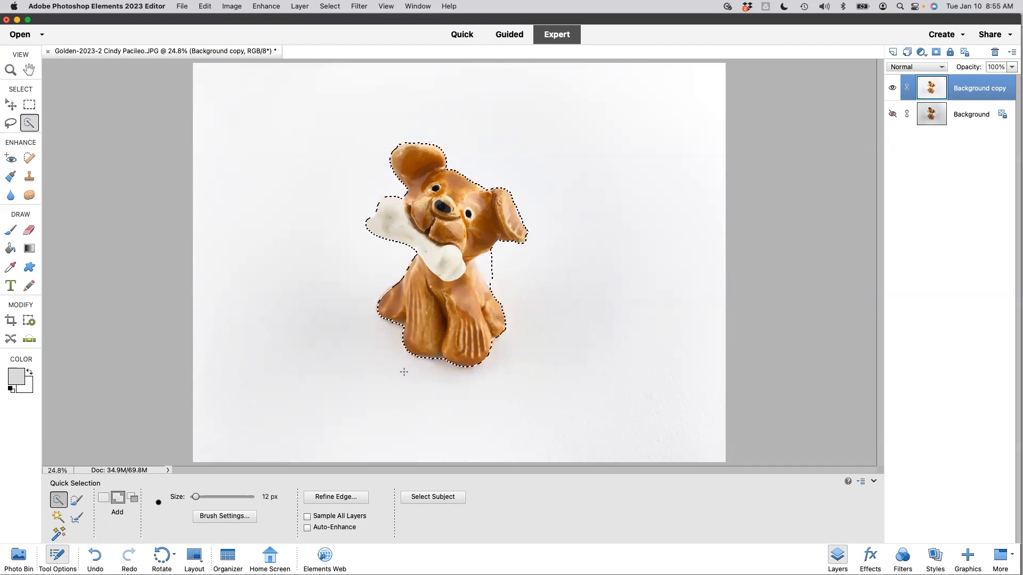
# Zoom in on the dog's feet to inspect the selection edge.
pyautogui.click(10, 71)
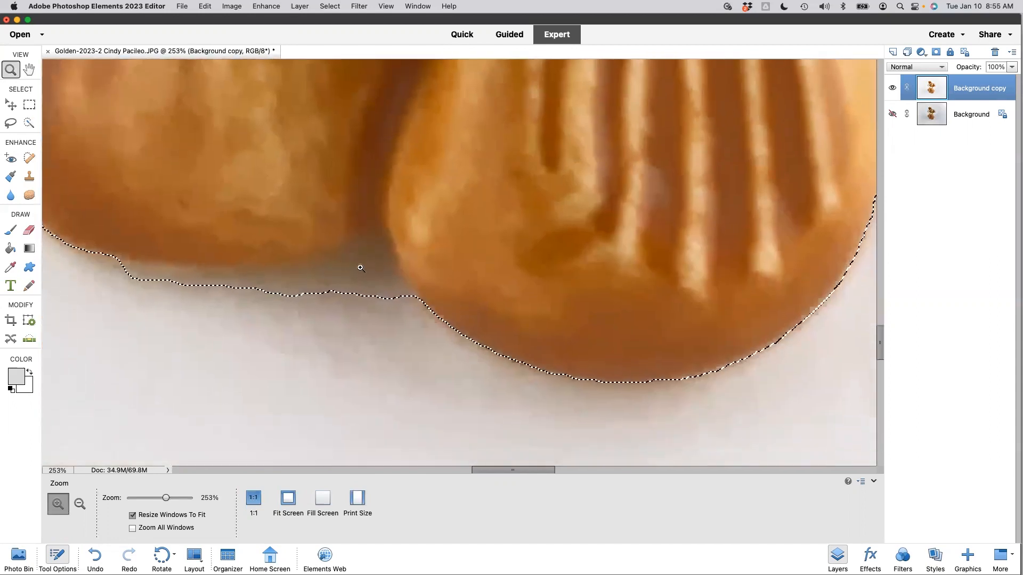
pyautogui.moveTo(300, 235)
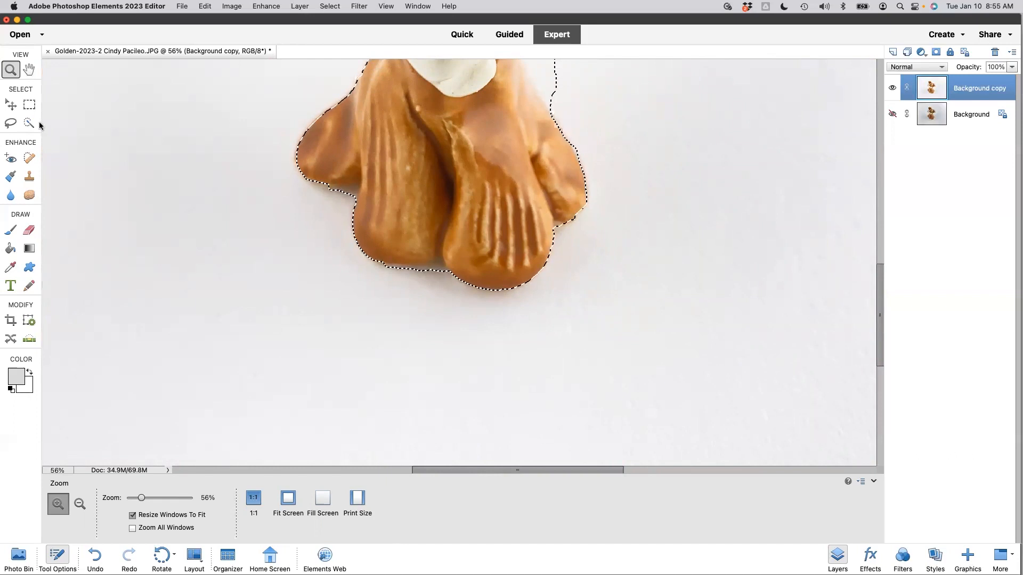
# Subtract the cast shadow between the feet from the selection, then return to Add mode at full view.
pyautogui.click(29, 123)
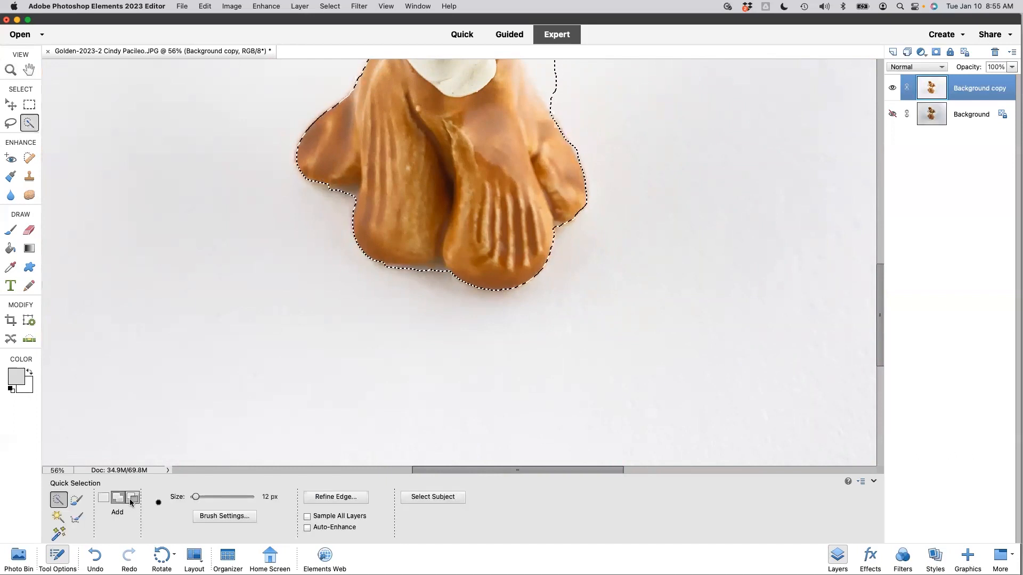
pyautogui.click(132, 497)
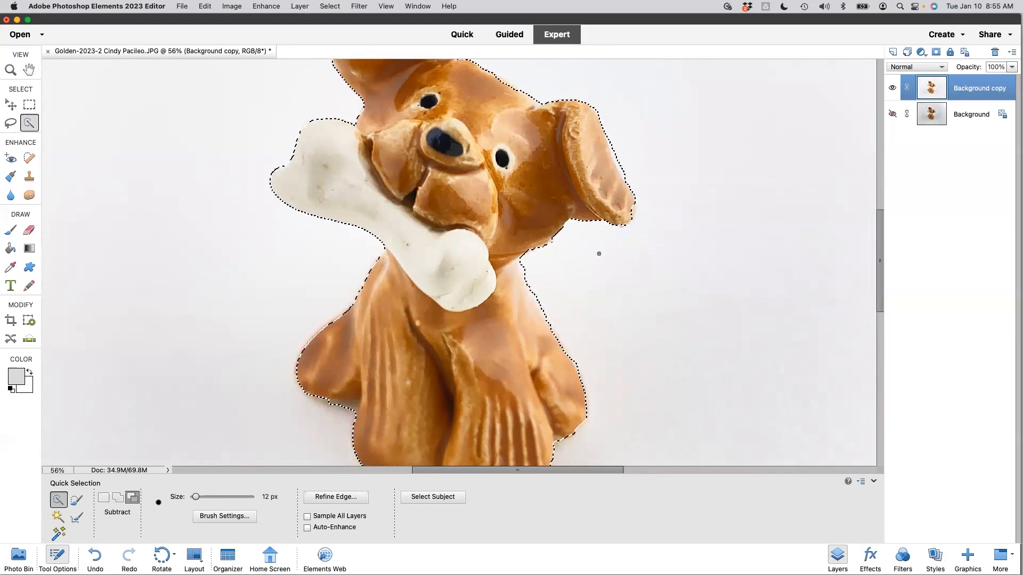
pyautogui.scroll(-3)
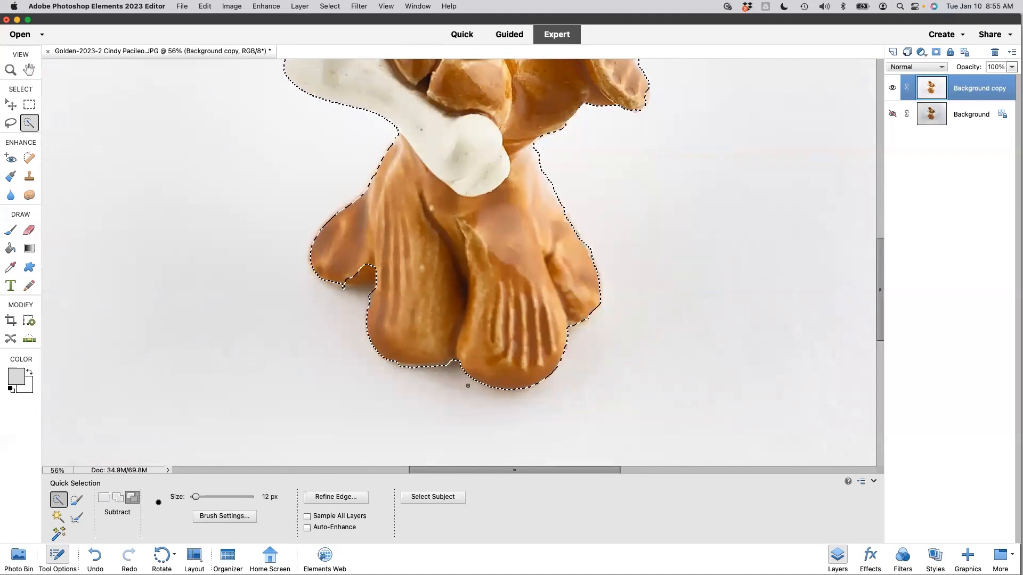
pyautogui.moveTo(218, 414)
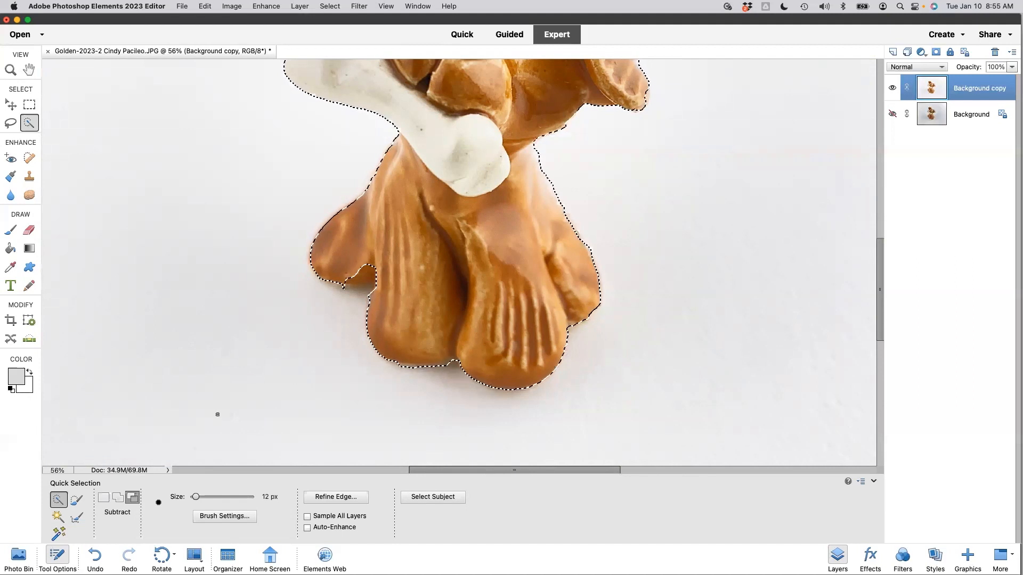
pyautogui.click(102, 497)
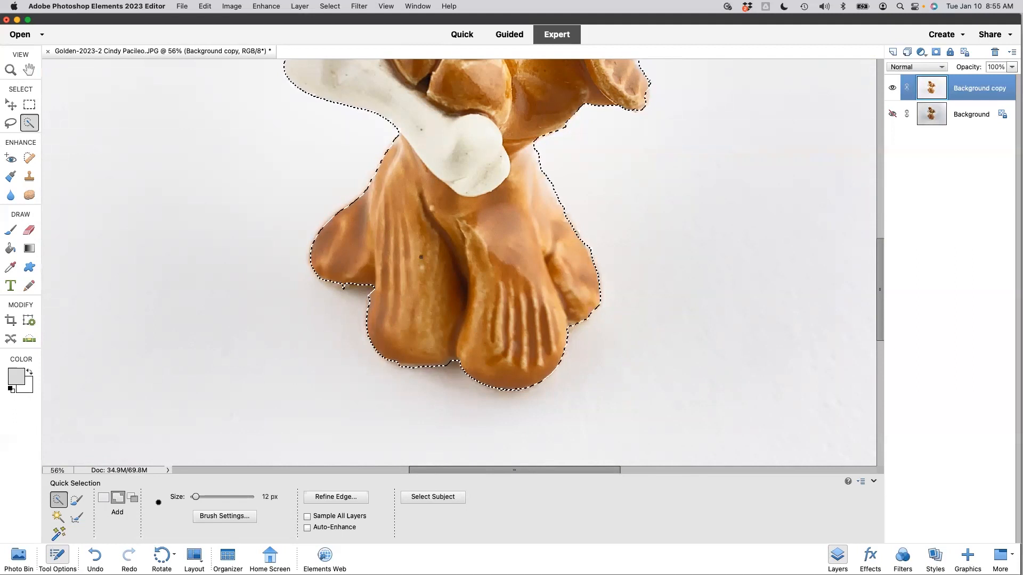
pyautogui.scroll(3)
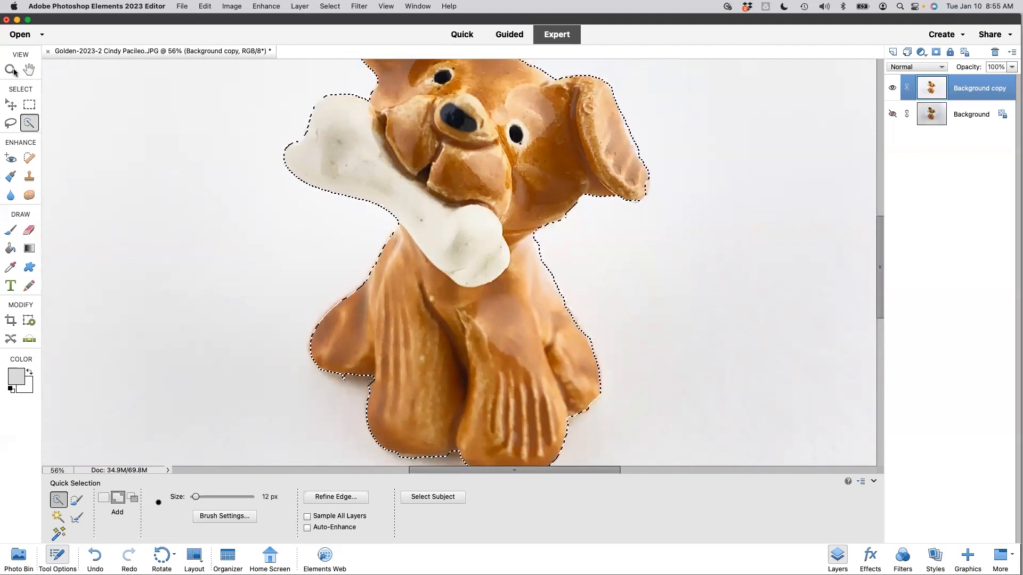
pyautogui.click(11, 70)
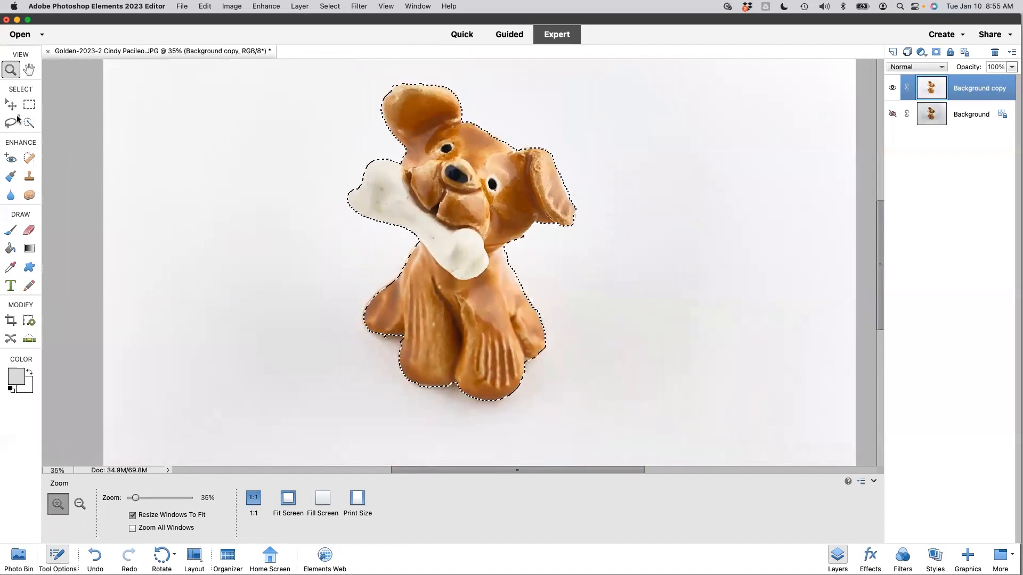
pyautogui.click(30, 124)
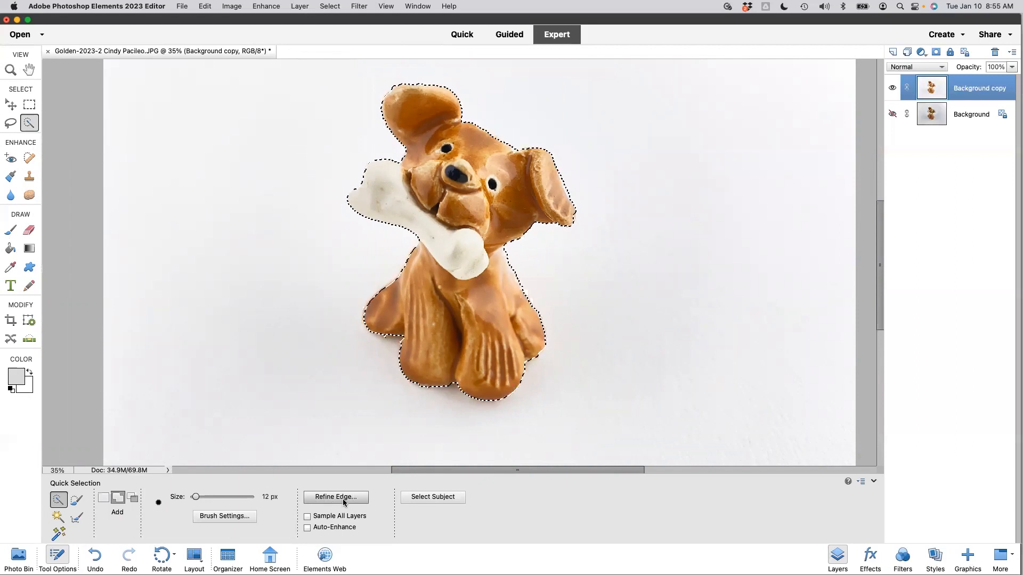
pyautogui.moveTo(335, 497)
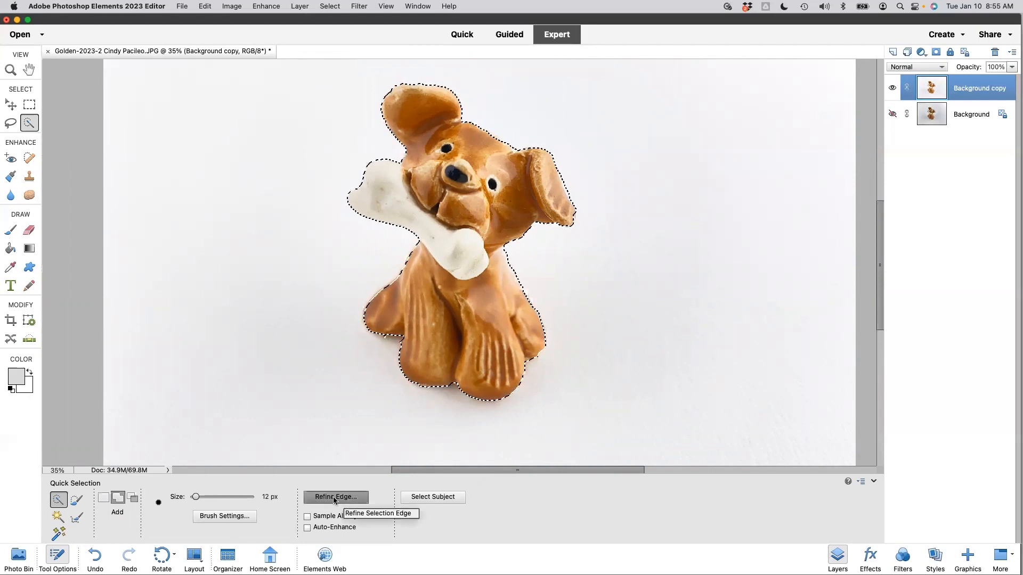
# Refine Edge with Overlay view, brushing the dog's edges and switching to Erase Refinements.
pyautogui.click(336, 497)
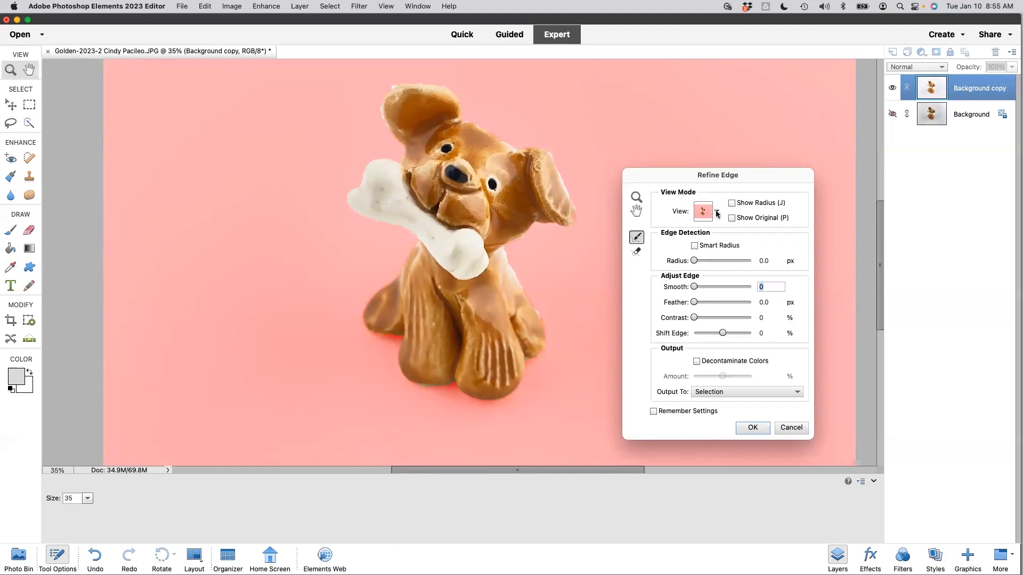
pyautogui.click(716, 211)
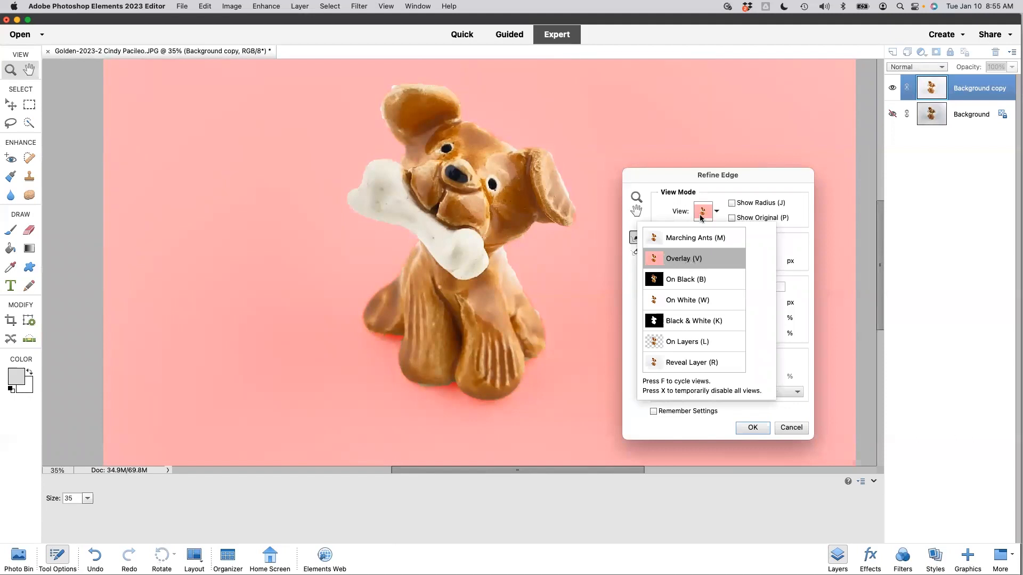
pyautogui.moveTo(704, 221)
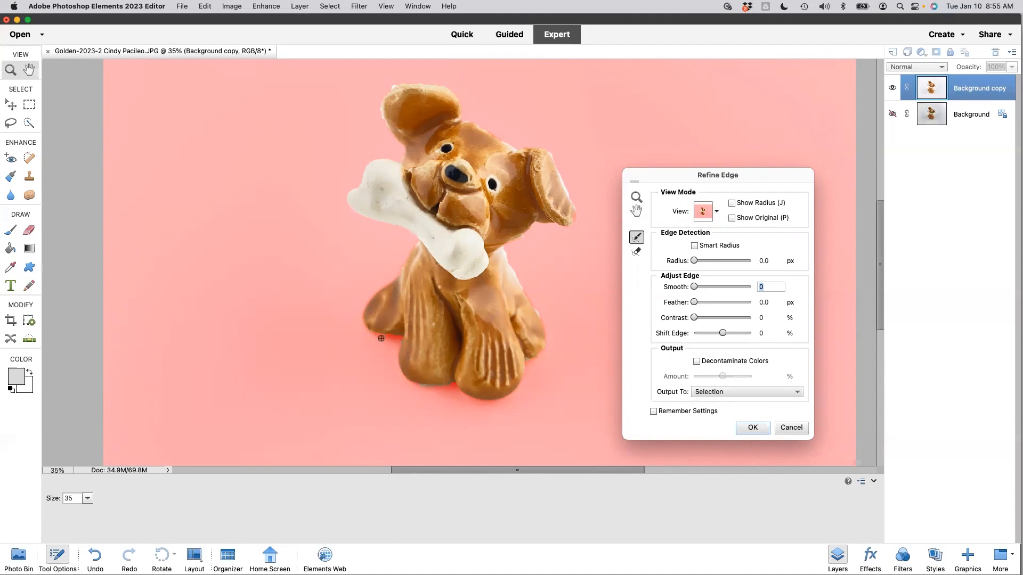
pyautogui.moveTo(529, 303)
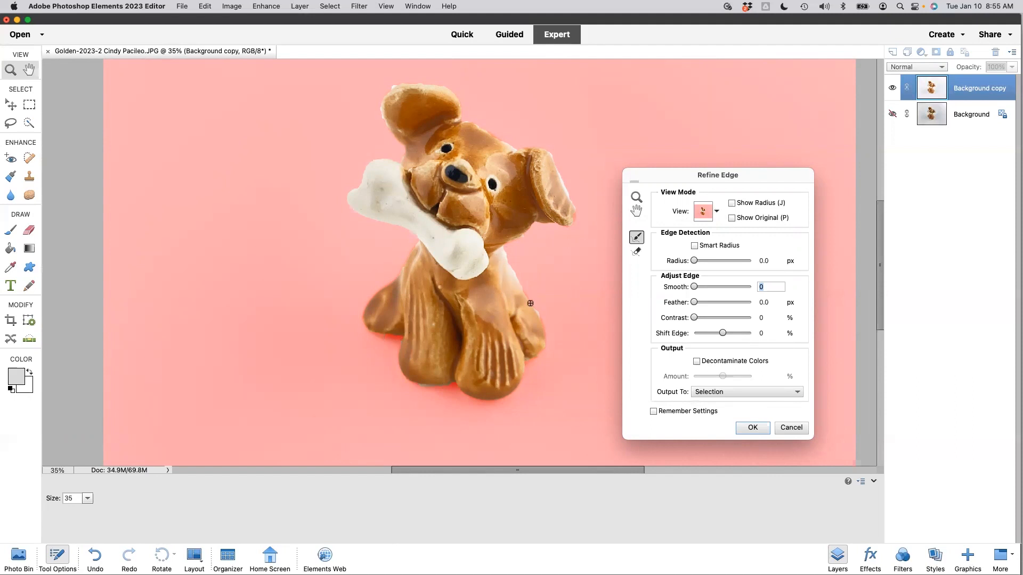
pyautogui.moveTo(594, 257)
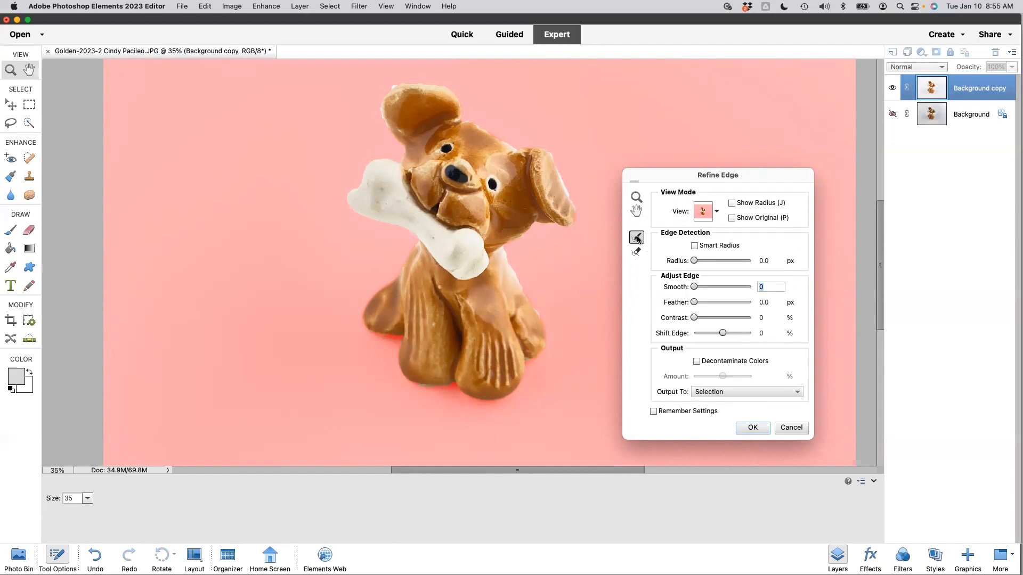
pyautogui.moveTo(505, 250)
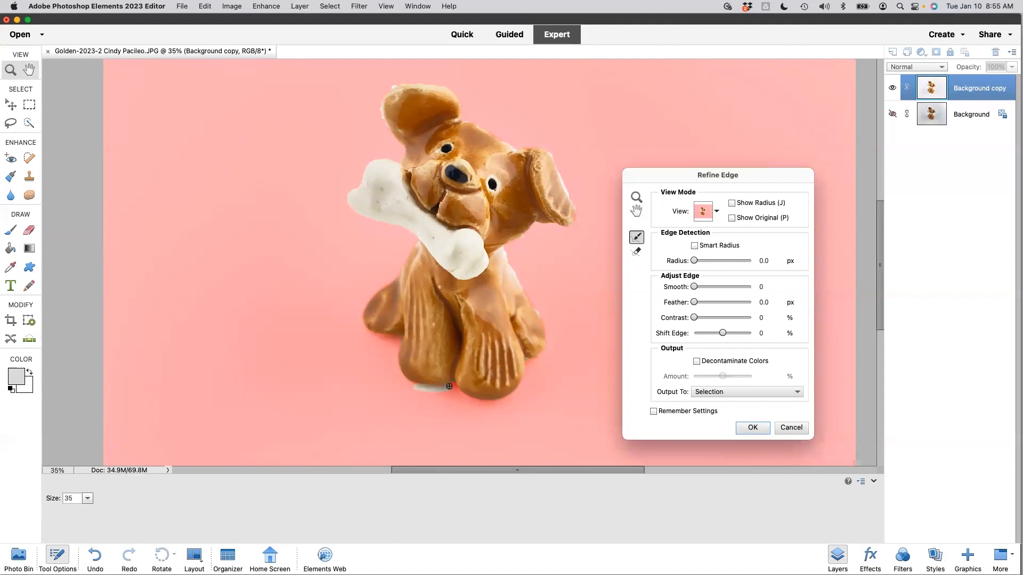
pyautogui.click(636, 251)
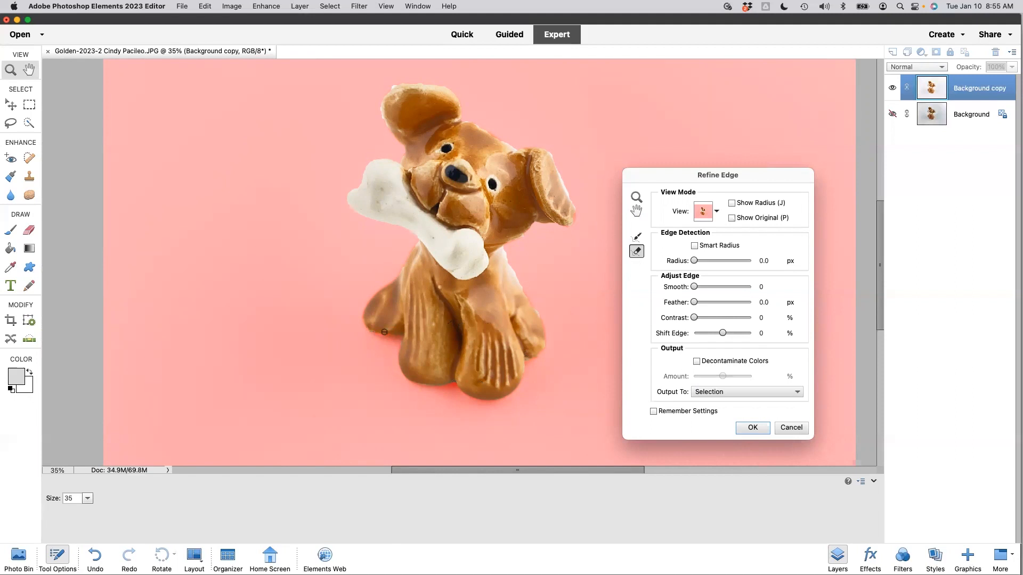
pyautogui.moveTo(605, 325)
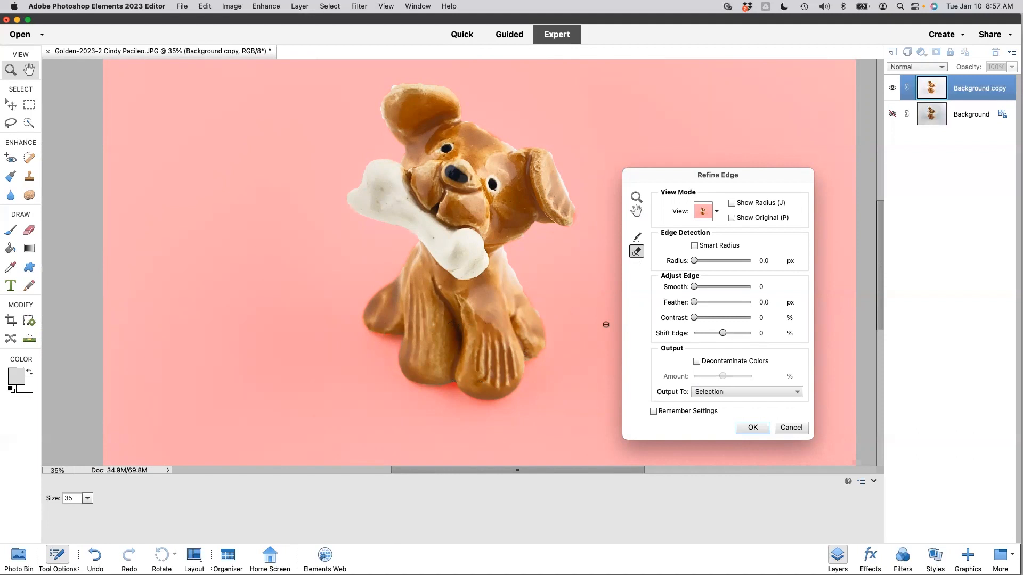
pyautogui.moveTo(655, 293)
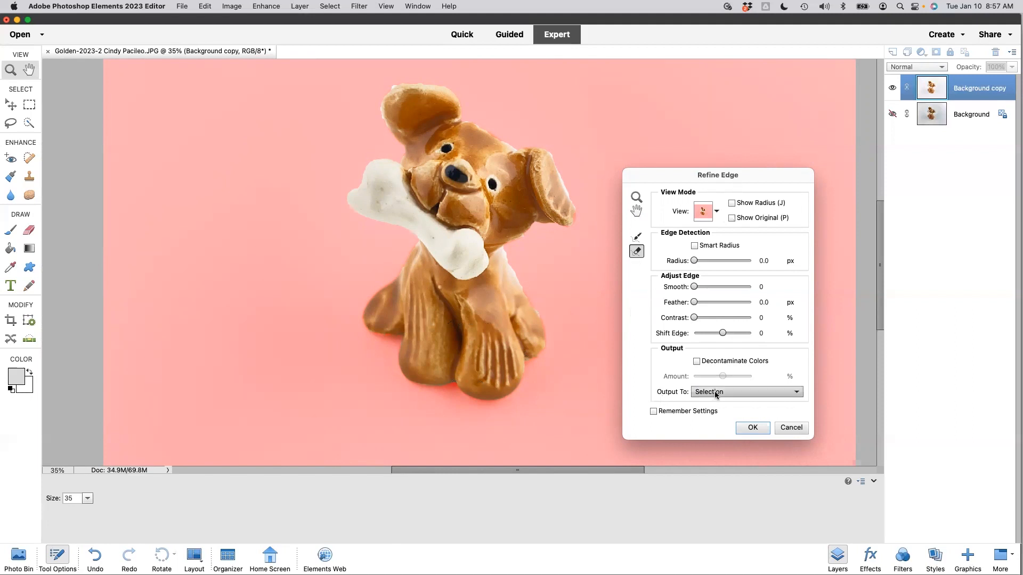
# Output the refined cutout as a New Layer with Layer Mask and check its mask.
pyautogui.click(746, 391)
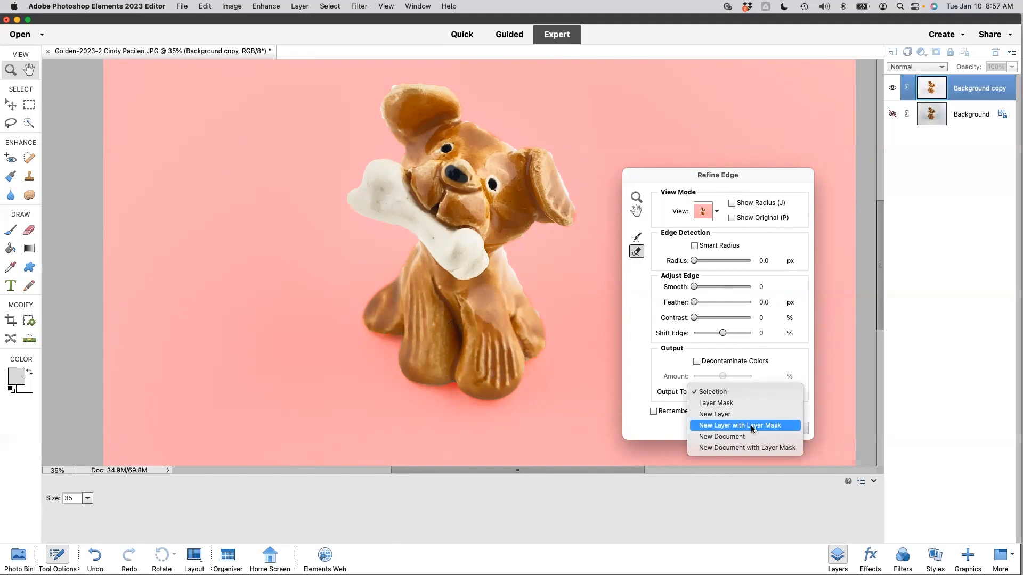
pyautogui.click(741, 425)
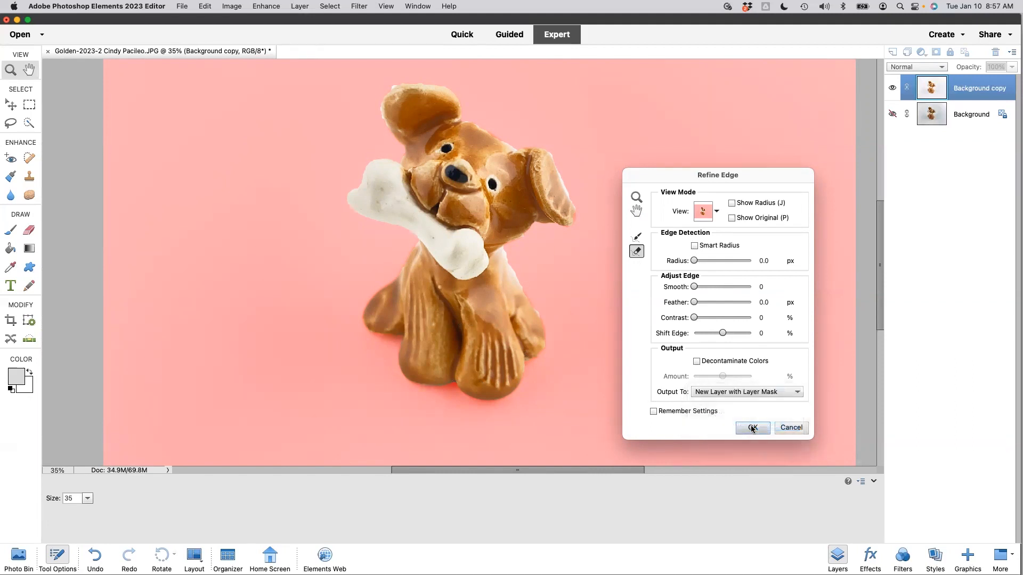
pyautogui.click(751, 427)
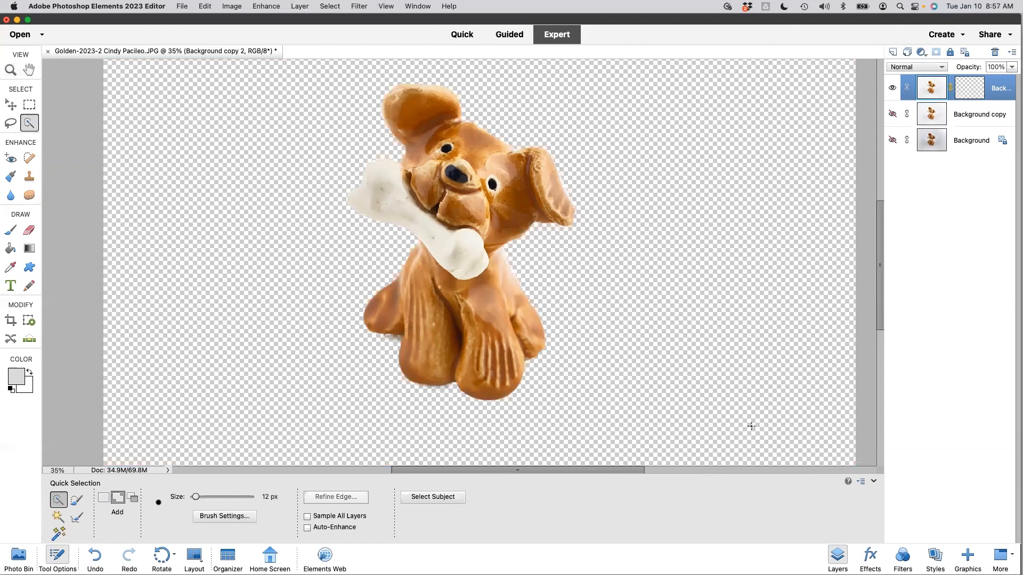
pyautogui.click(967, 87)
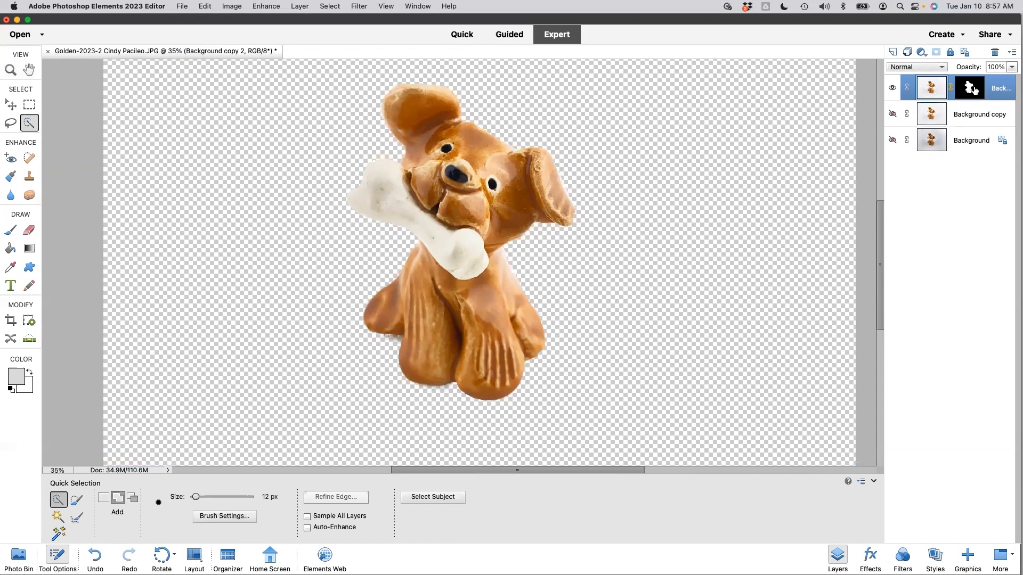
pyautogui.moveTo(970, 89)
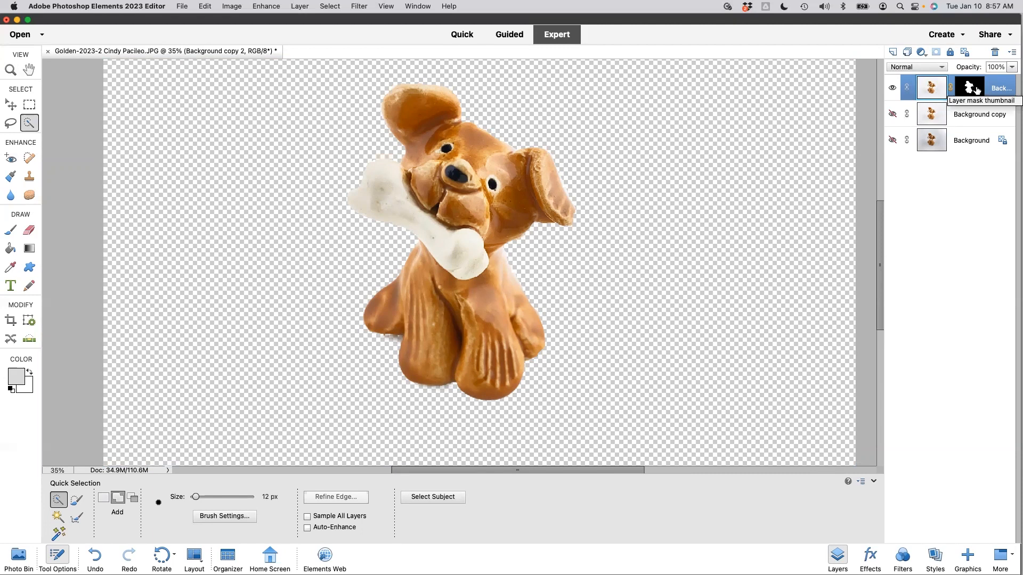
pyautogui.moveTo(893, 52)
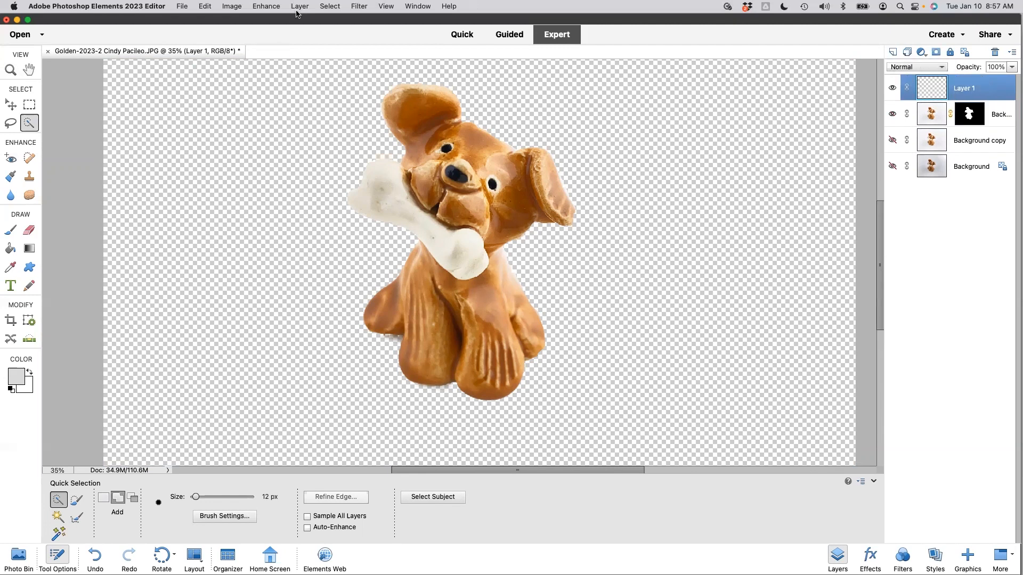
# Add a Solid Color fill layer set to pure white ffffff beneath the dog cutout.
pyautogui.click(299, 7)
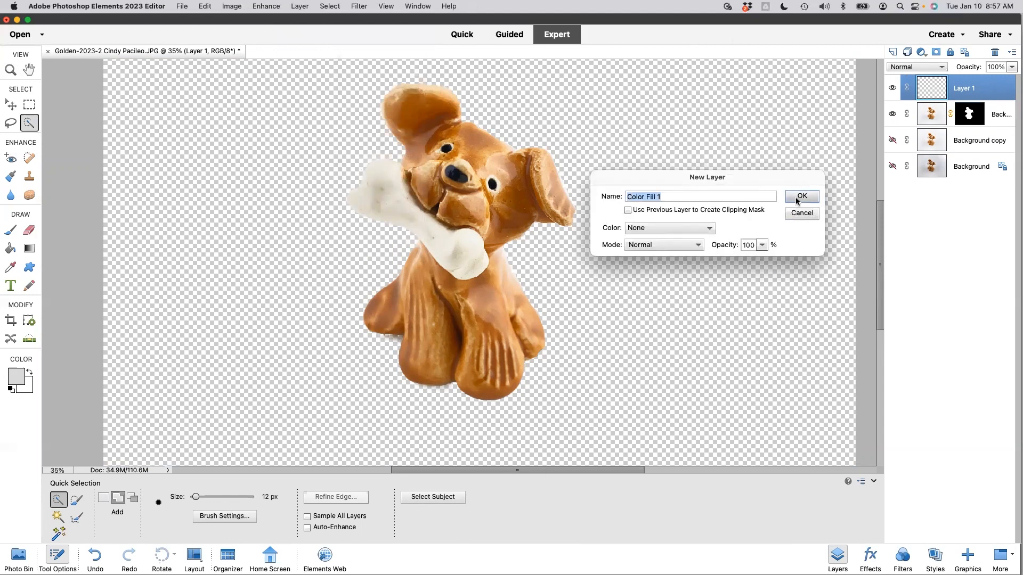
pyautogui.click(801, 196)
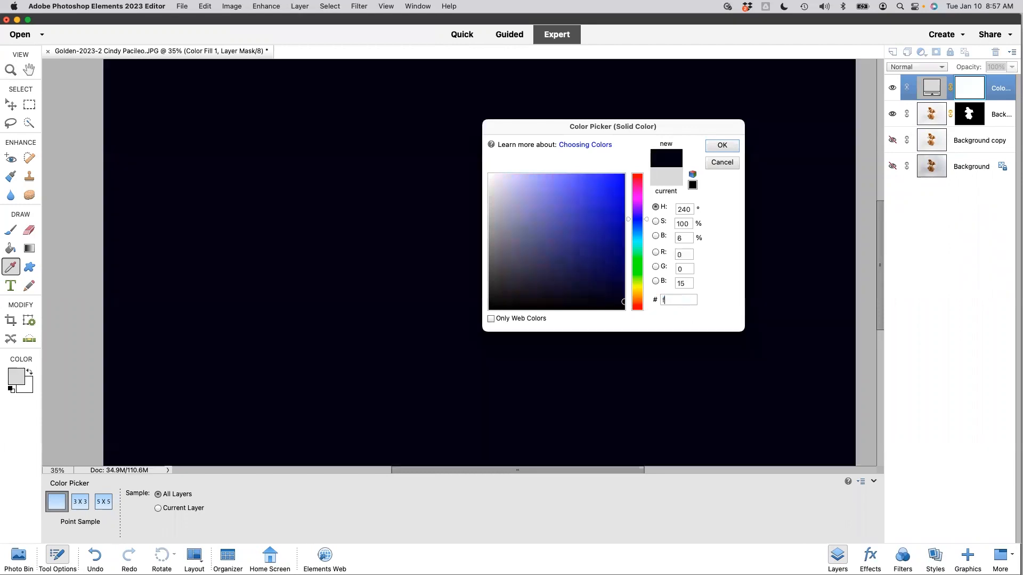
pyautogui.write('fffff')
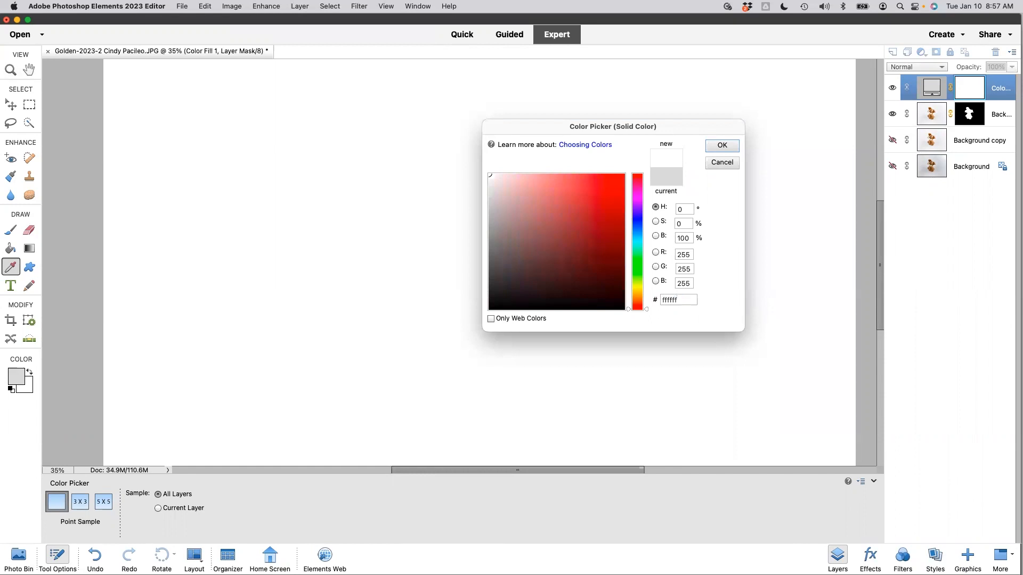
pyautogui.click(721, 145)
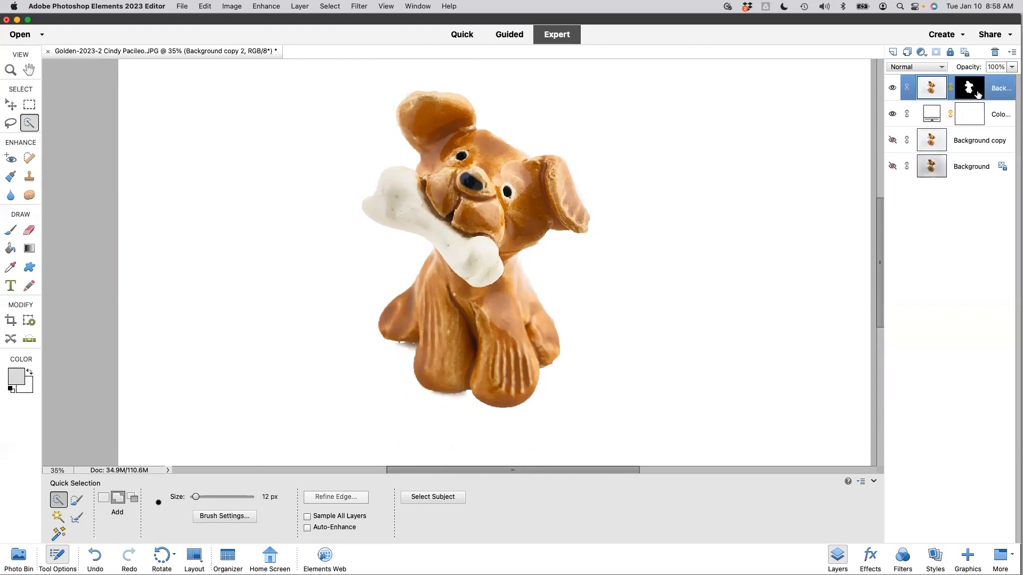
# Target the dog layer's mask, zoom to the chest edge, and ready a white Brush for cleanup.
pyautogui.click(970, 88)
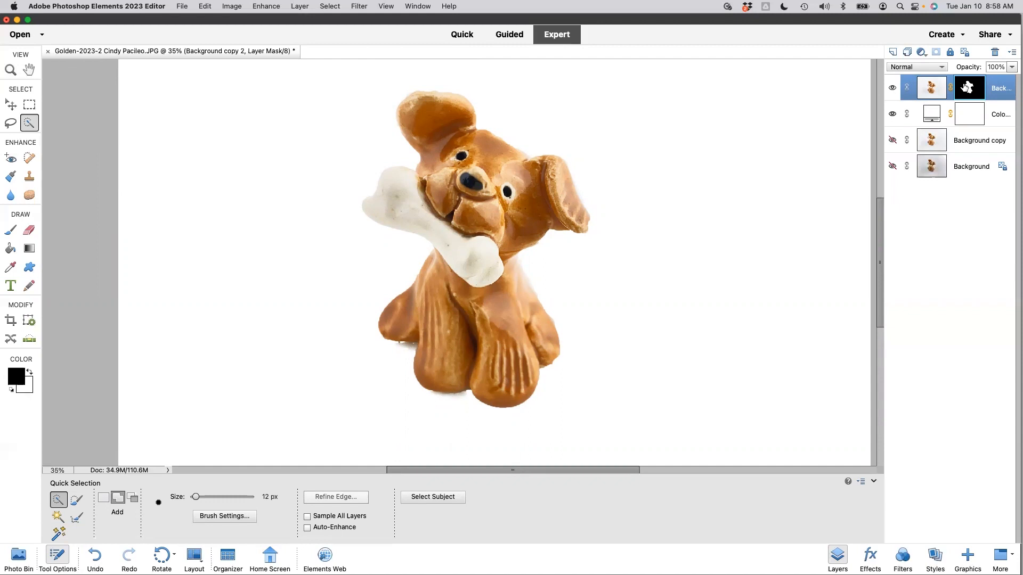
pyautogui.moveTo(964, 87)
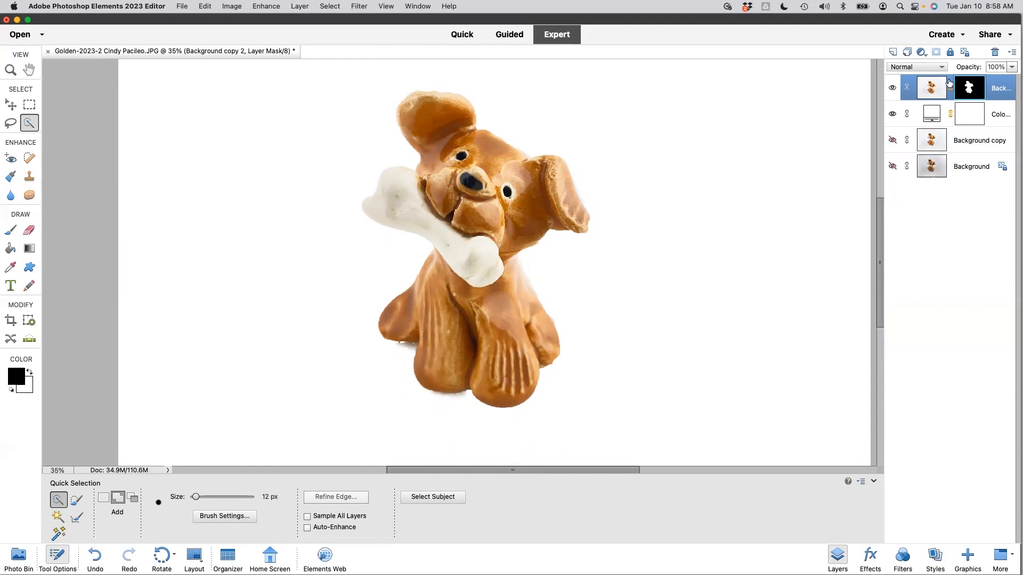
pyautogui.moveTo(773, 140)
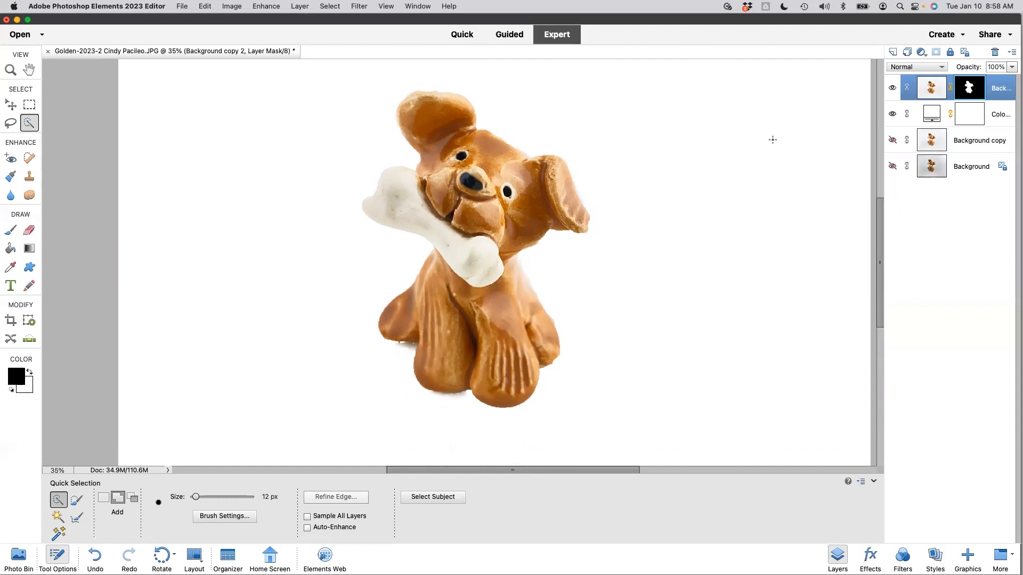
pyautogui.click(11, 70)
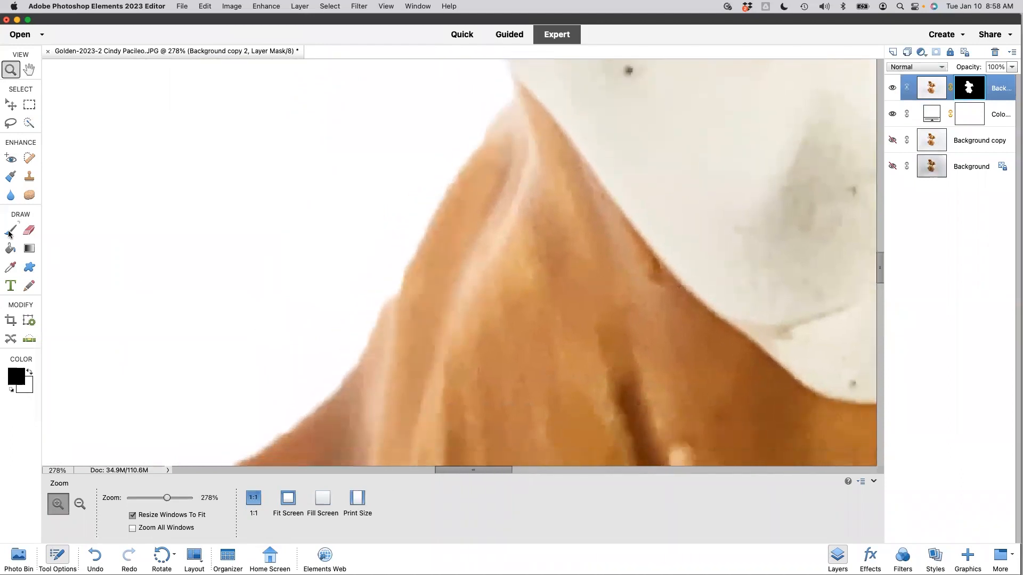
pyautogui.click(10, 231)
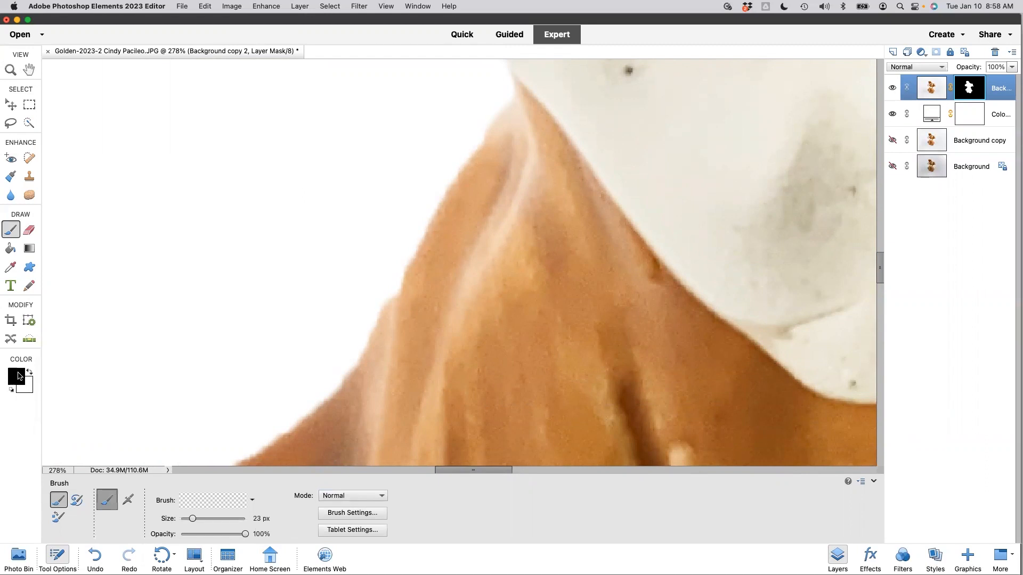
pyautogui.click(29, 370)
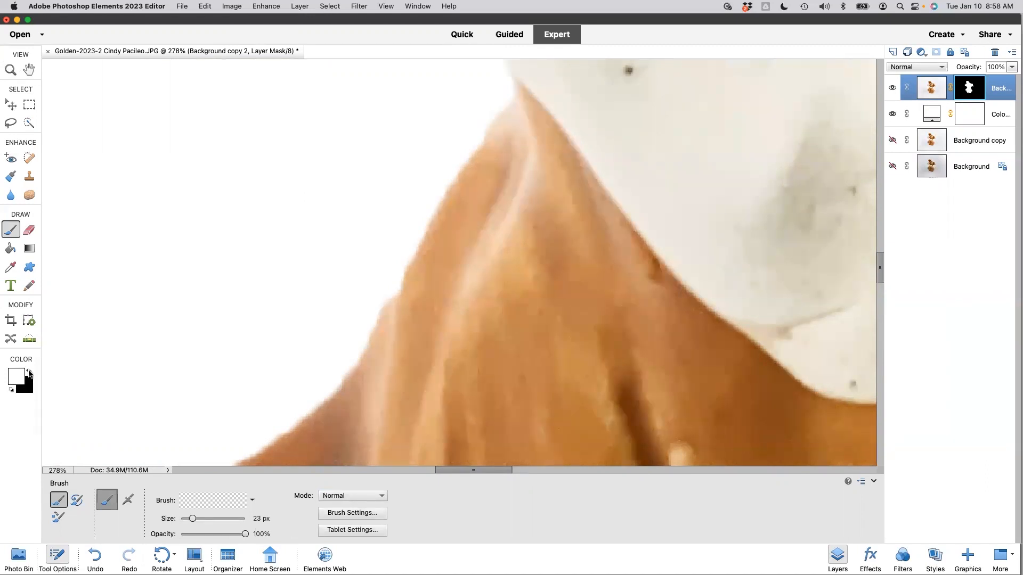
pyautogui.moveTo(30, 375)
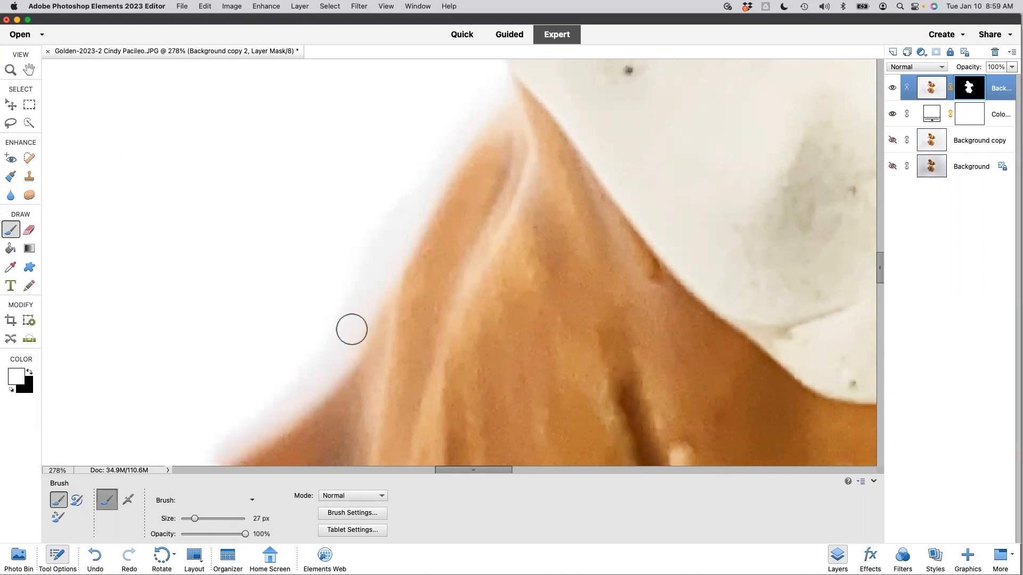
pyautogui.moveTo(433, 221)
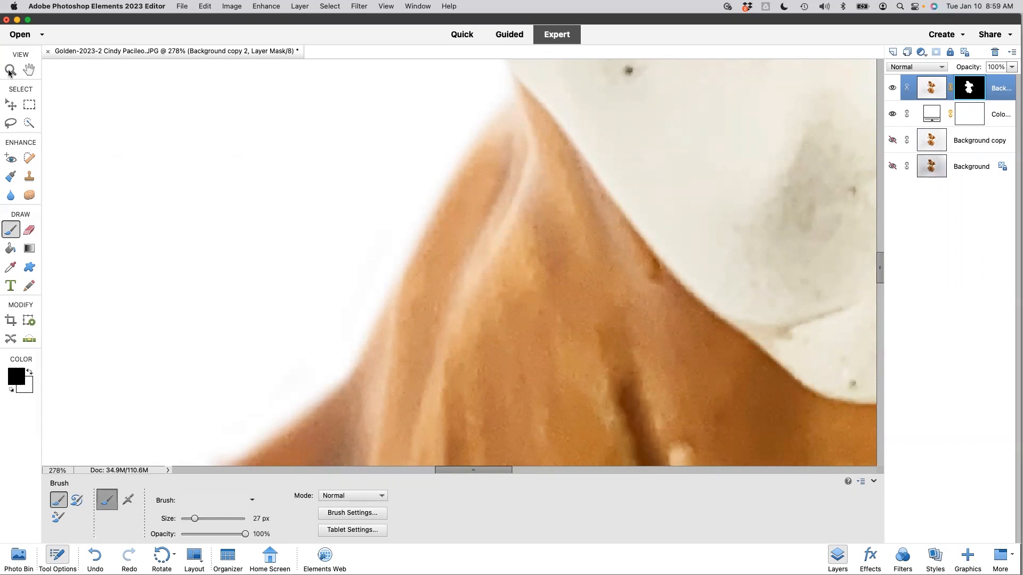
# Touch up the mask around the dog's front legs and paws with a 27-pixel white brush.
pyautogui.click(11, 70)
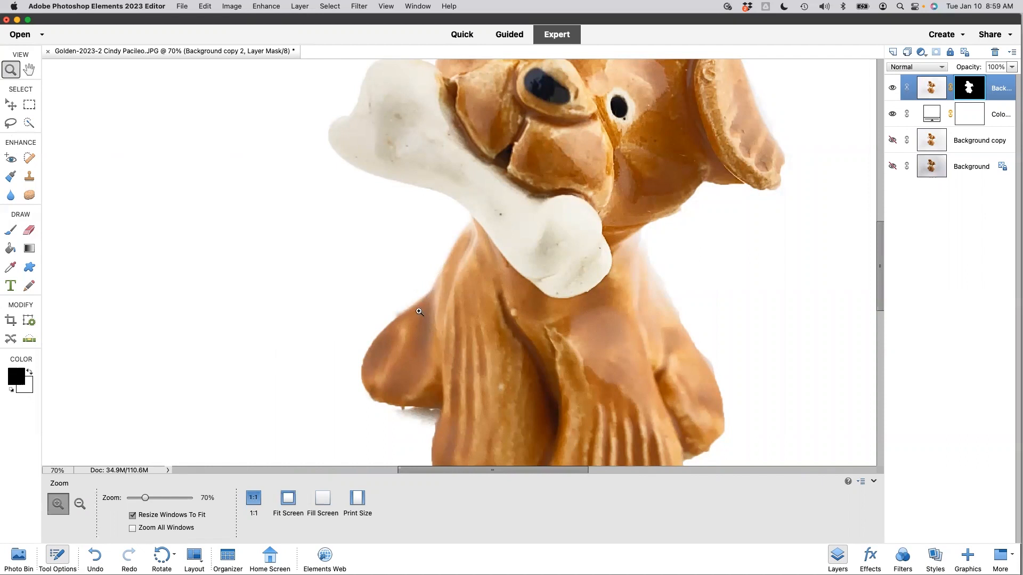
pyautogui.moveTo(359, 374)
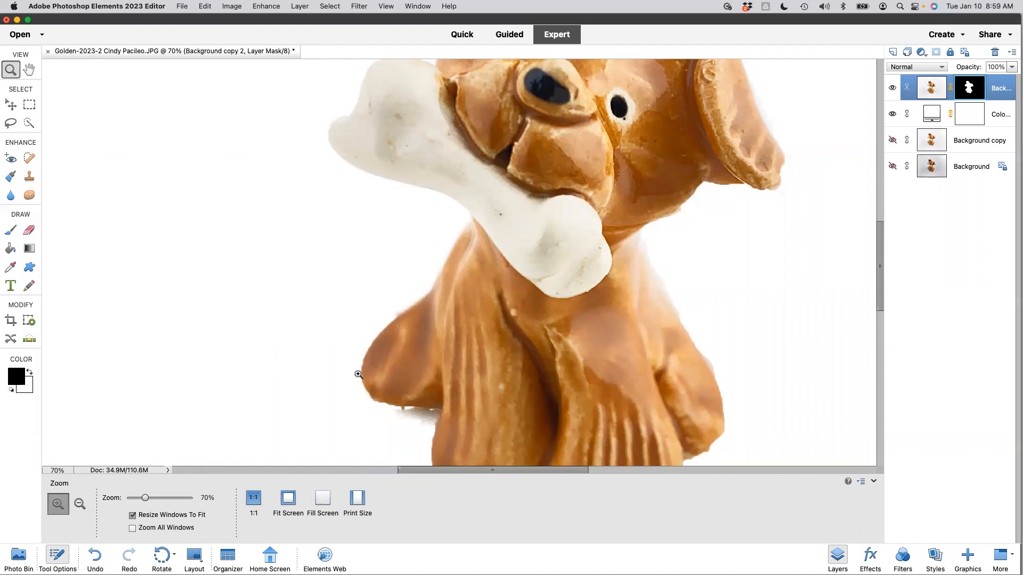
pyautogui.moveTo(704, 359)
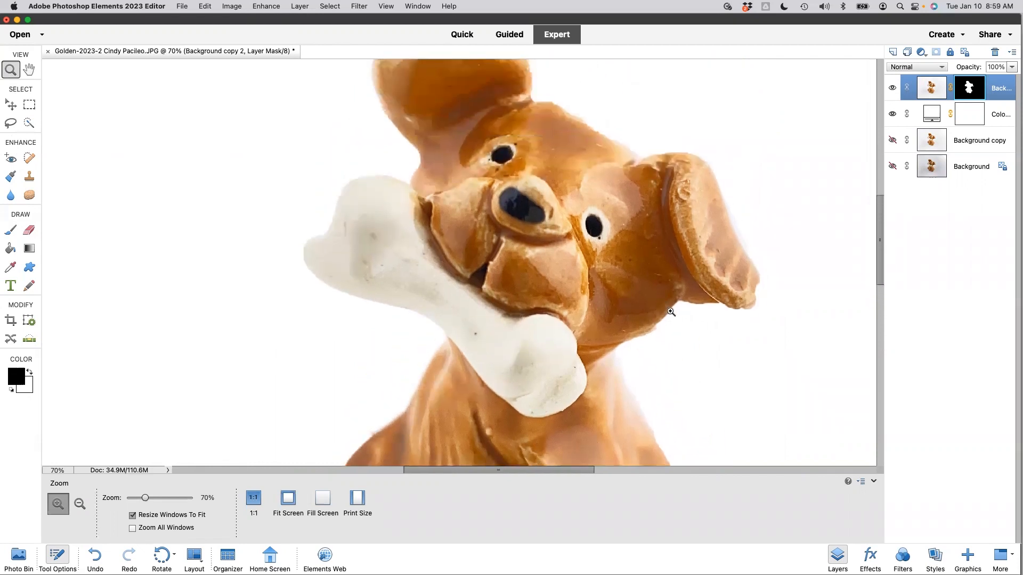
pyautogui.moveTo(317, 289)
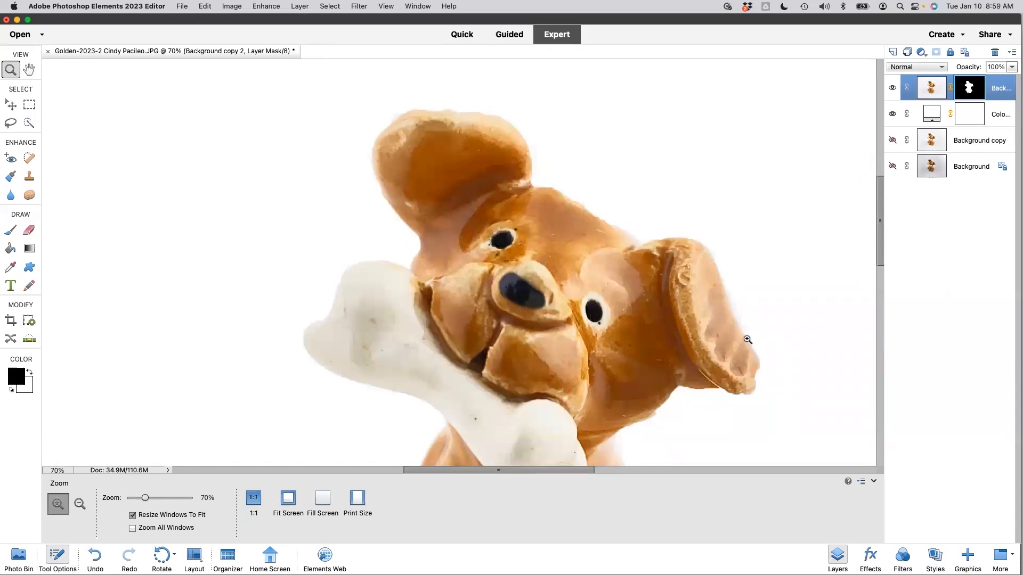
pyautogui.moveTo(734, 294)
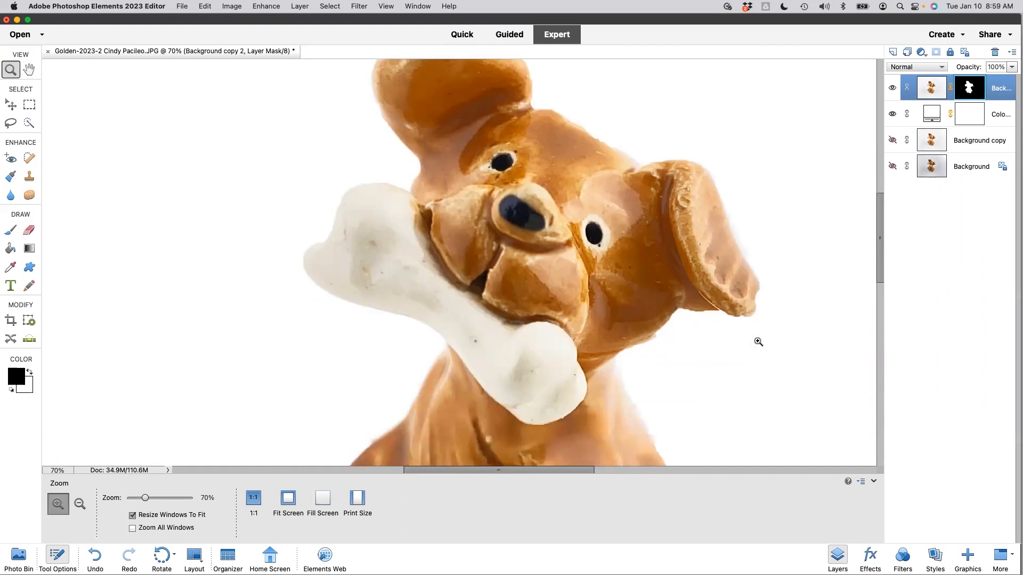
pyautogui.scroll(-3)
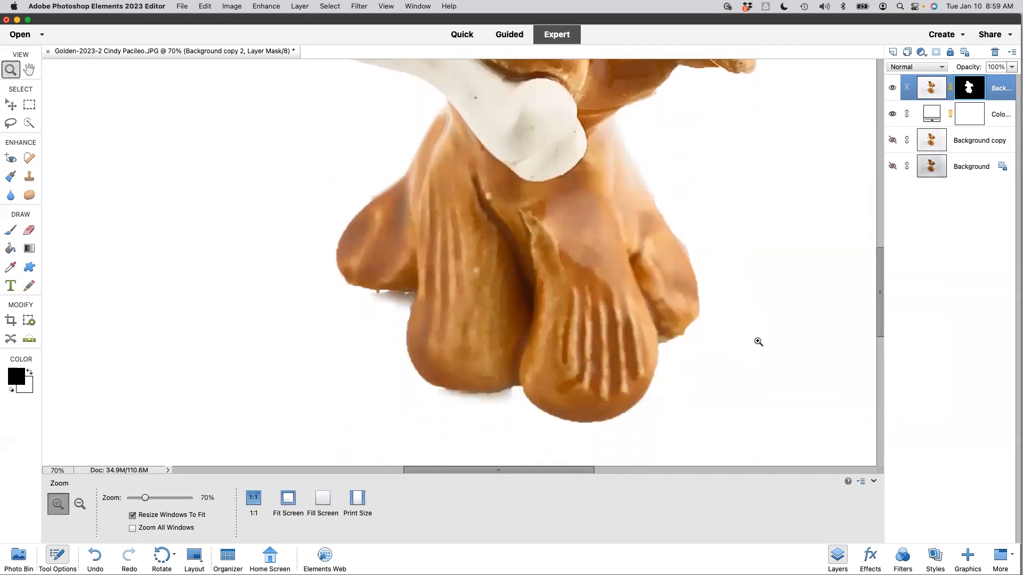
pyautogui.moveTo(28, 372)
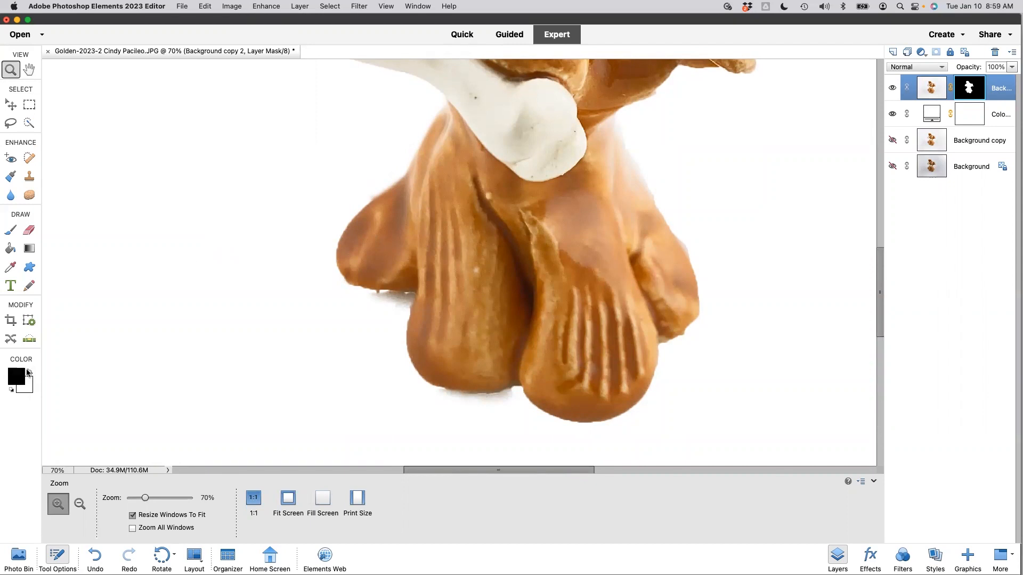
pyautogui.click(29, 371)
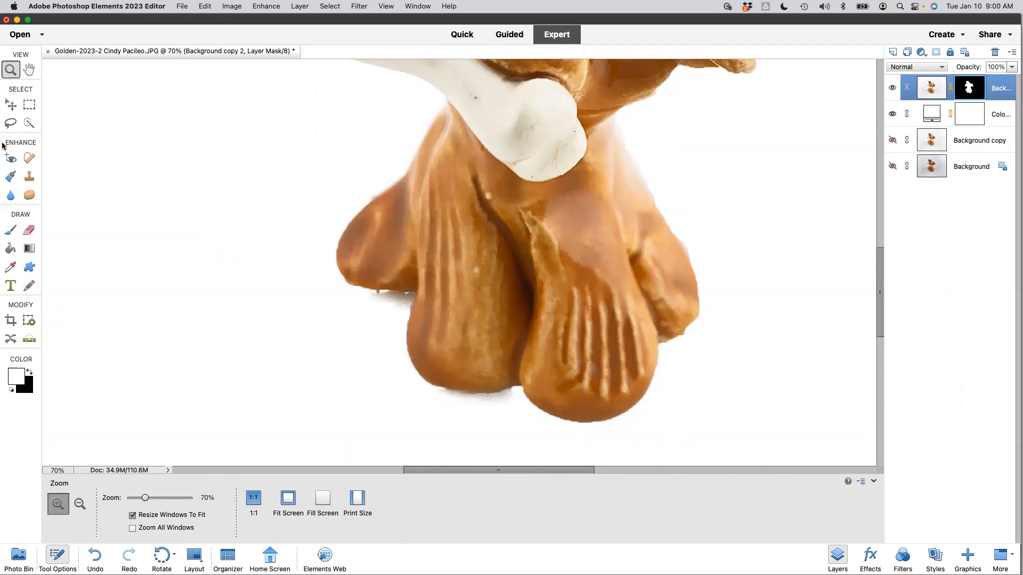
pyautogui.click(10, 230)
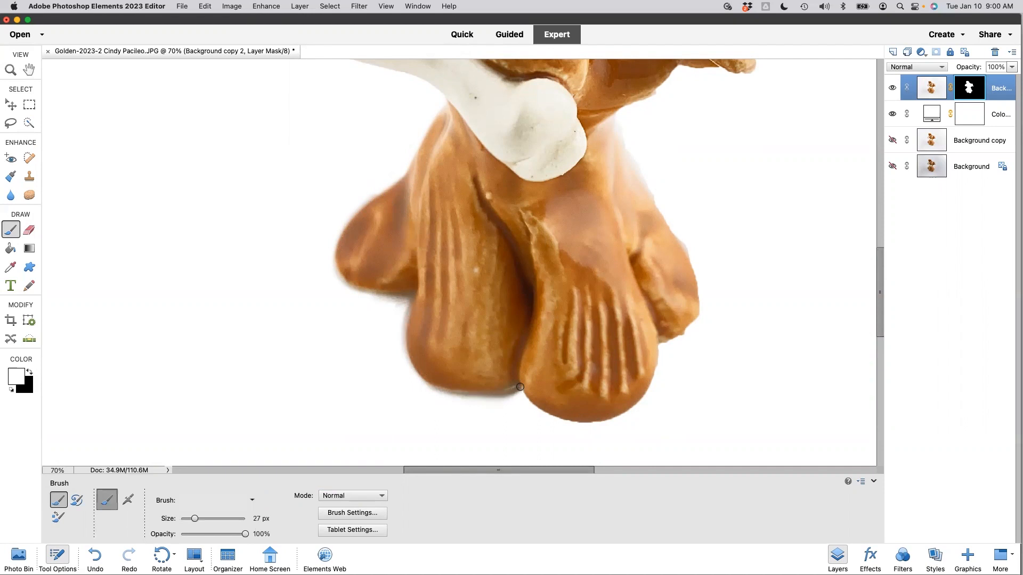
pyautogui.moveTo(522, 390)
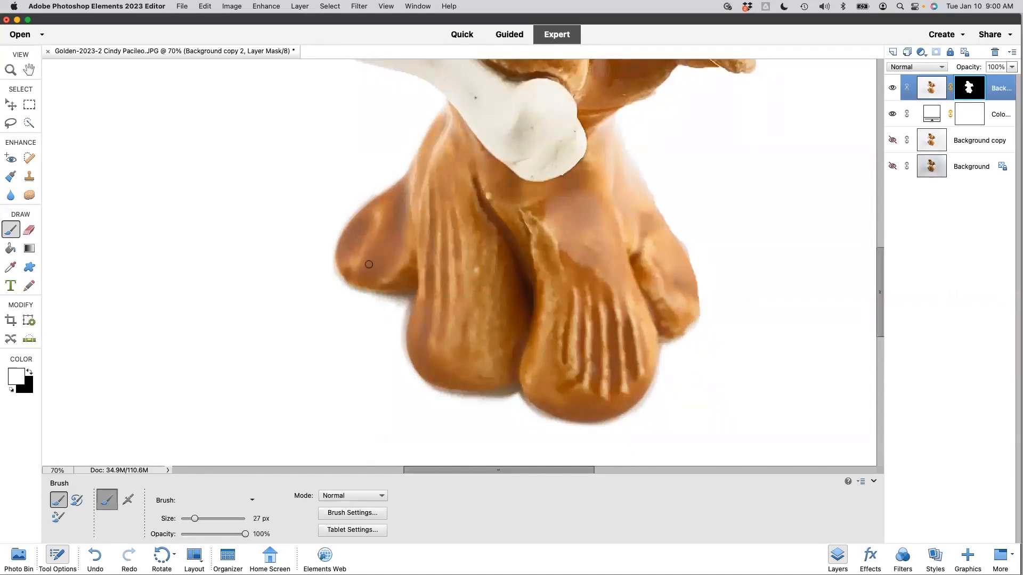
pyautogui.click(11, 71)
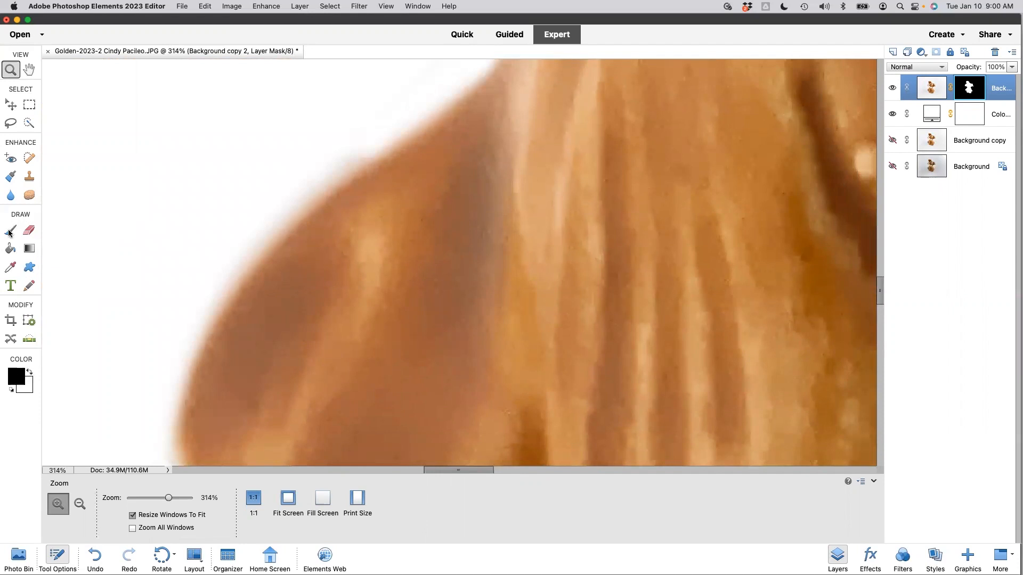
# Paint black along the paw edges on the mask to remove leftover background fringes between the feet.
pyautogui.click(11, 230)
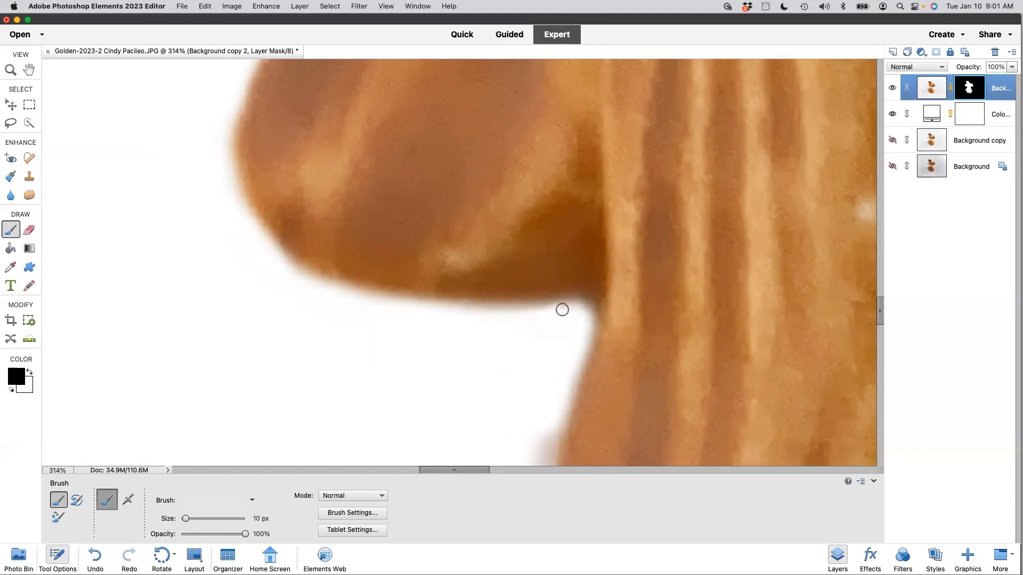
pyautogui.moveTo(593, 318)
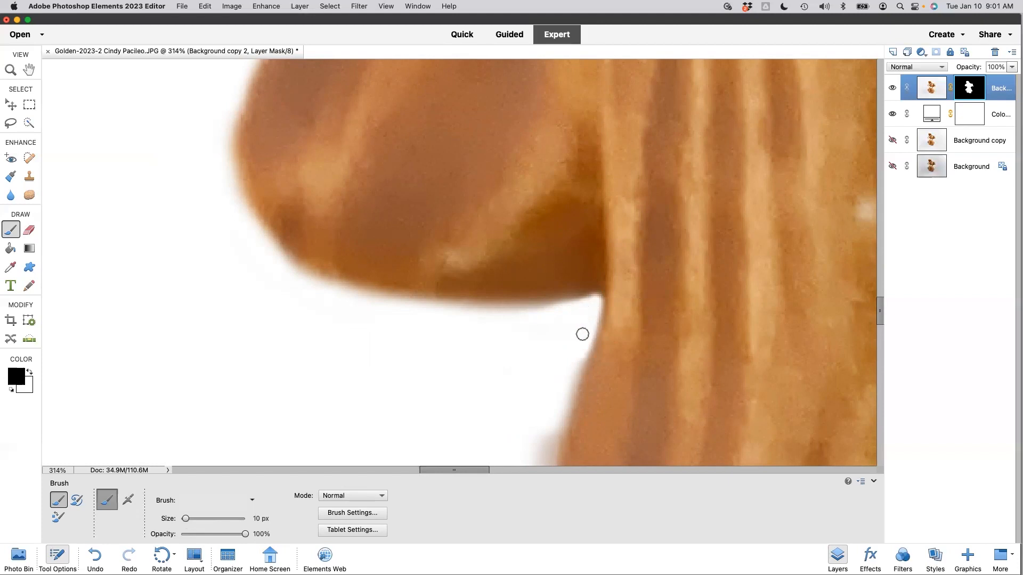
pyautogui.moveTo(136, 485)
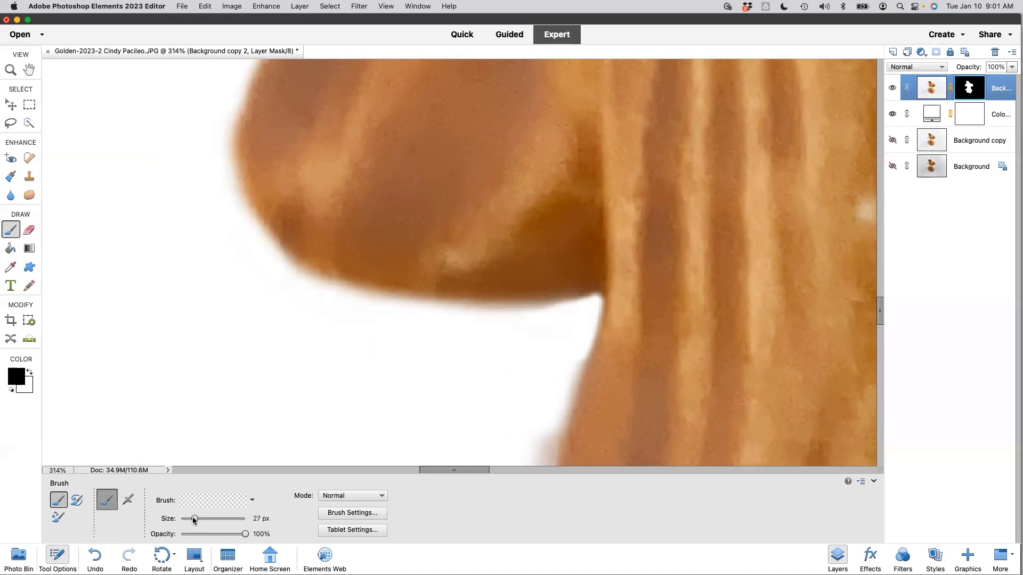
pyautogui.moveTo(566, 330)
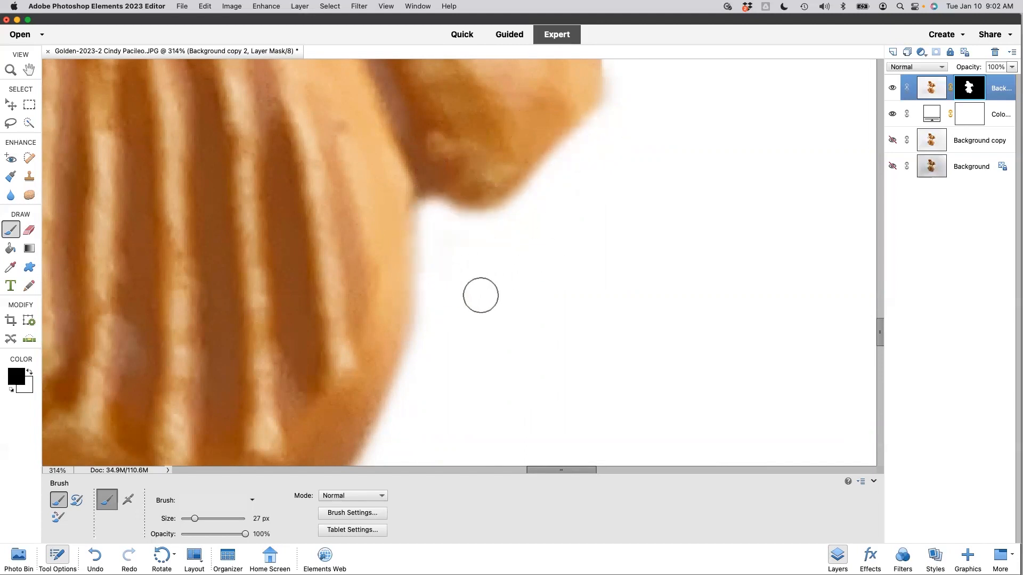
pyautogui.click(11, 70)
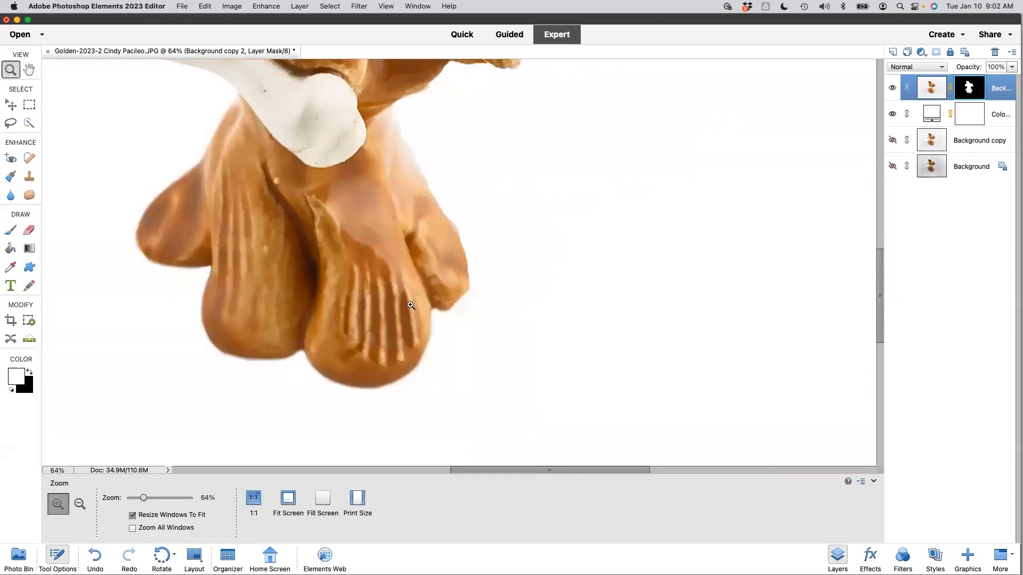
# Refine the mask along the legs and the chest below the bone for a clean cutout on white.
pyautogui.click(11, 230)
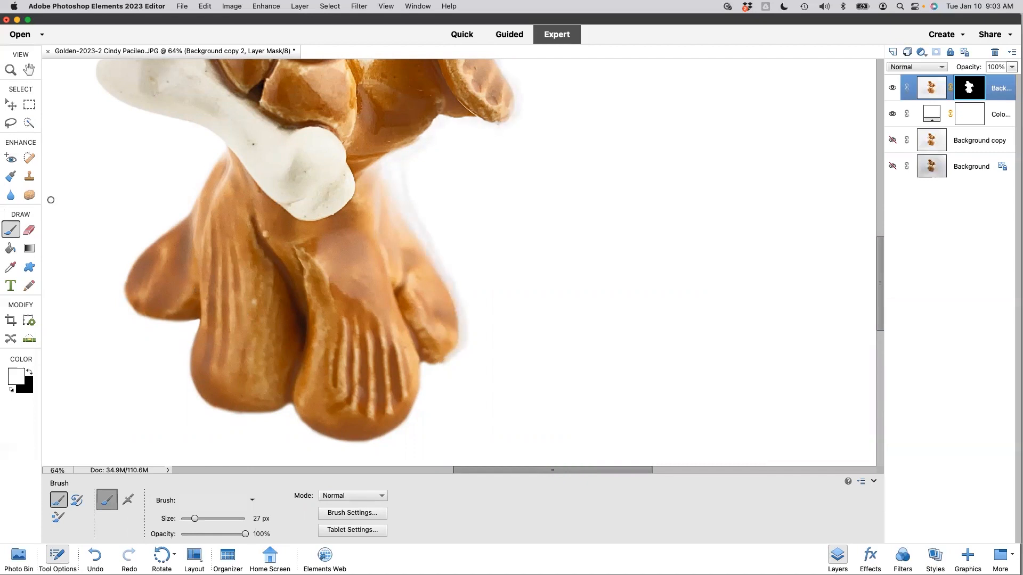
pyautogui.click(11, 71)
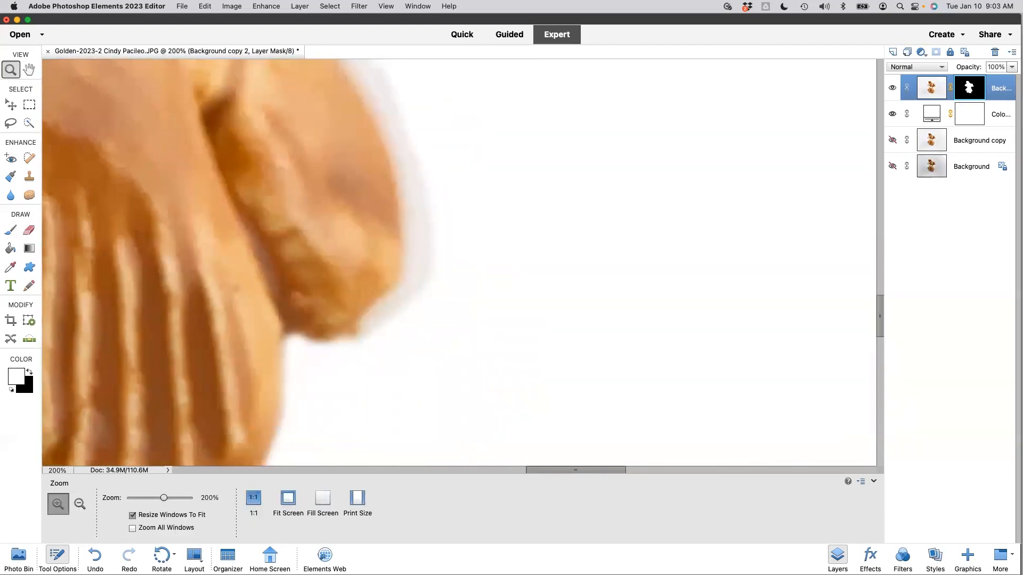
pyautogui.click(11, 230)
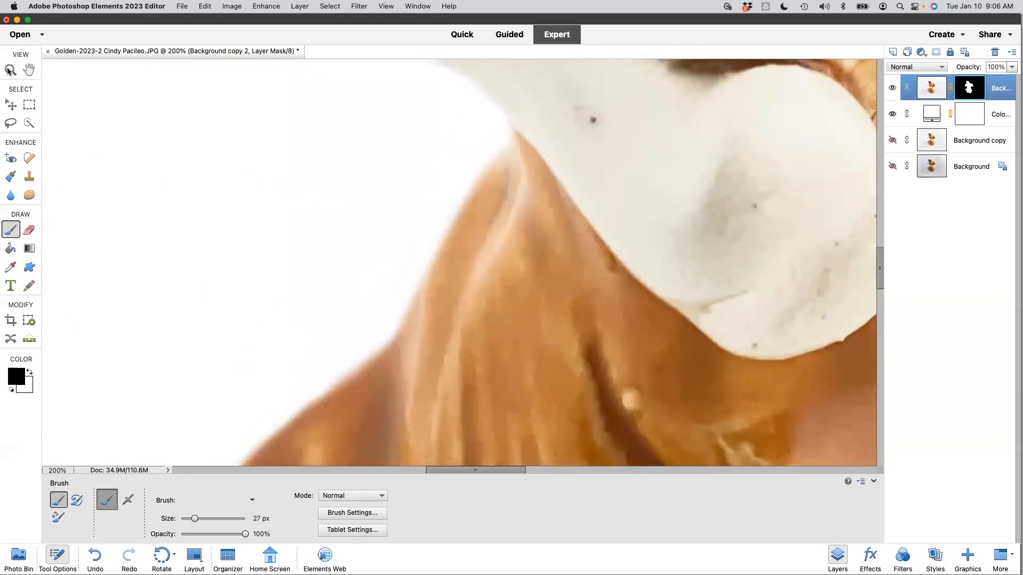
pyautogui.click(11, 70)
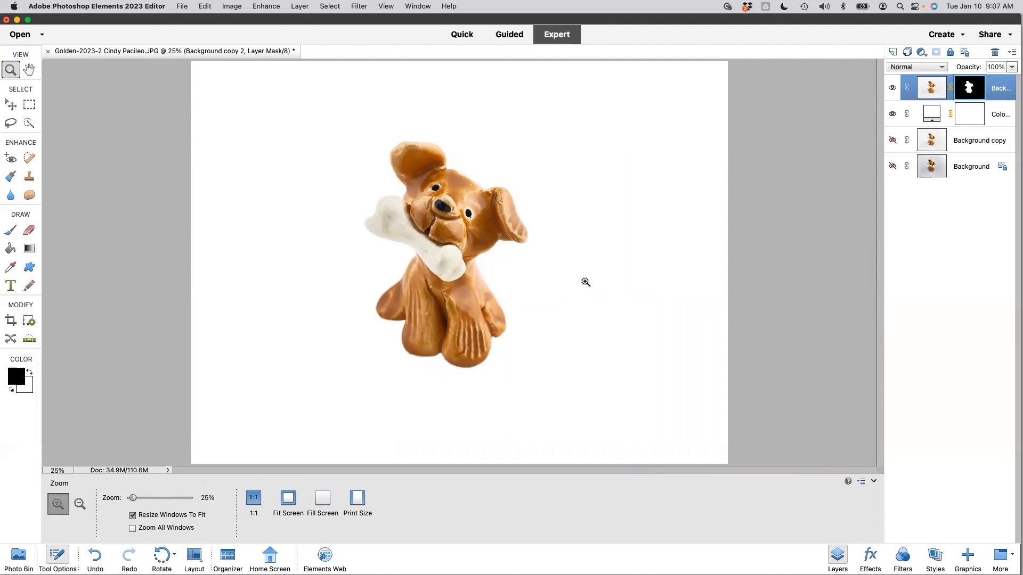
pyautogui.moveTo(353, 233)
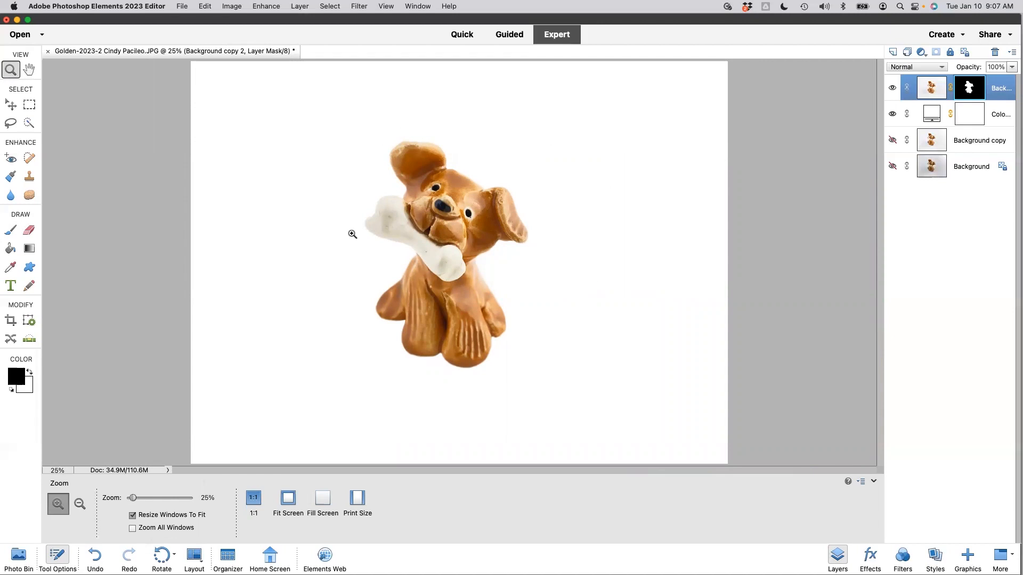
pyautogui.moveTo(785, 283)
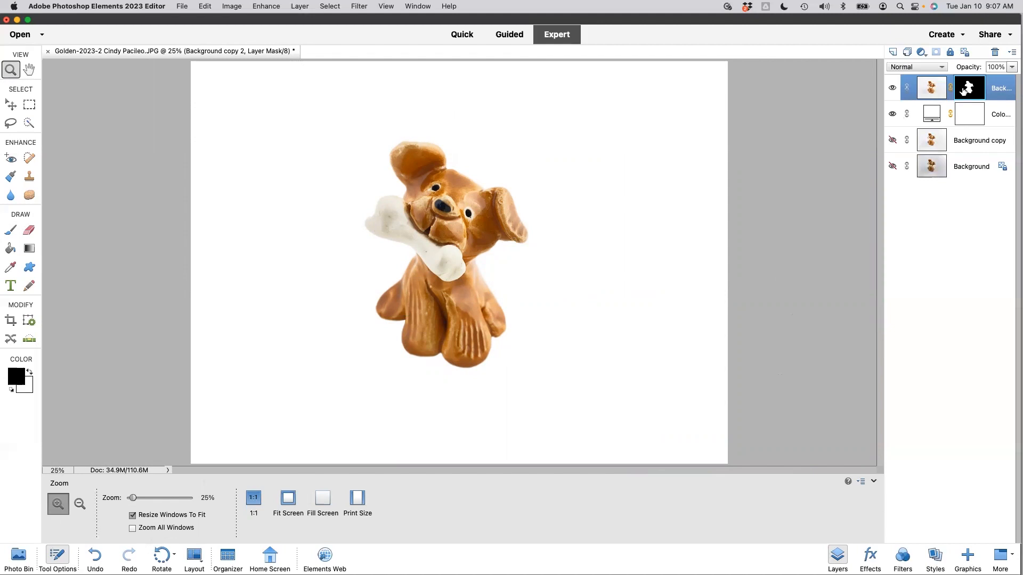
pyautogui.moveTo(958, 282)
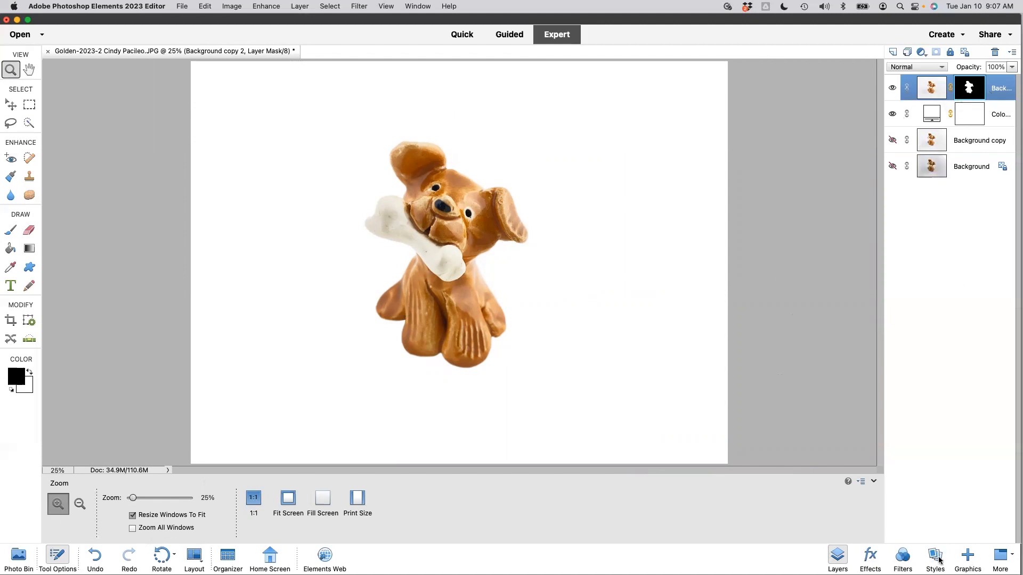
# Show the Drop Shadows presets in the Styles panel.
pyautogui.click(934, 557)
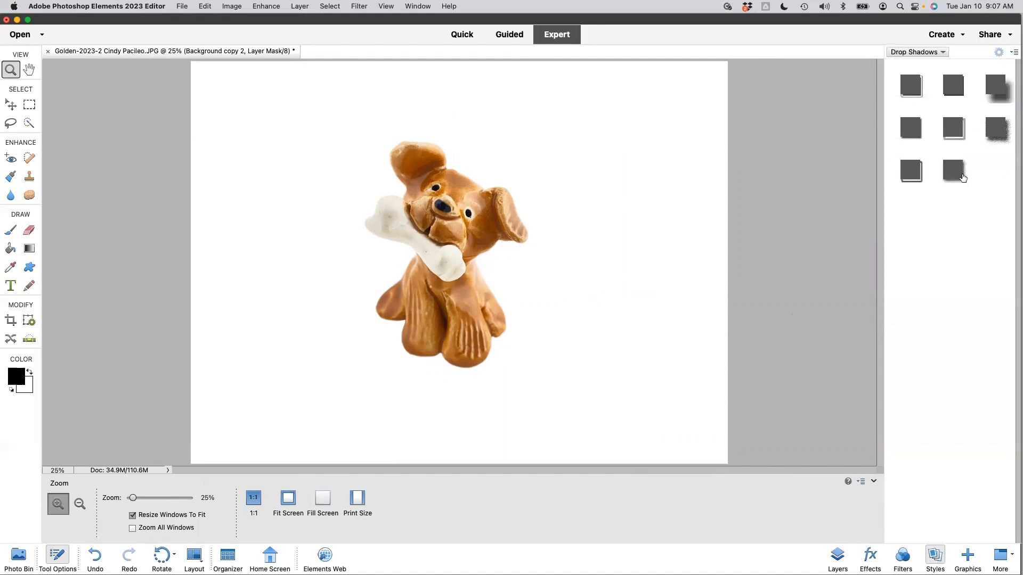
# Apply the soft drop shadow to the dog with size 100 px, distance 30 px and 22% opacity.
pyautogui.rightClick(995, 85)
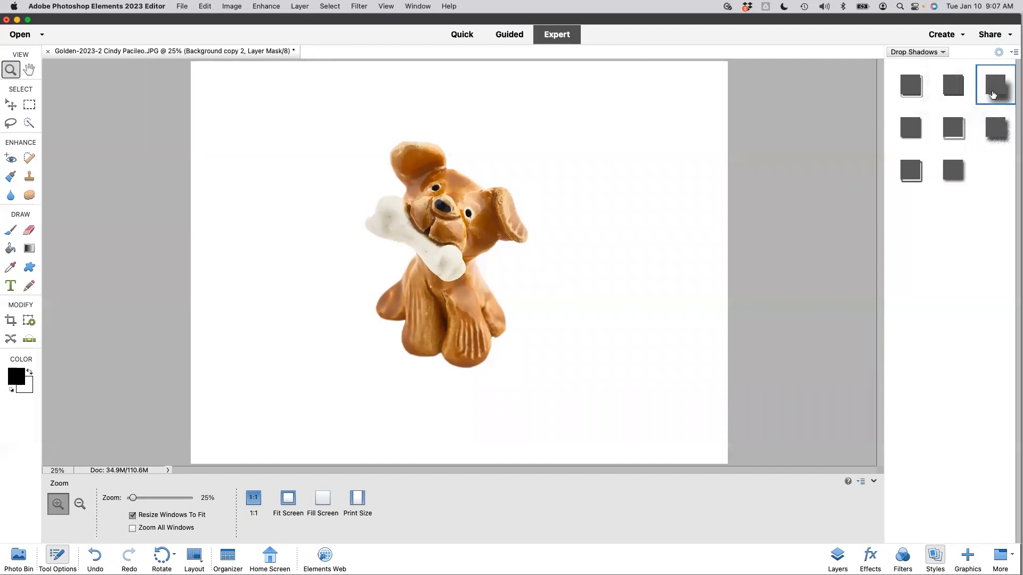
pyautogui.rightClick(994, 85)
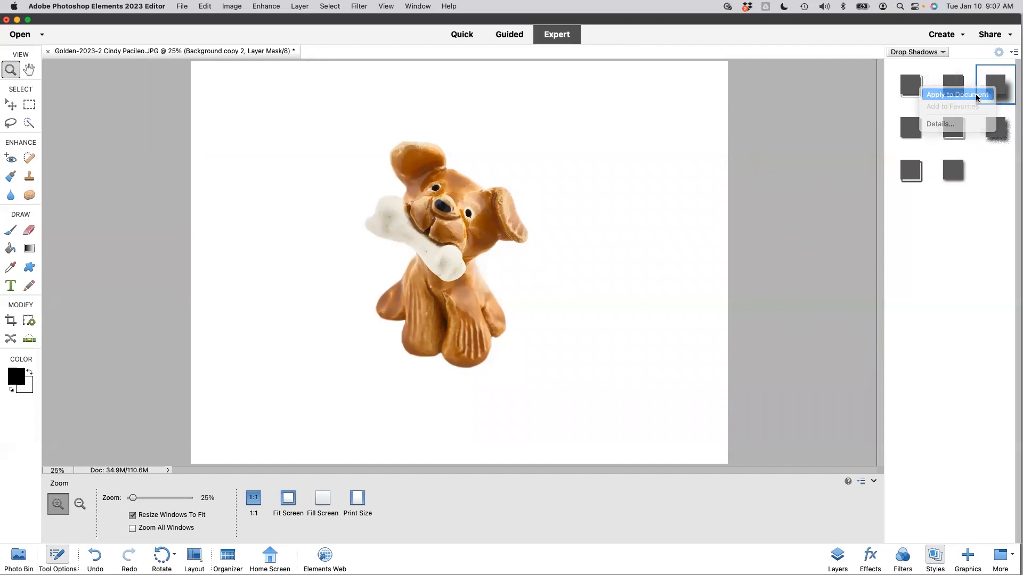
pyautogui.click(956, 95)
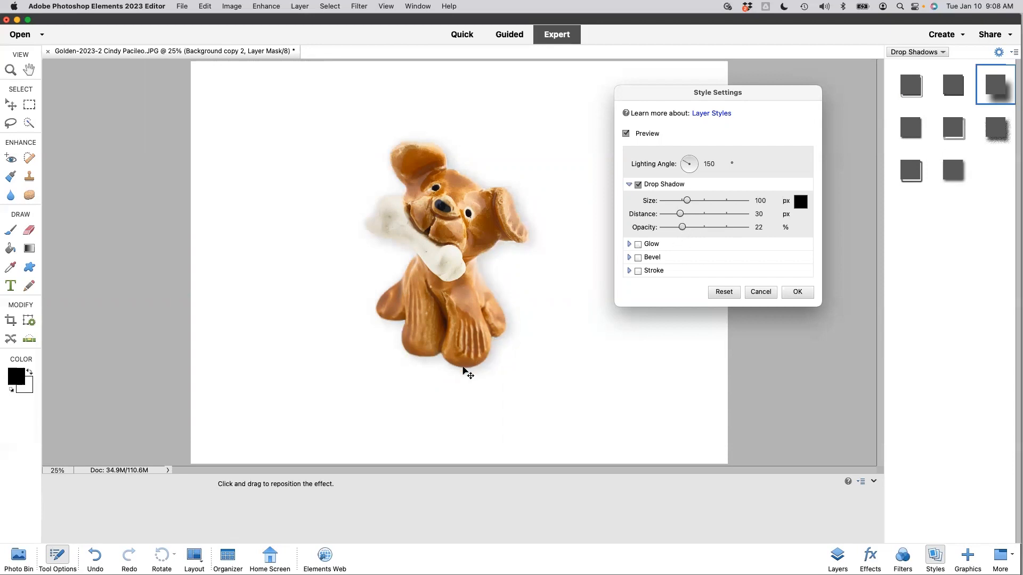
pyautogui.moveTo(507, 272)
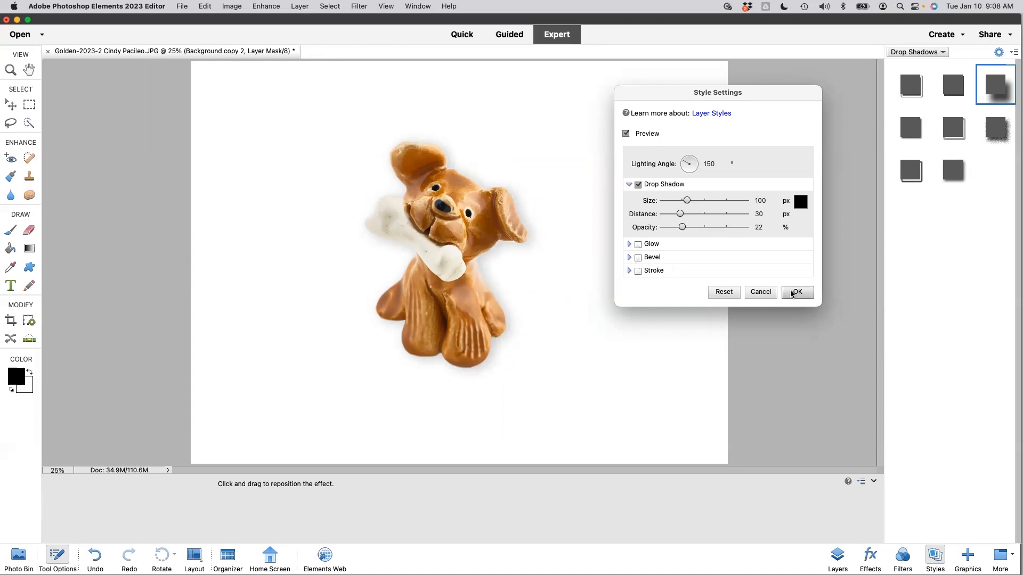
pyautogui.click(795, 292)
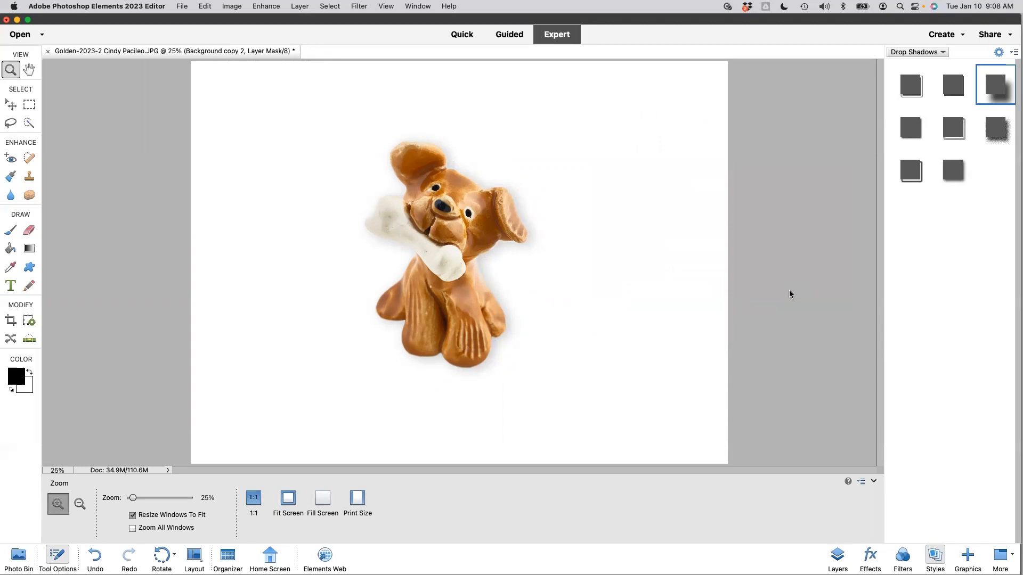
pyautogui.moveTo(425, 286)
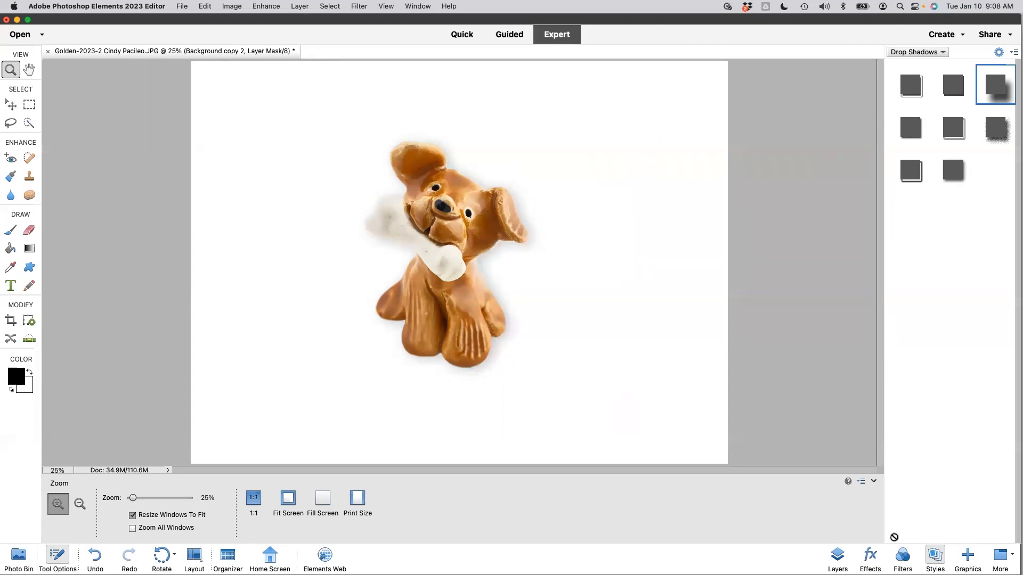
# Target the Background copy 2 layer's photo pixels and magnify the bone for inspection.
pyautogui.click(837, 558)
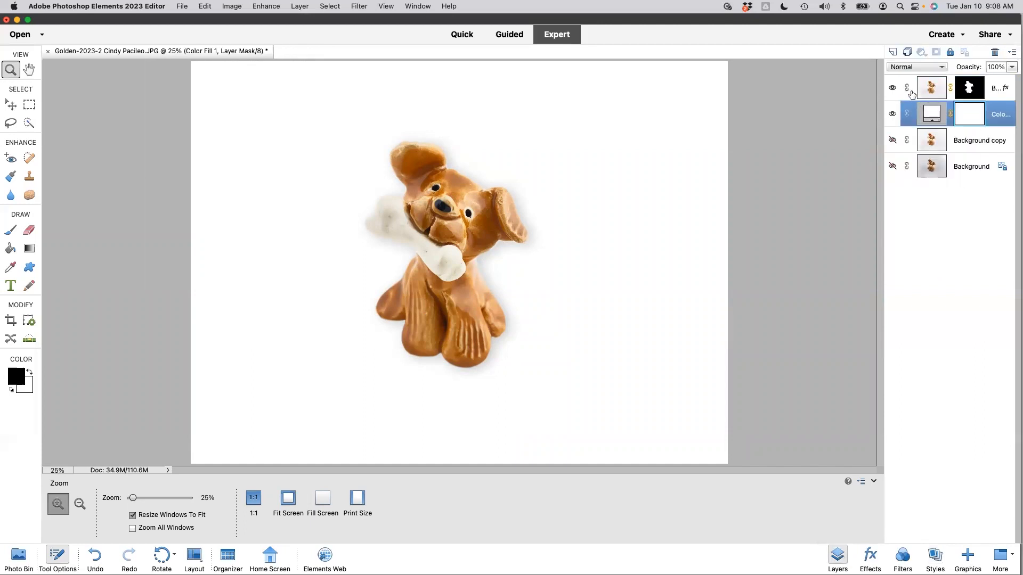
pyautogui.click(931, 87)
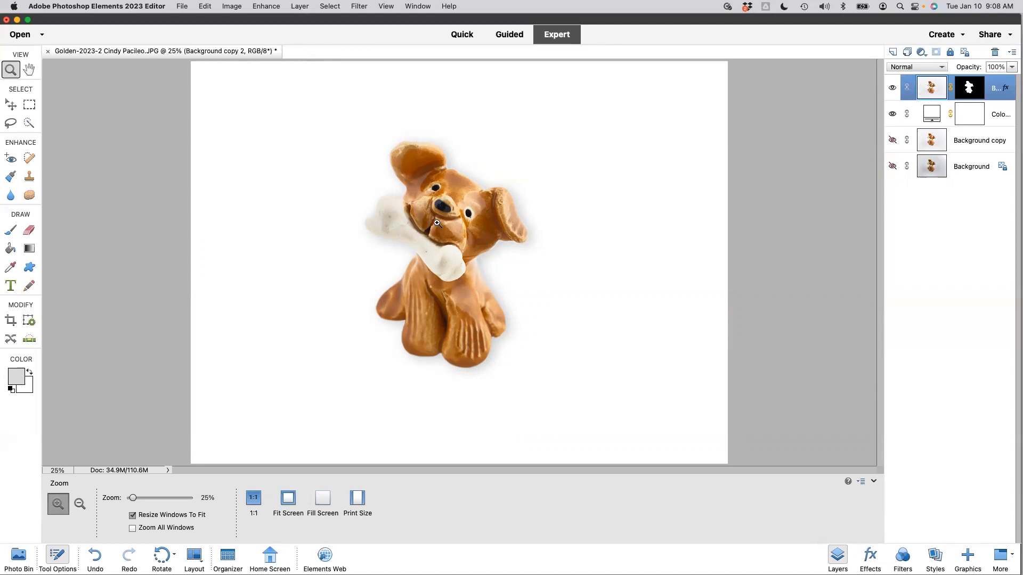
pyautogui.moveTo(27, 176)
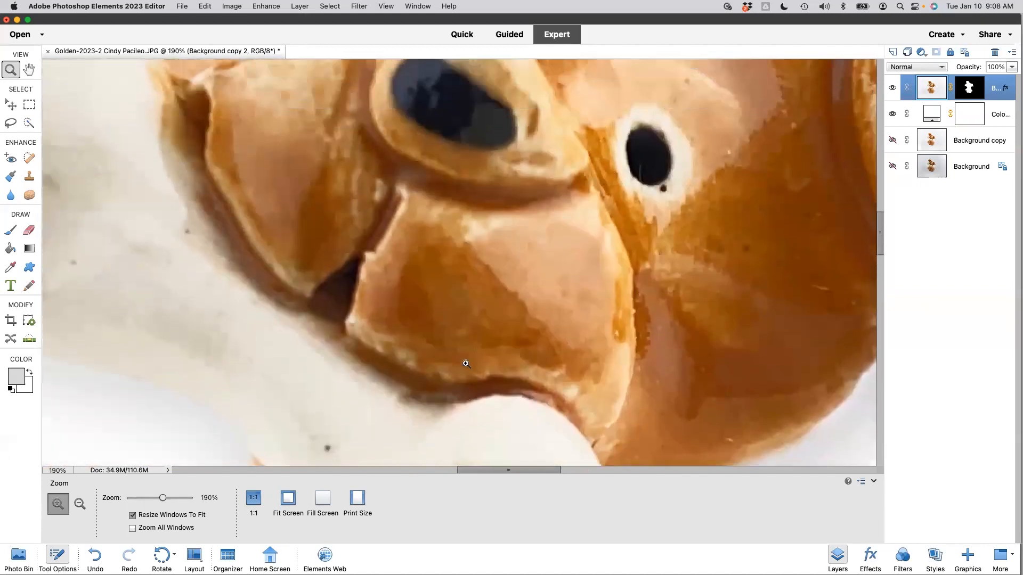
pyautogui.scroll(3)
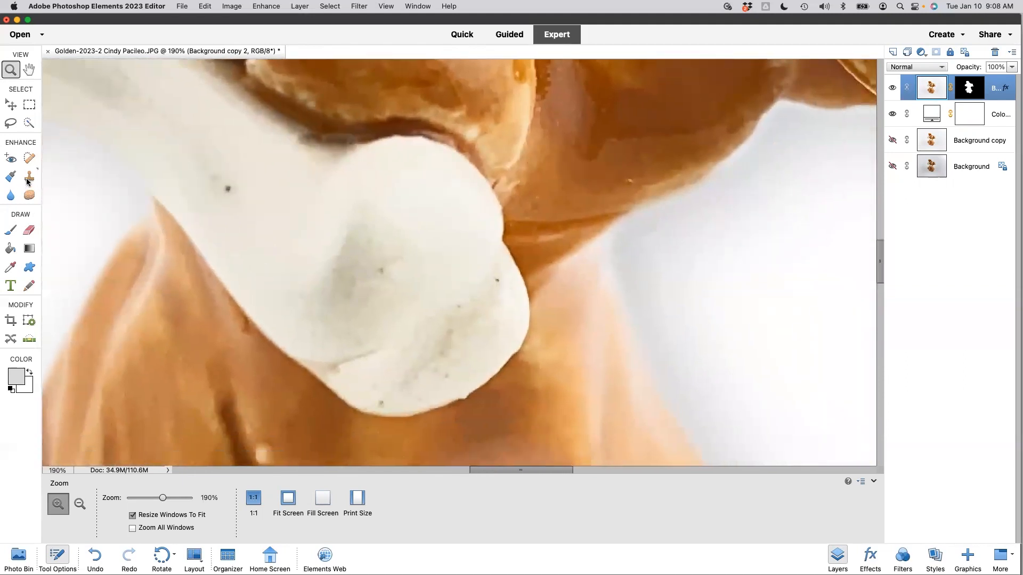
# Clone clean texture over dark specks on the bone and the dog's face with a 47-pixel stamp.
pyautogui.click(30, 176)
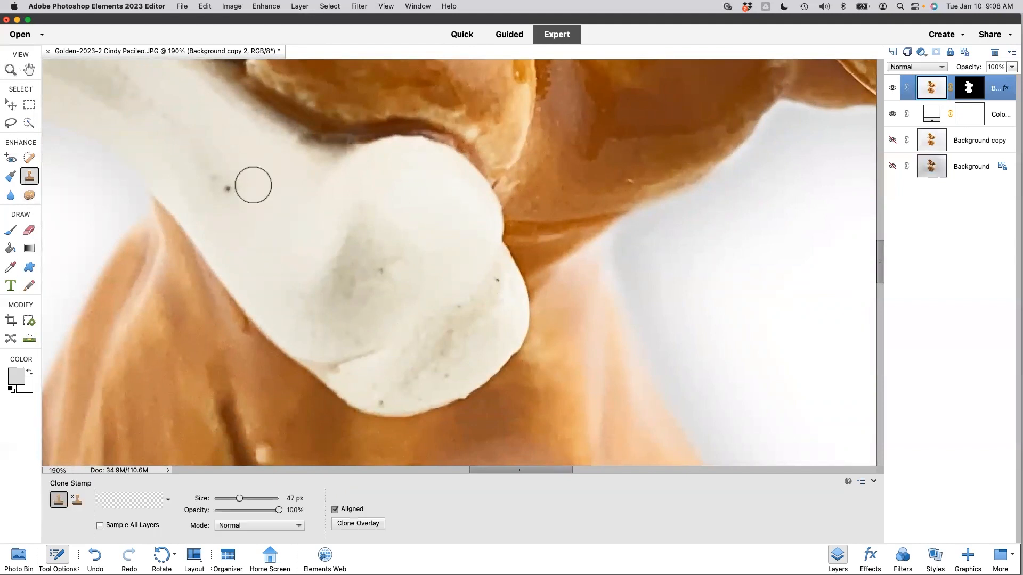
pyautogui.moveTo(274, 203)
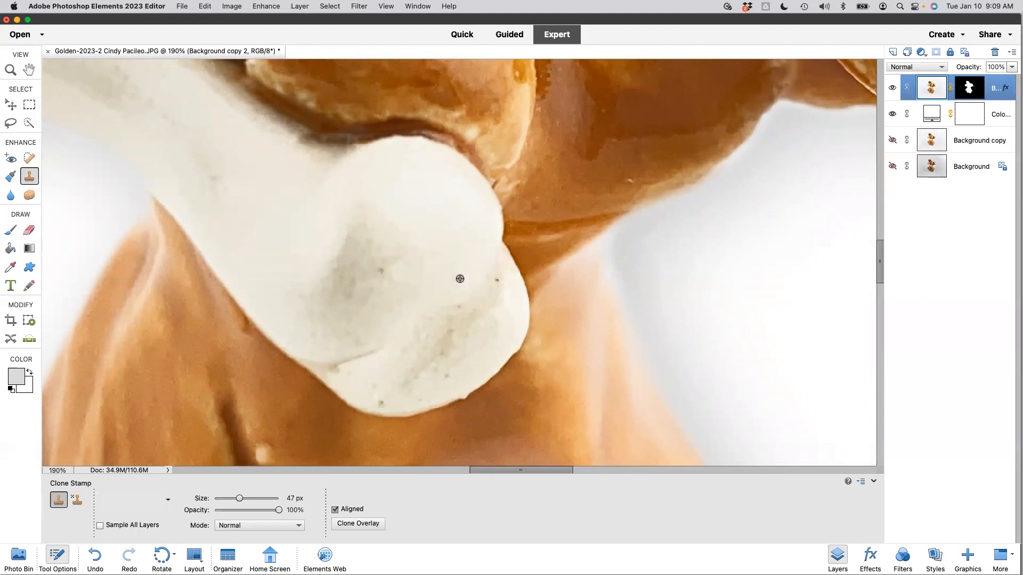
pyautogui.moveTo(423, 265)
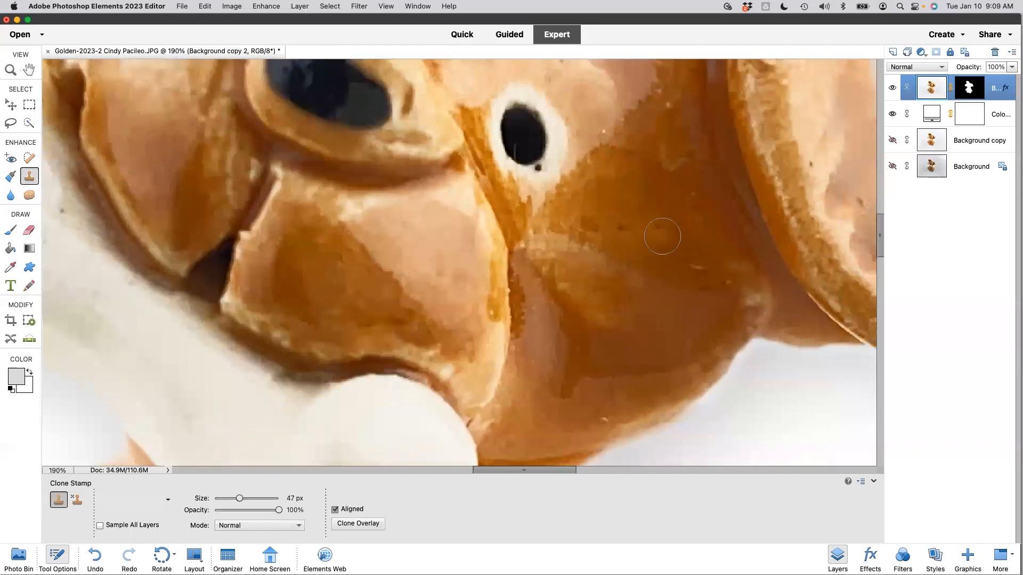
pyautogui.moveTo(710, 272)
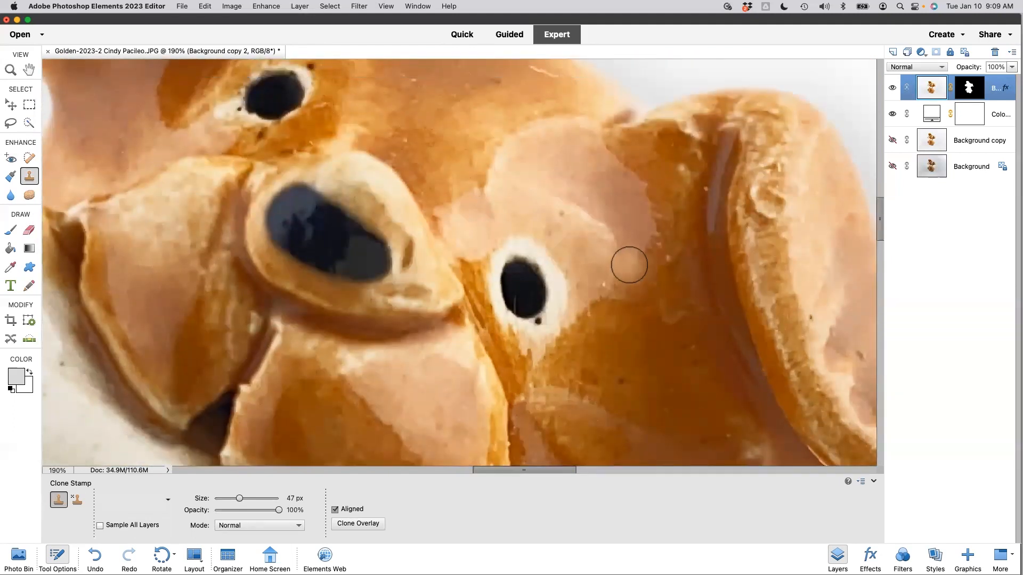
pyautogui.click(628, 265)
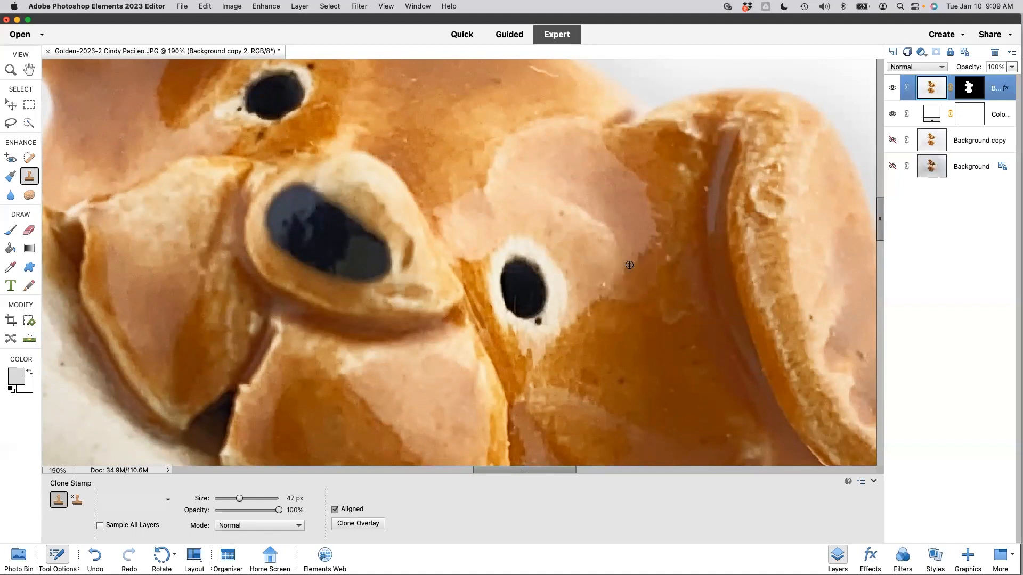
pyautogui.moveTo(605, 291)
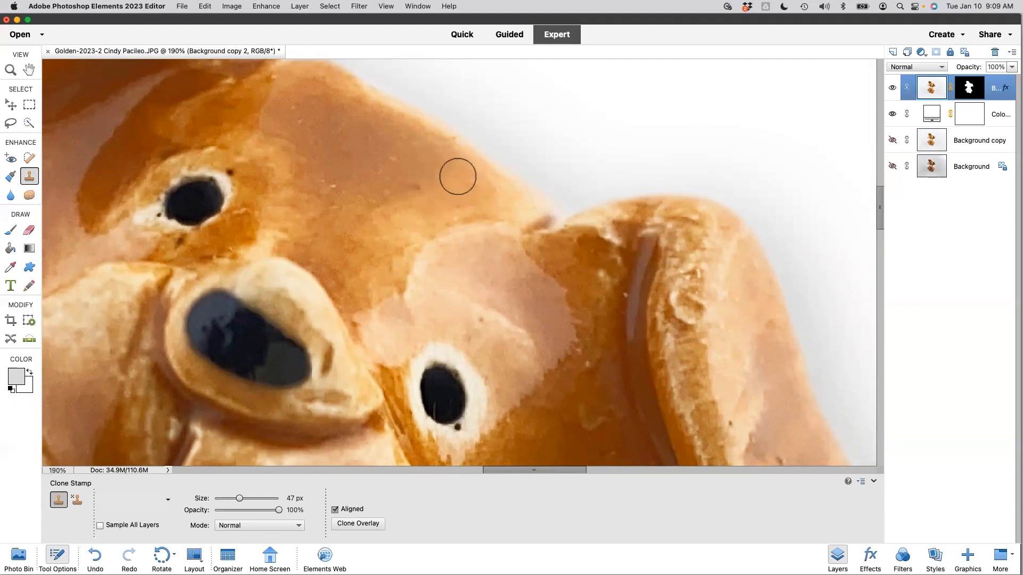
pyautogui.moveTo(371, 188)
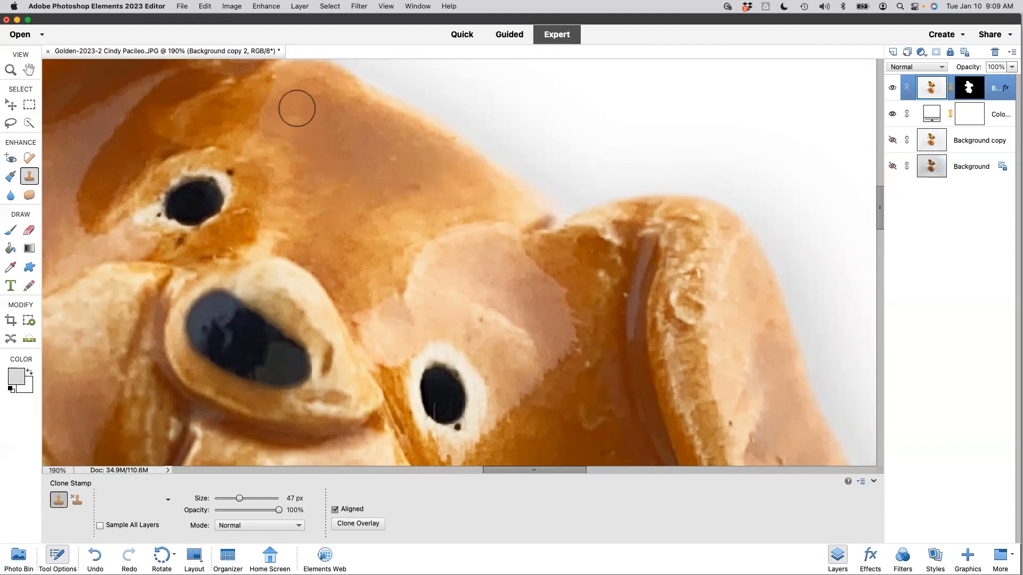
pyautogui.moveTo(292, 116)
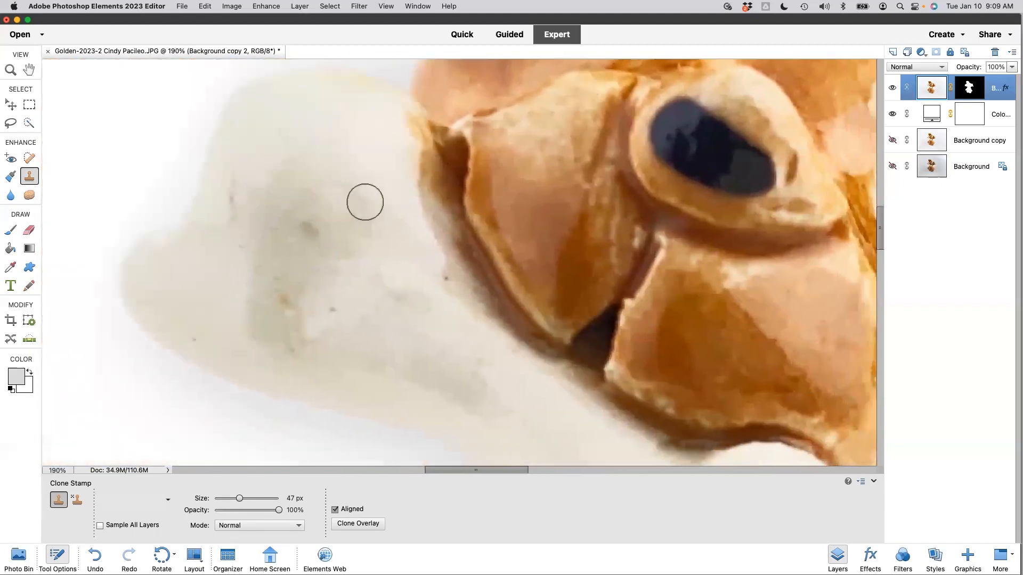
pyautogui.moveTo(469, 307)
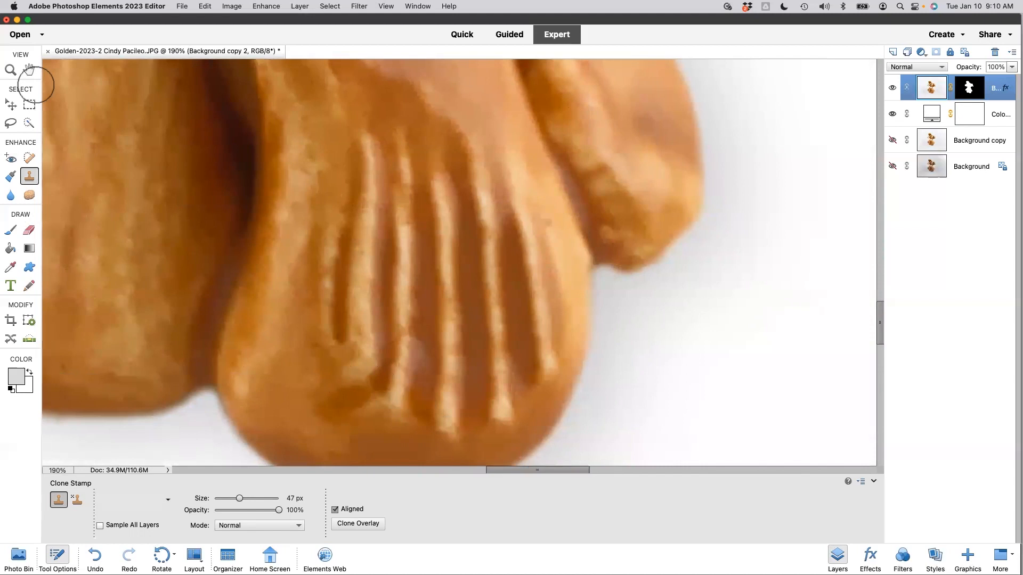
# Fit the whole retouched dog in view and ready a 5 × 5 inch crop.
pyautogui.click(10, 70)
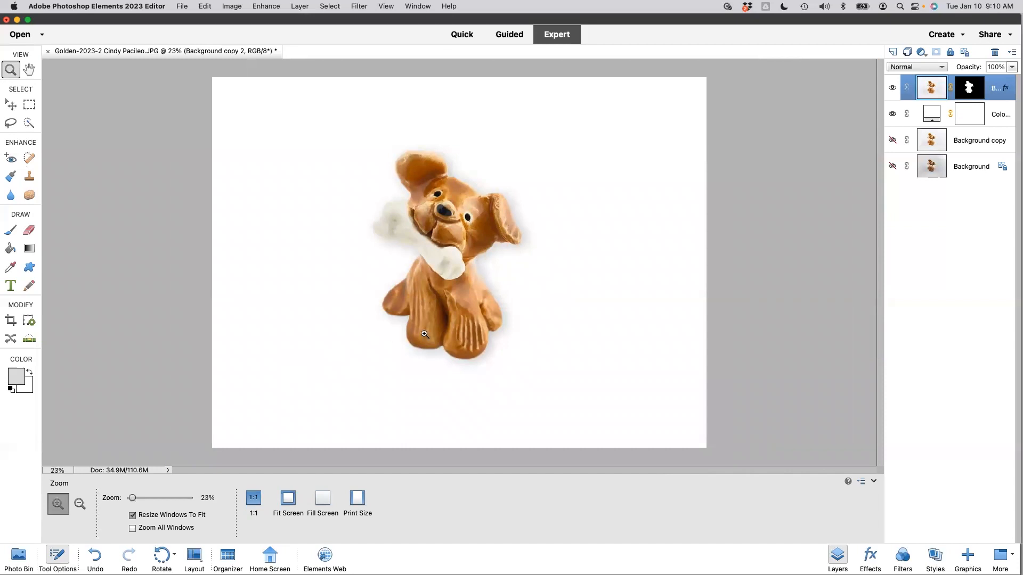
pyautogui.moveTo(614, 341)
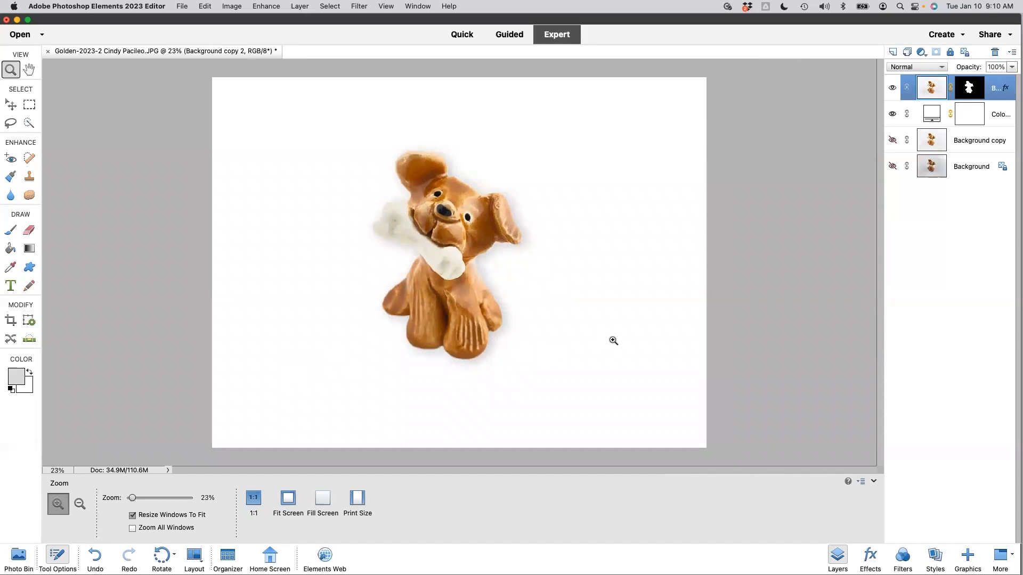
pyautogui.click(10, 321)
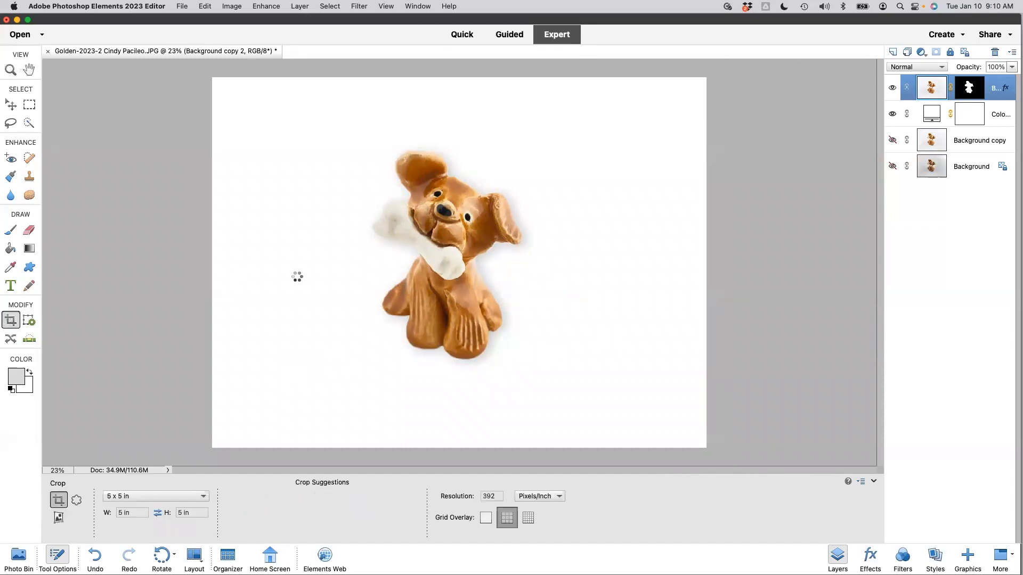